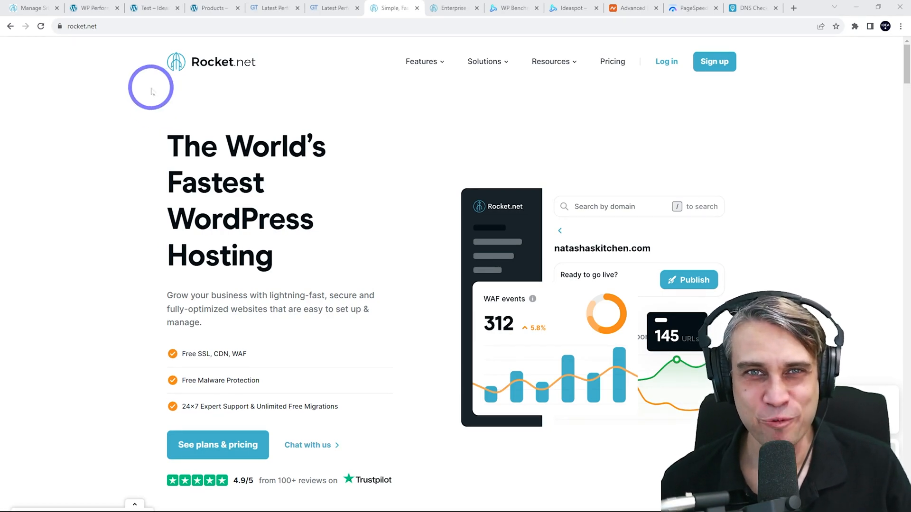
mouse_move(100, 174)
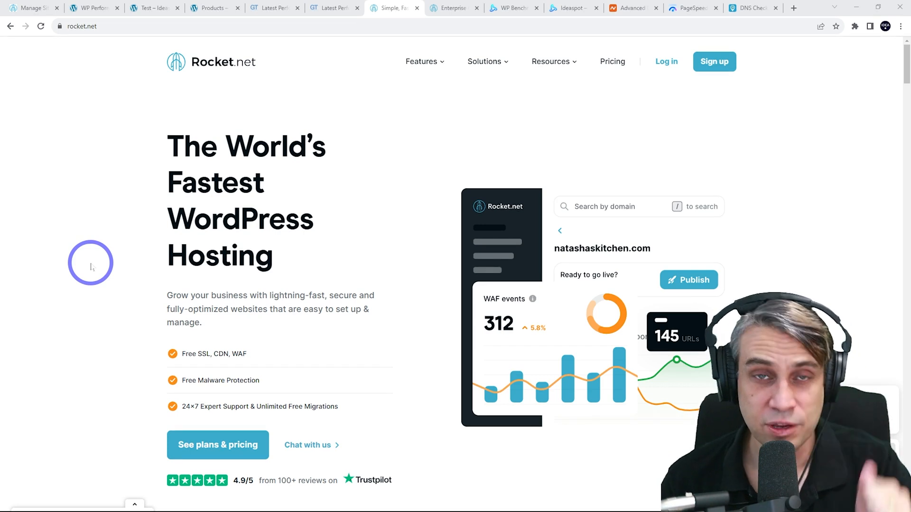
mouse_move(118, 158)
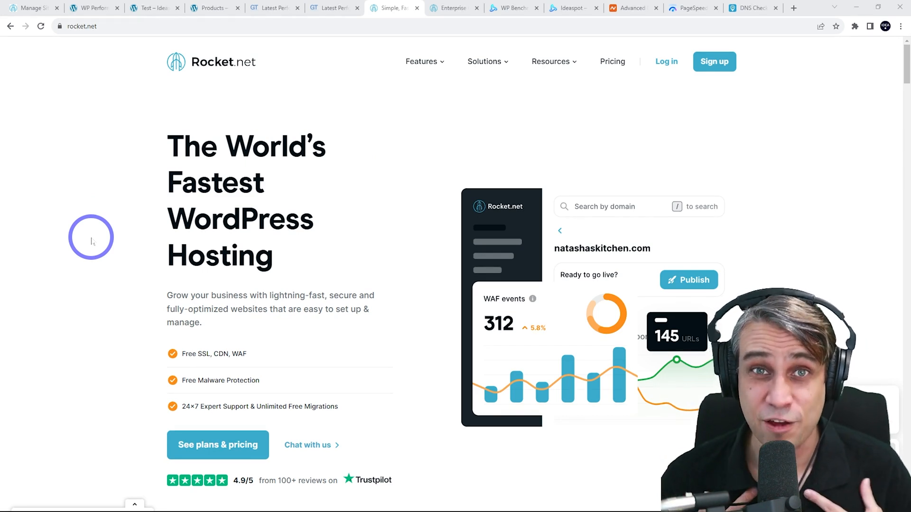
mouse_move(445, 167)
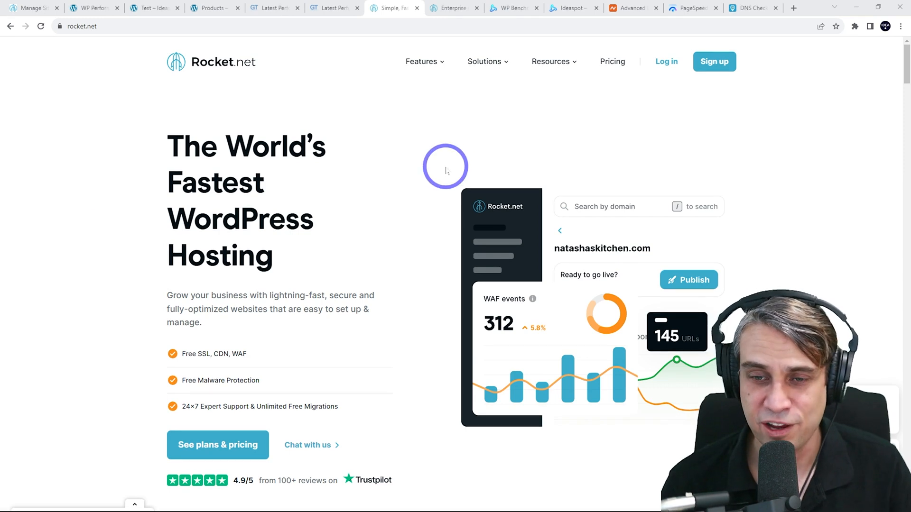
mouse_move(353, 149)
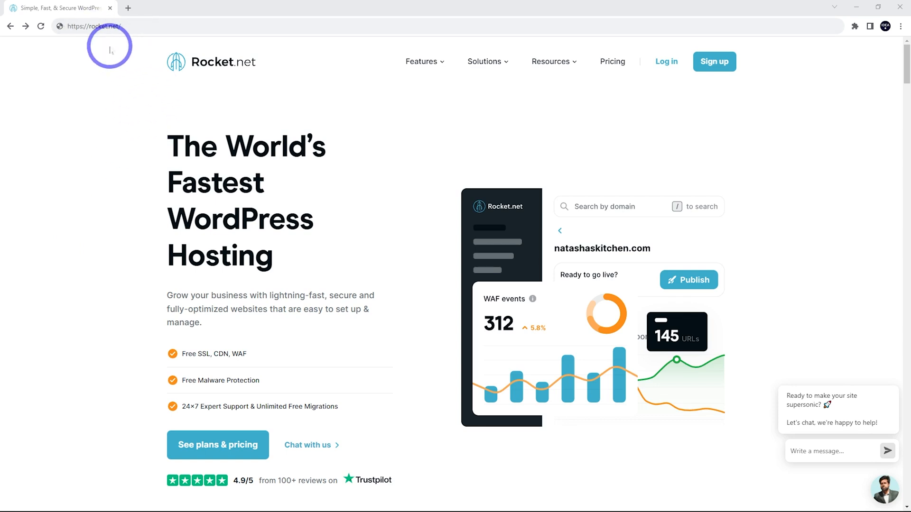
- Browse Rocket.net's pricing page comparing Starter ($30), Pro ($60) and Business ($100) plans
click(613, 61)
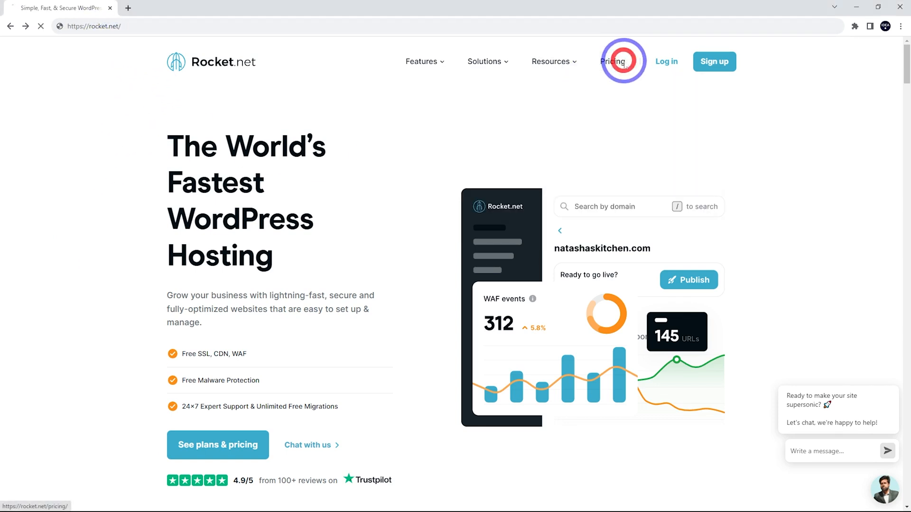
click(624, 61)
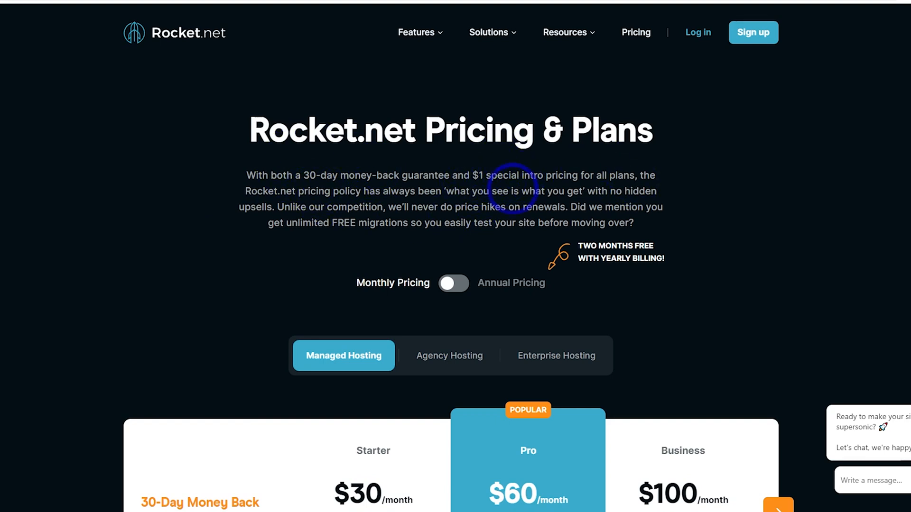
scroll(down, 3)
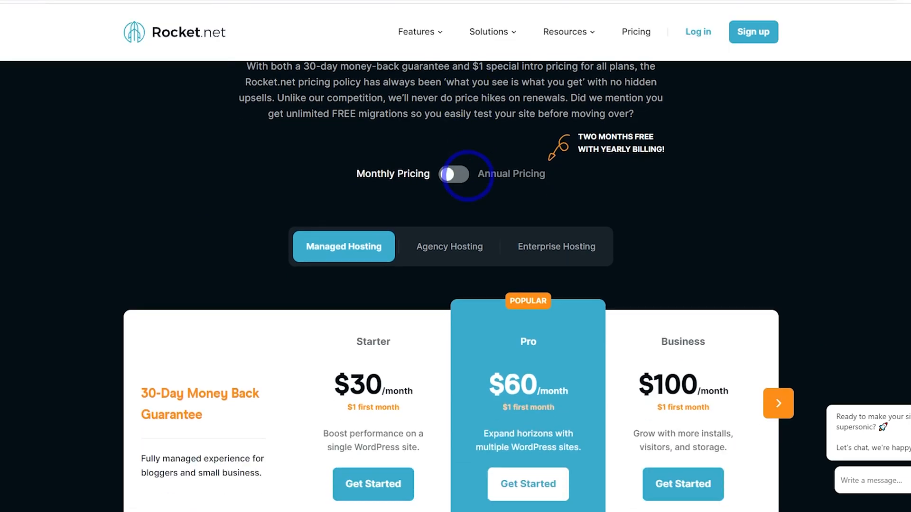
scroll(down, 3)
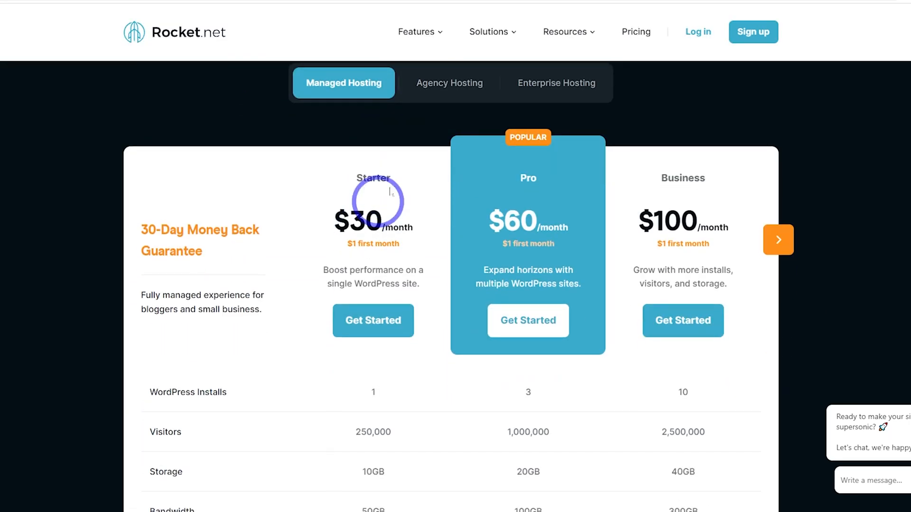
mouse_move(733, 407)
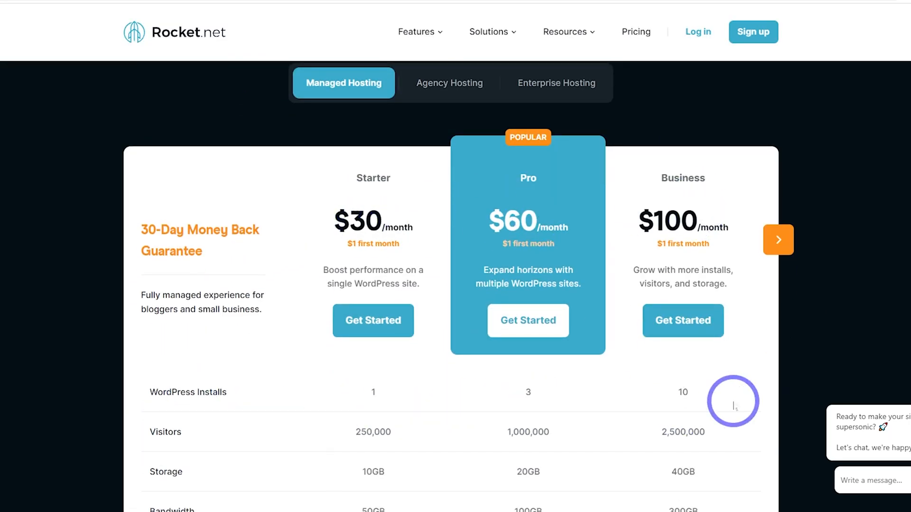
scroll(down, 3)
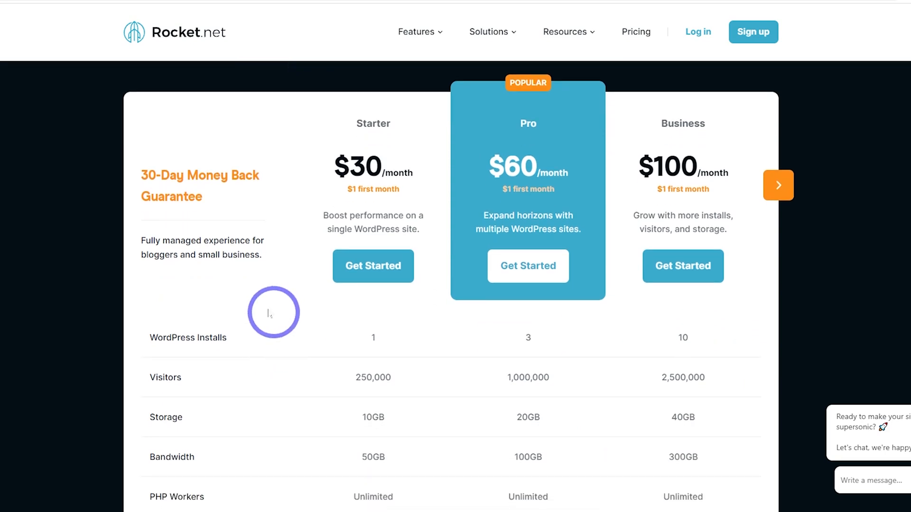
mouse_move(377, 355)
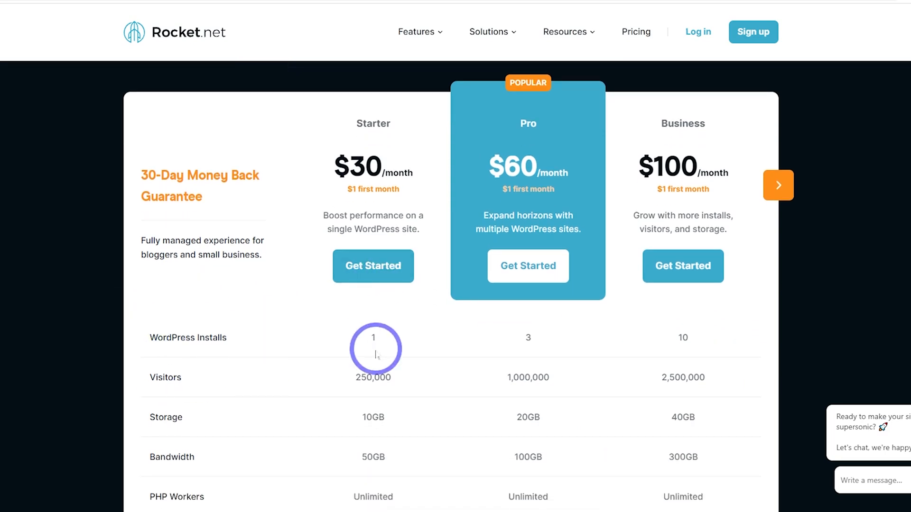
mouse_move(681, 206)
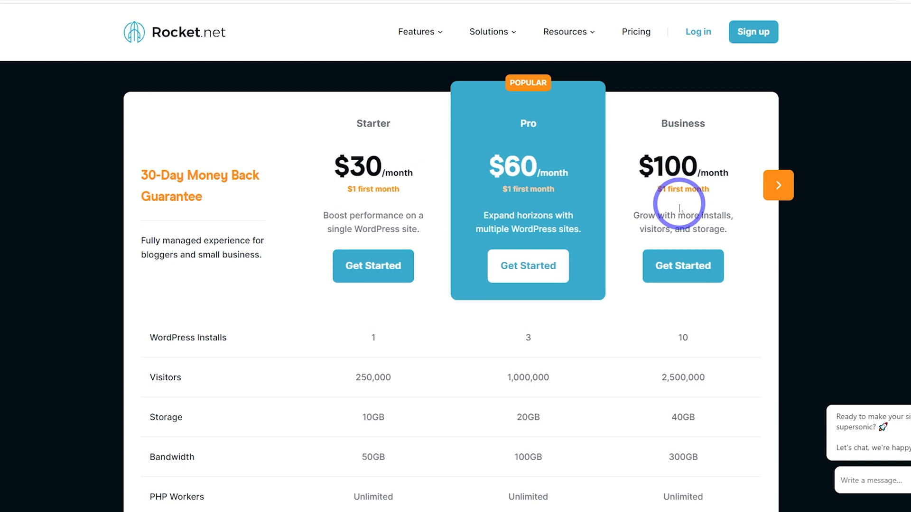
mouse_move(161, 394)
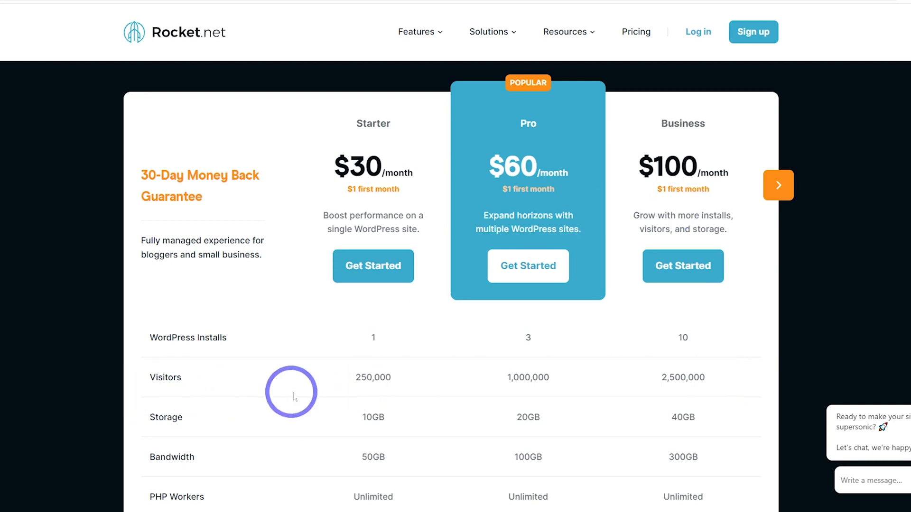
mouse_move(369, 376)
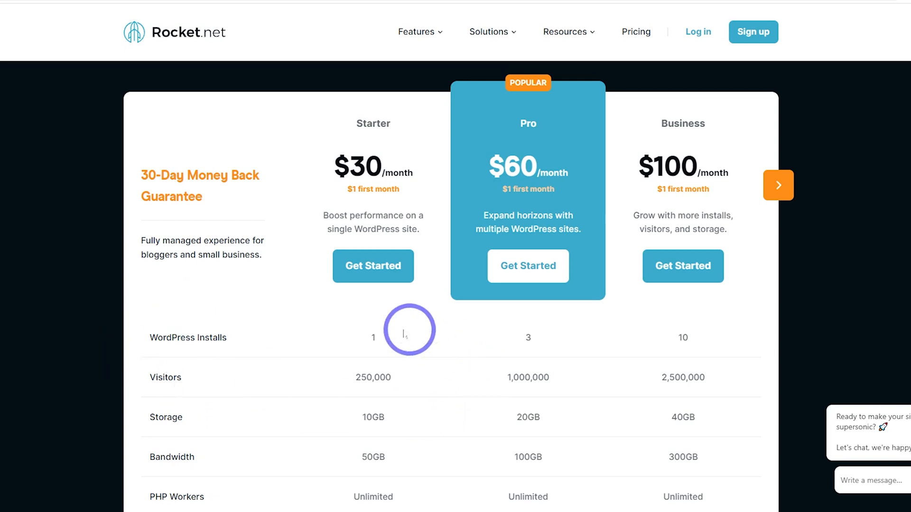
mouse_move(415, 432)
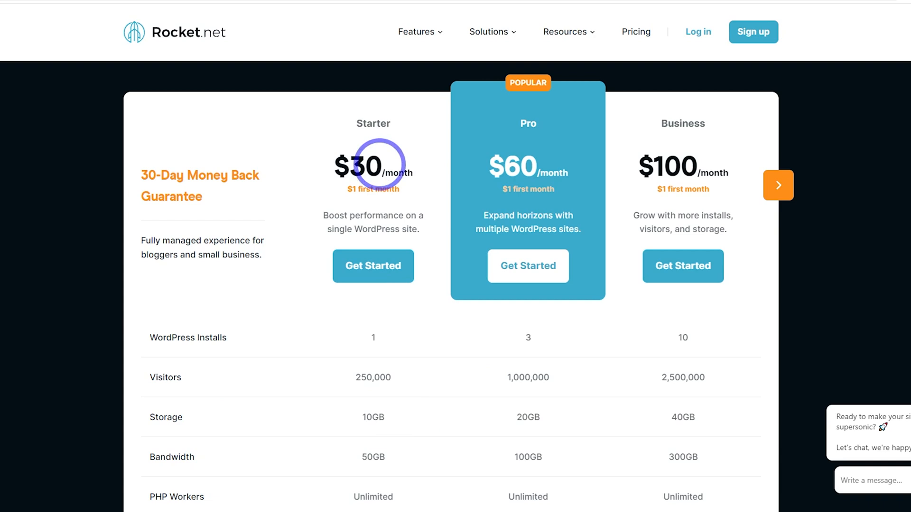
mouse_move(465, 383)
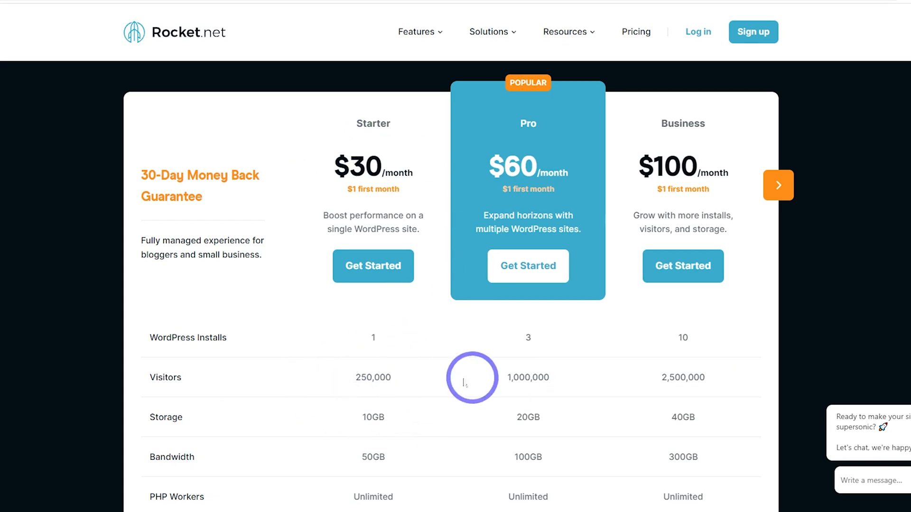
mouse_move(337, 382)
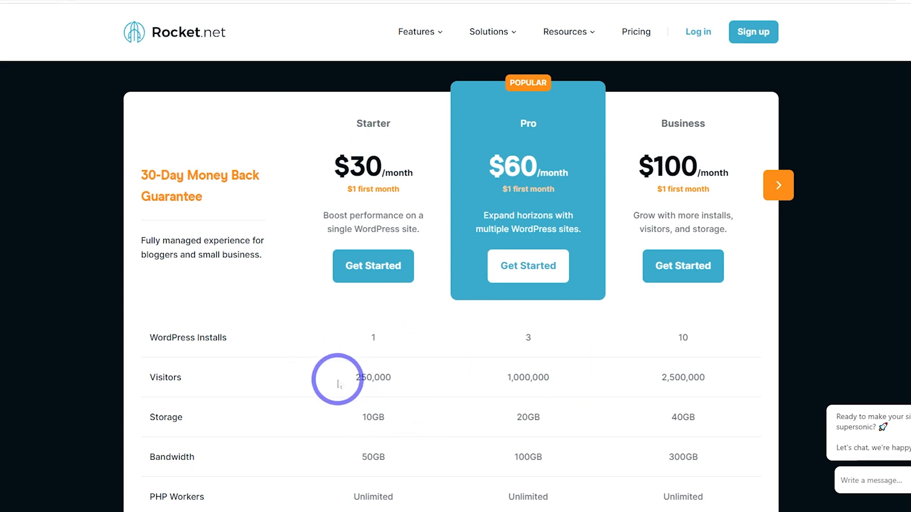
mouse_move(351, 467)
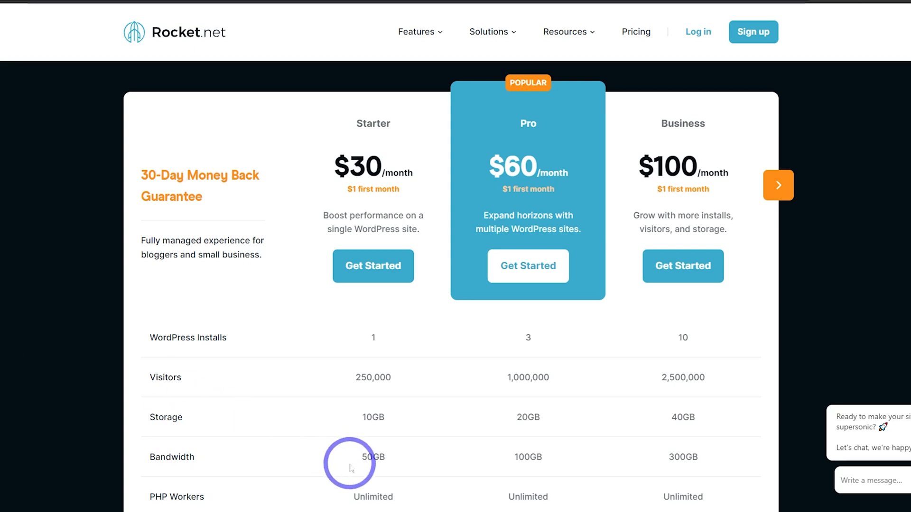
mouse_move(721, 453)
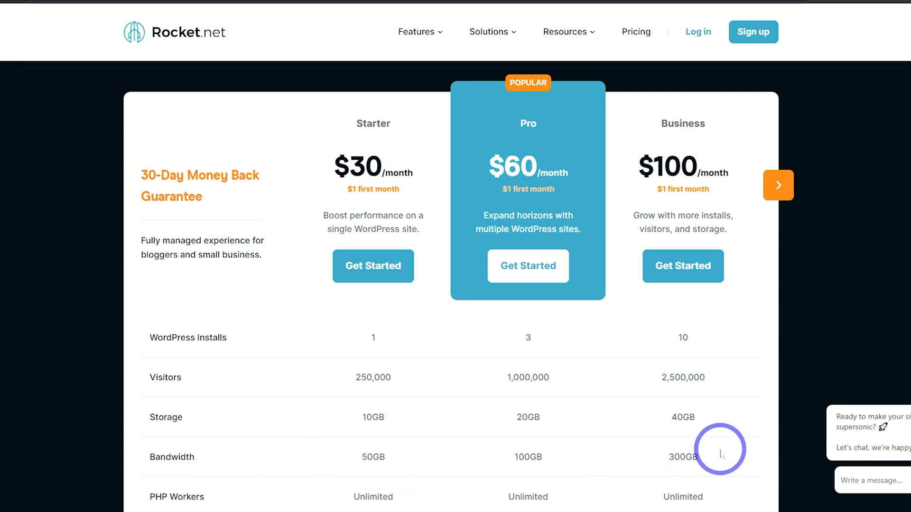
mouse_move(540, 479)
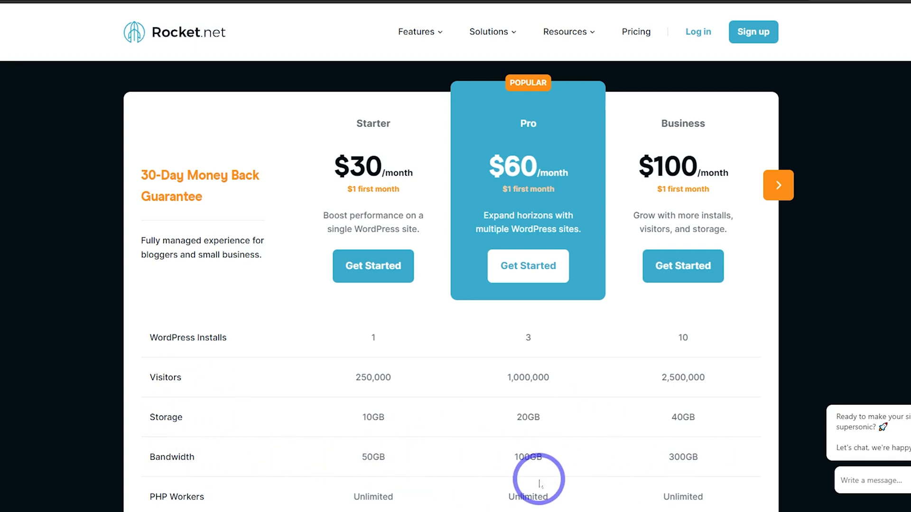
mouse_move(568, 479)
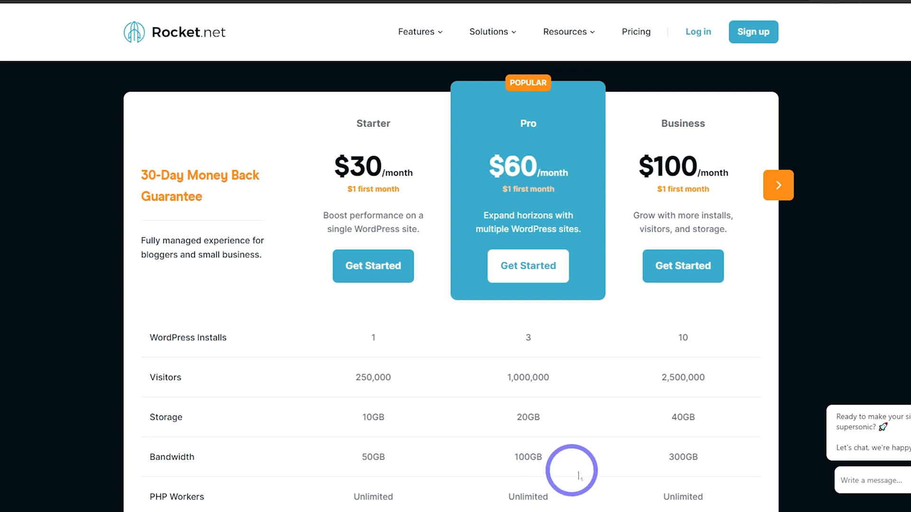
mouse_move(614, 487)
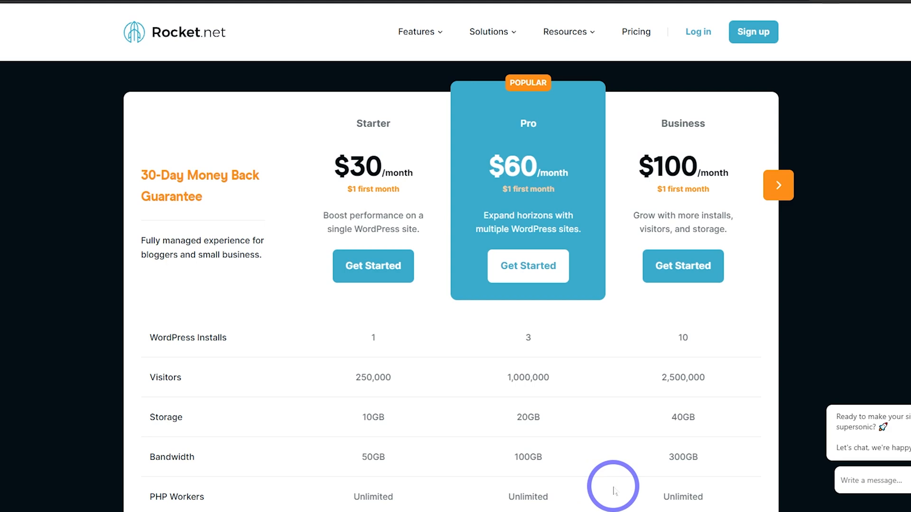
mouse_move(594, 479)
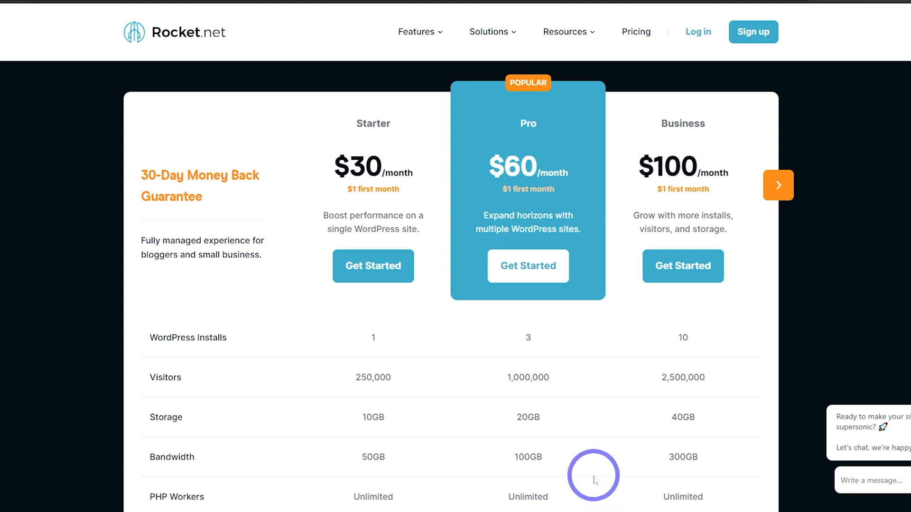
mouse_move(498, 478)
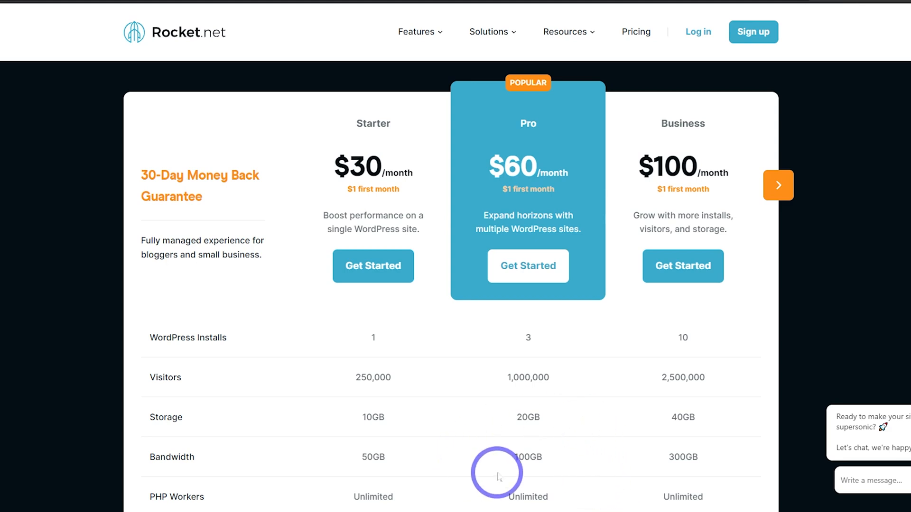
mouse_move(517, 458)
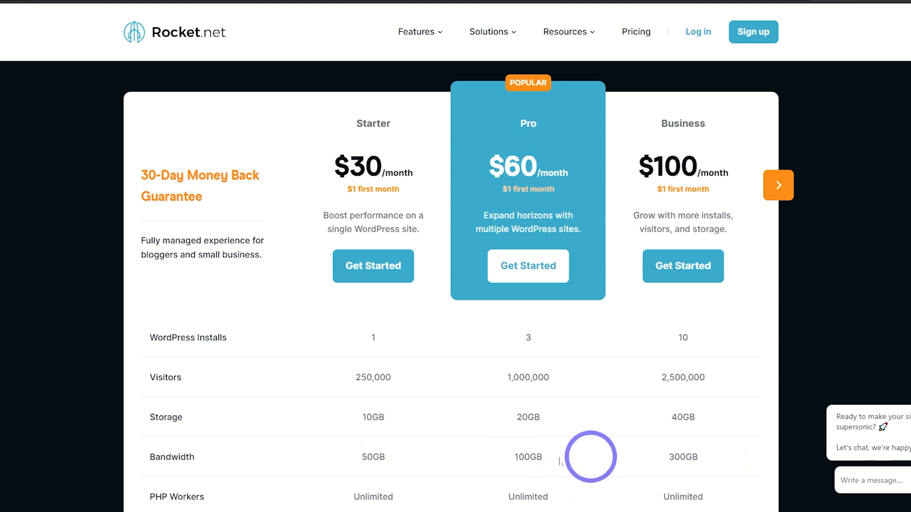
scroll(down, 3)
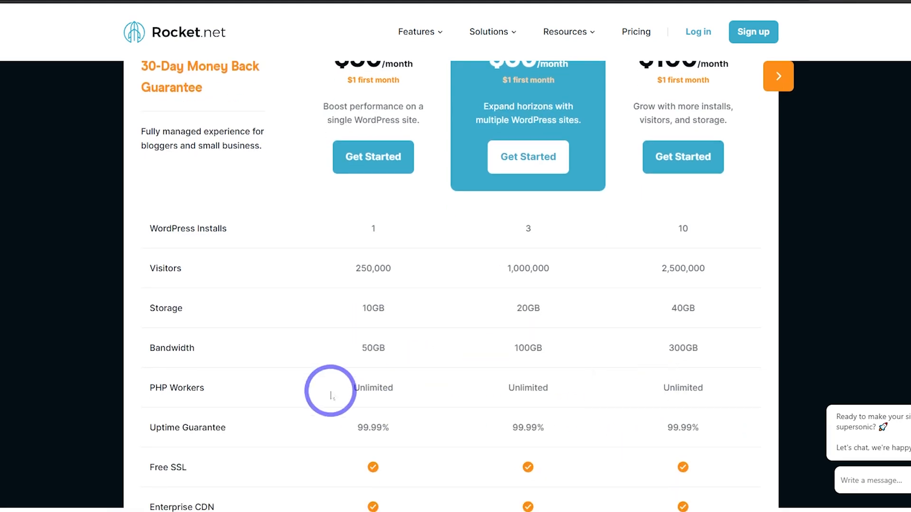
scroll(down, 3)
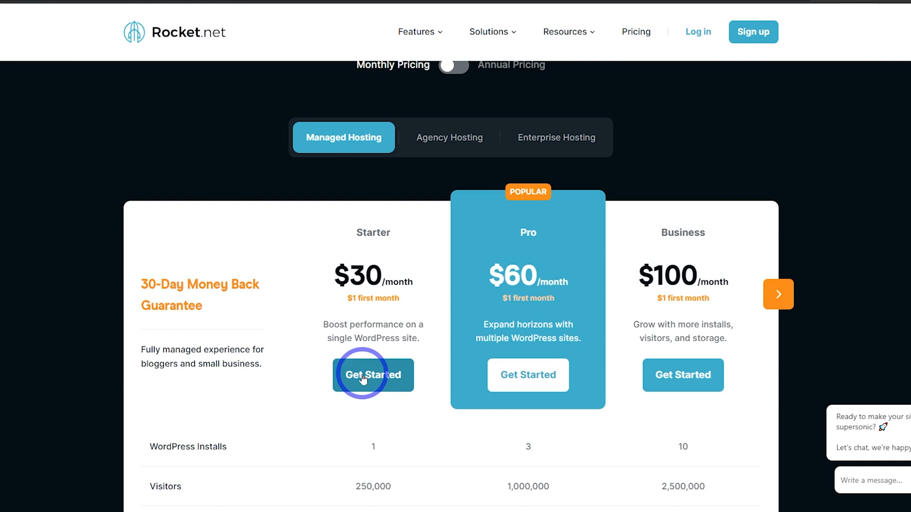
- Sign up for the monthly Starter plan with email and password and submit billing
click(373, 375)
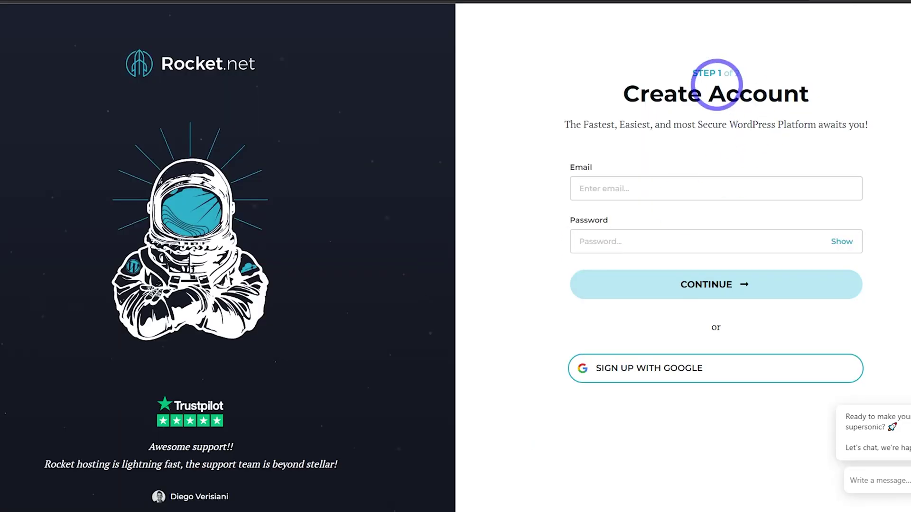
click(696, 287)
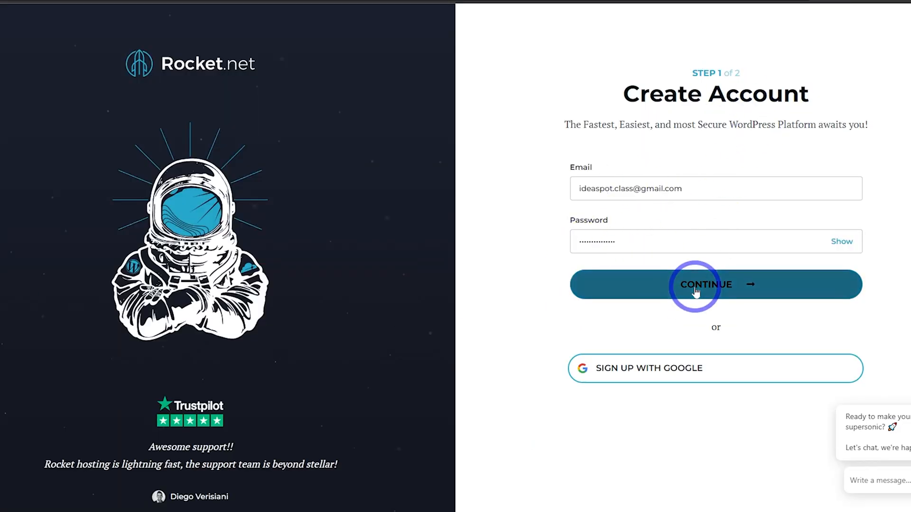
click(696, 285)
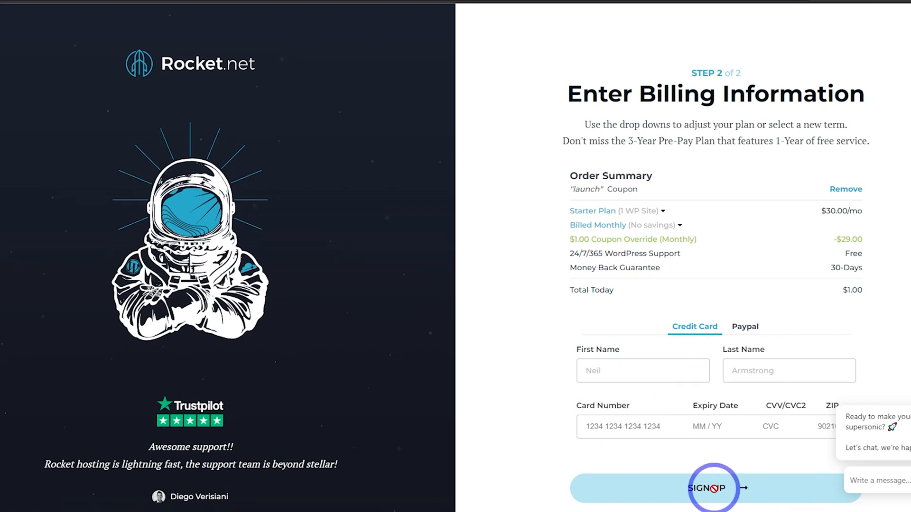
click(707, 488)
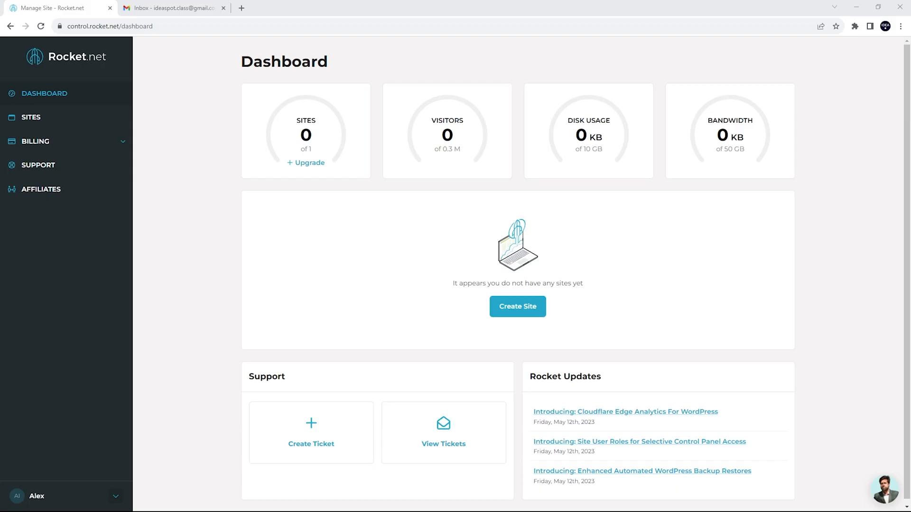
- Create a new site named Ideaspot, keeping US - Ashburn as its server location
click(36, 93)
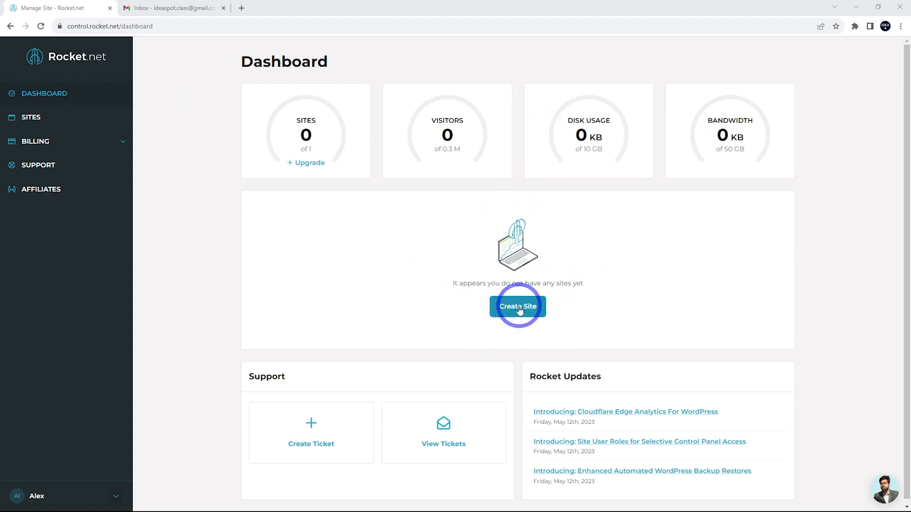
click(518, 306)
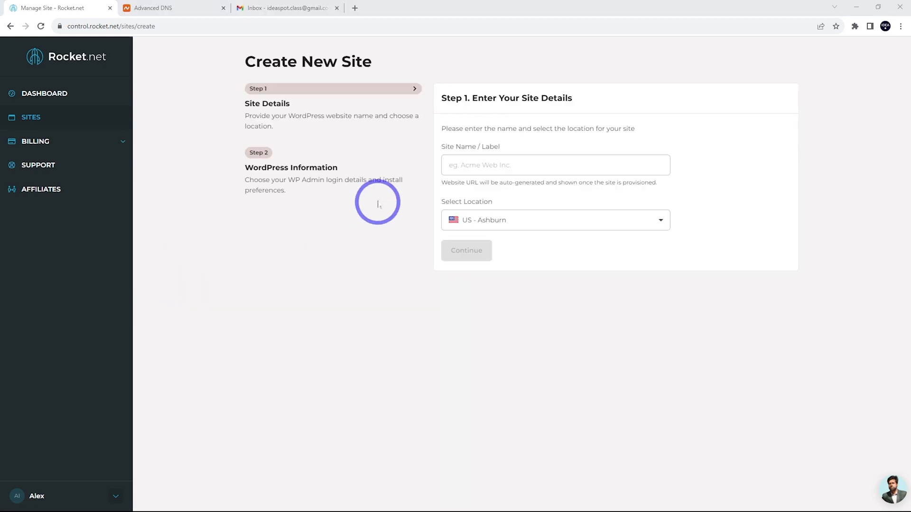
text(Ideaspot)
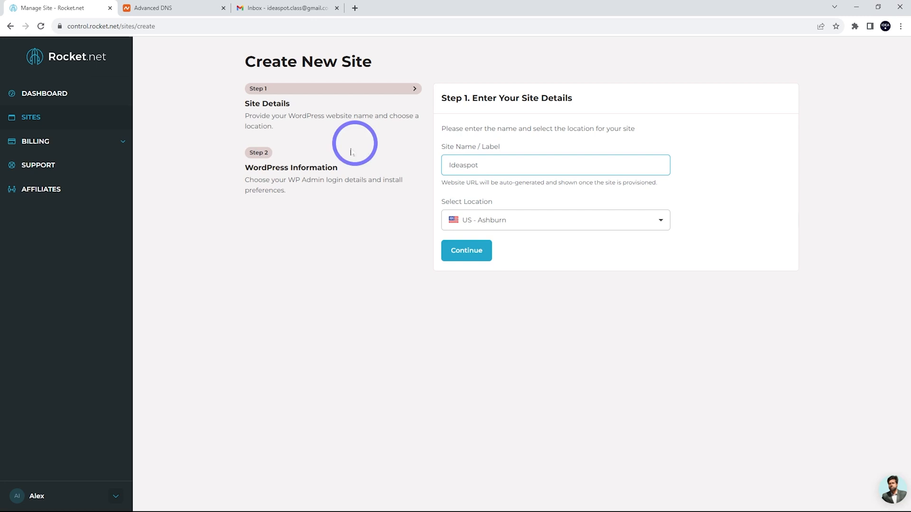
click(556, 220)
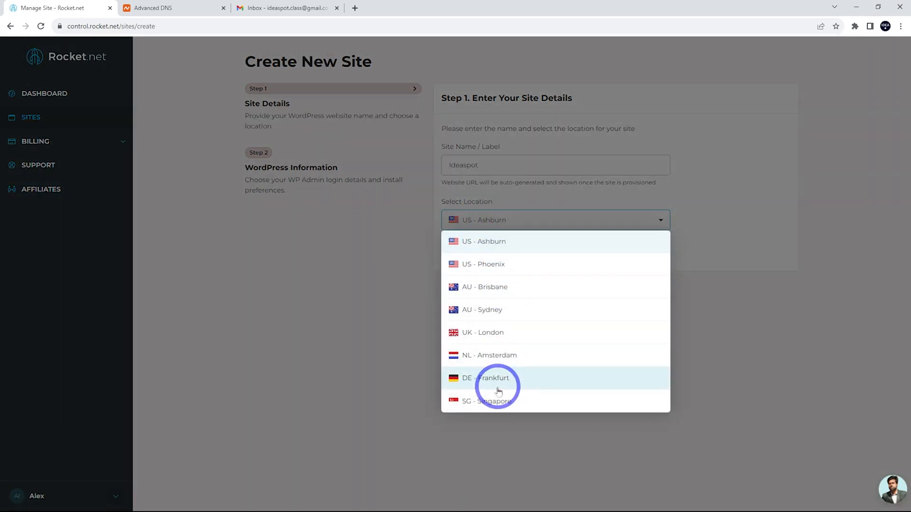
mouse_move(493, 242)
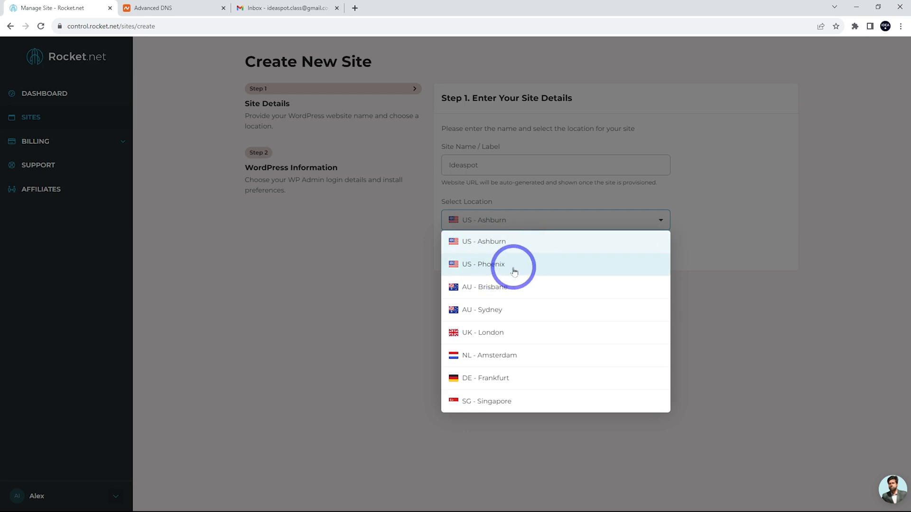
mouse_move(519, 299)
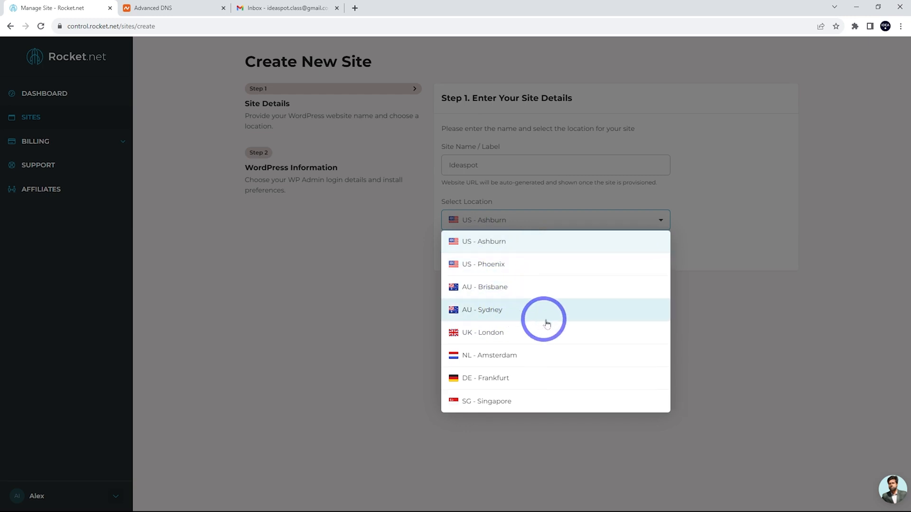
mouse_move(564, 357)
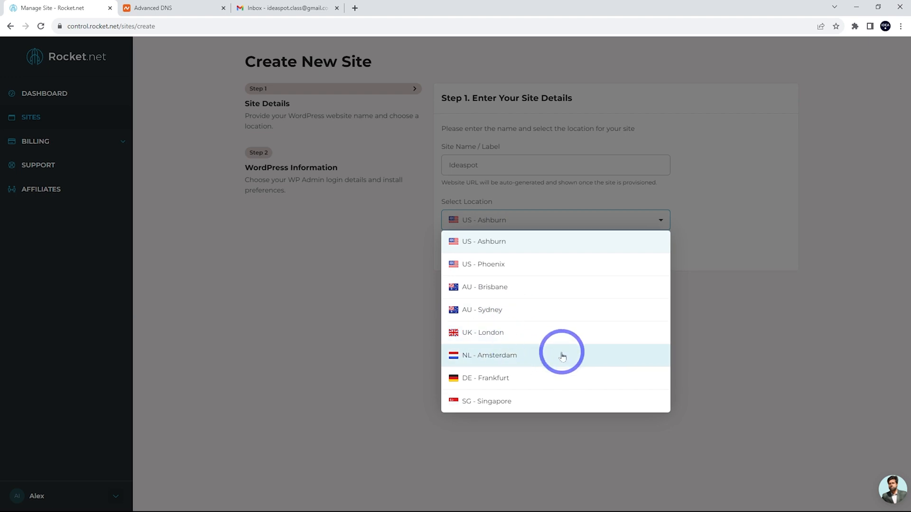
mouse_move(513, 355)
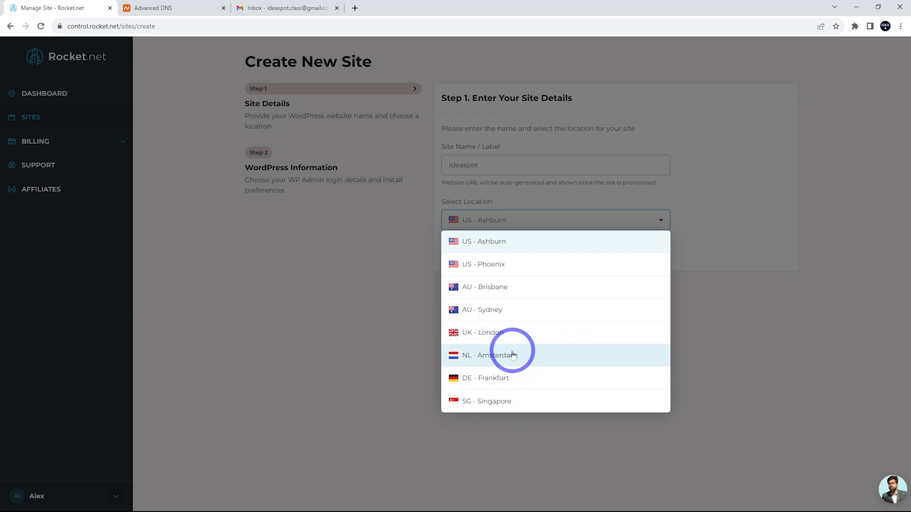
mouse_move(510, 408)
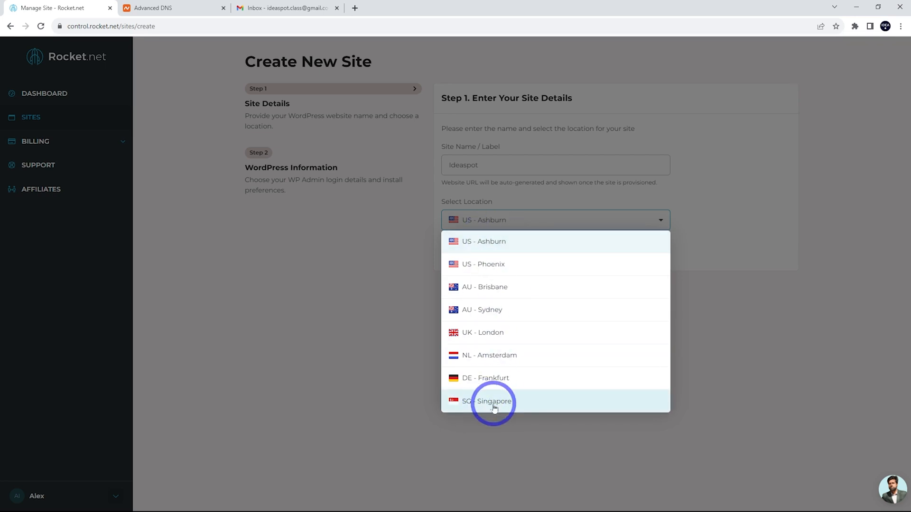
mouse_move(544, 374)
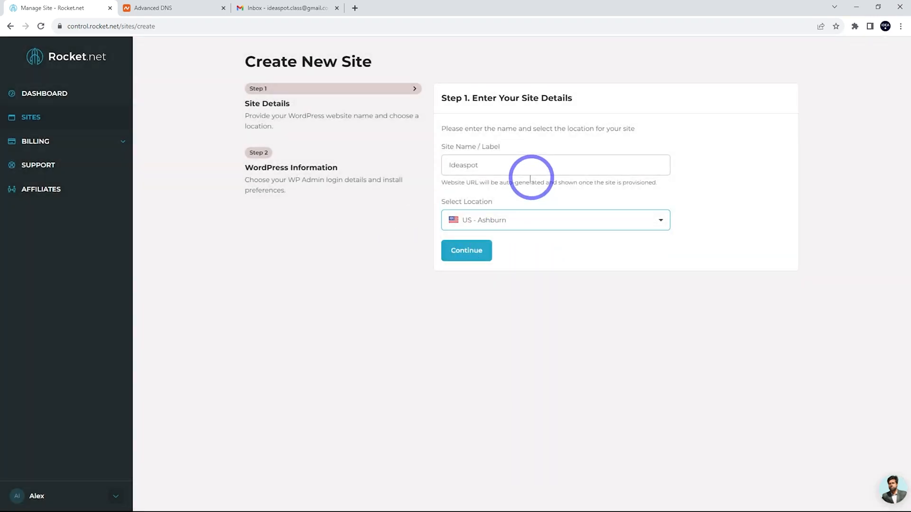
click(466, 250)
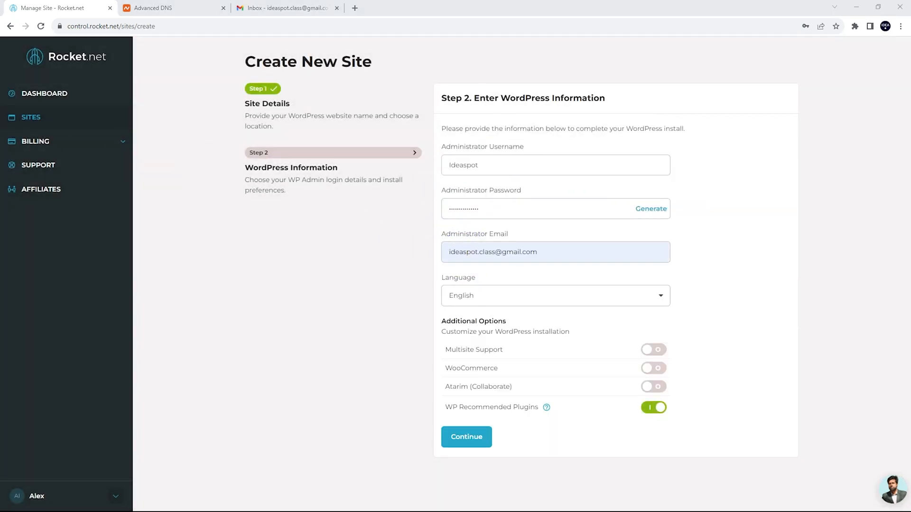
- Submit the Ideaspot WordPress admin details with WP Recommended Plugins switched off
click(494, 165)
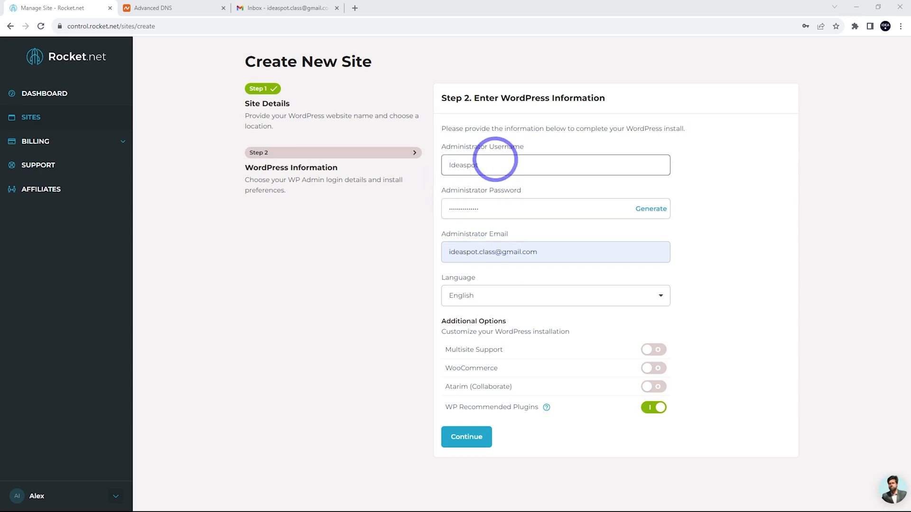
click(530, 252)
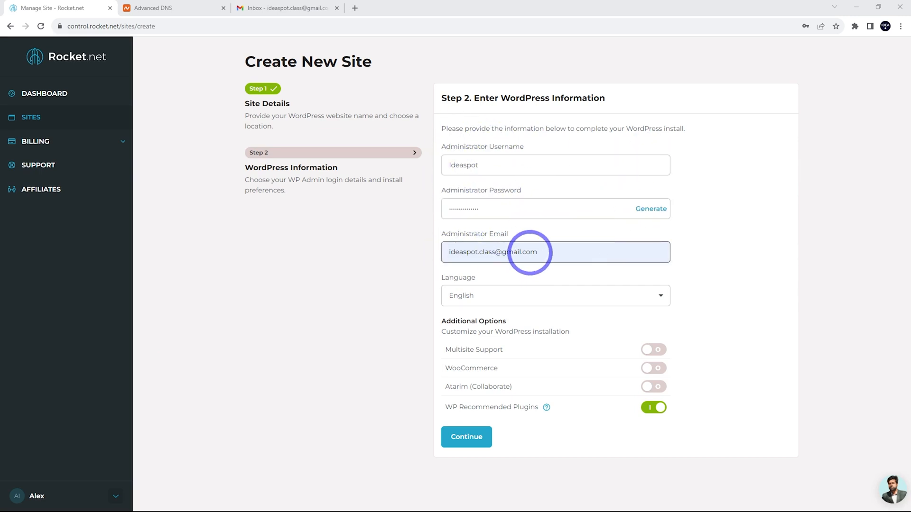
mouse_move(471, 370)
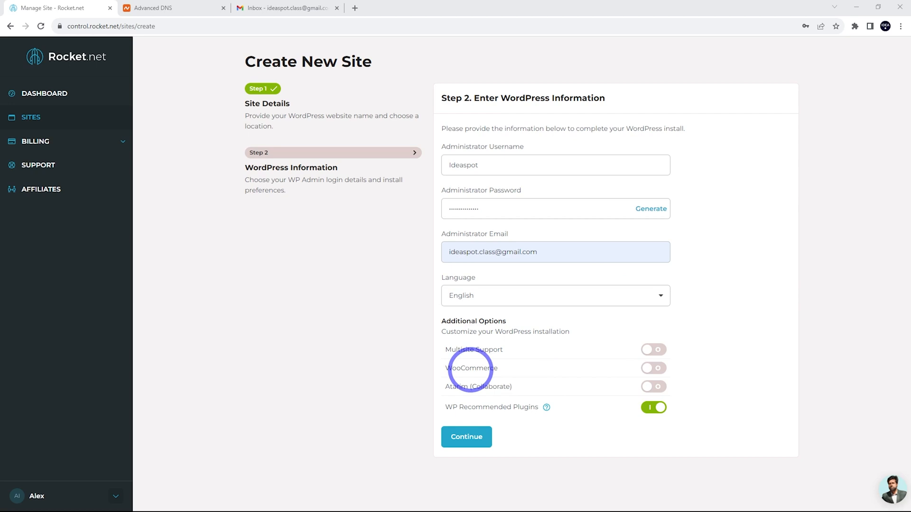
mouse_move(462, 363)
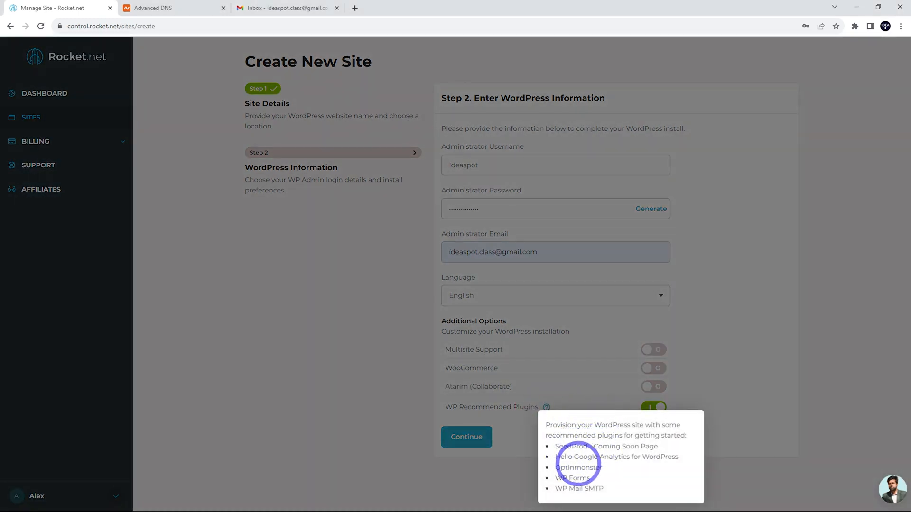
mouse_move(589, 478)
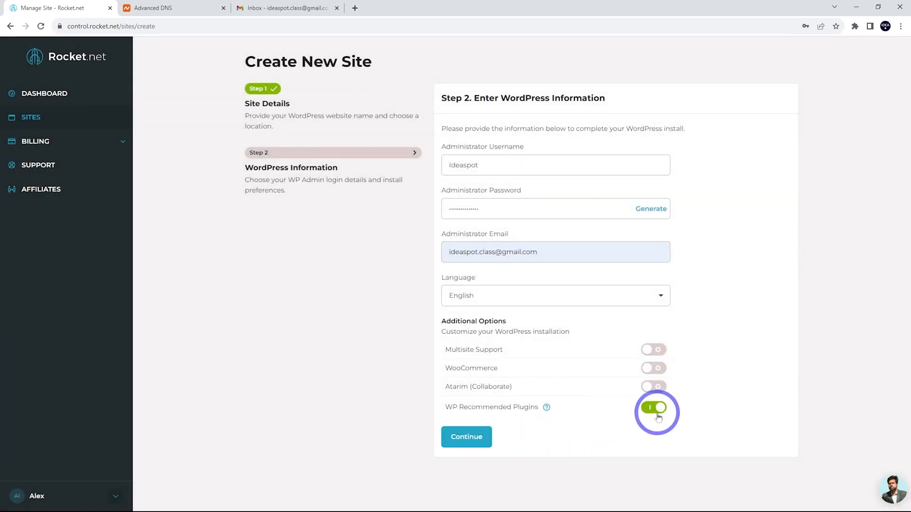
click(654, 408)
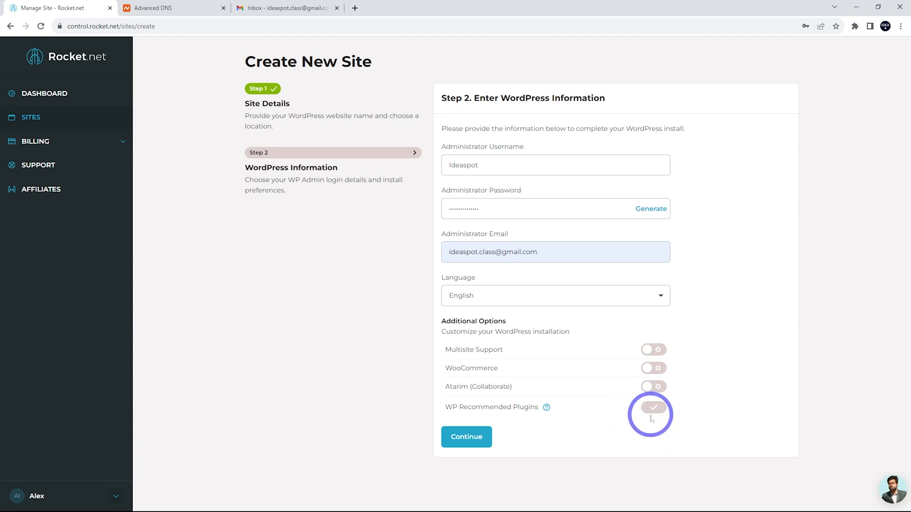
click(653, 415)
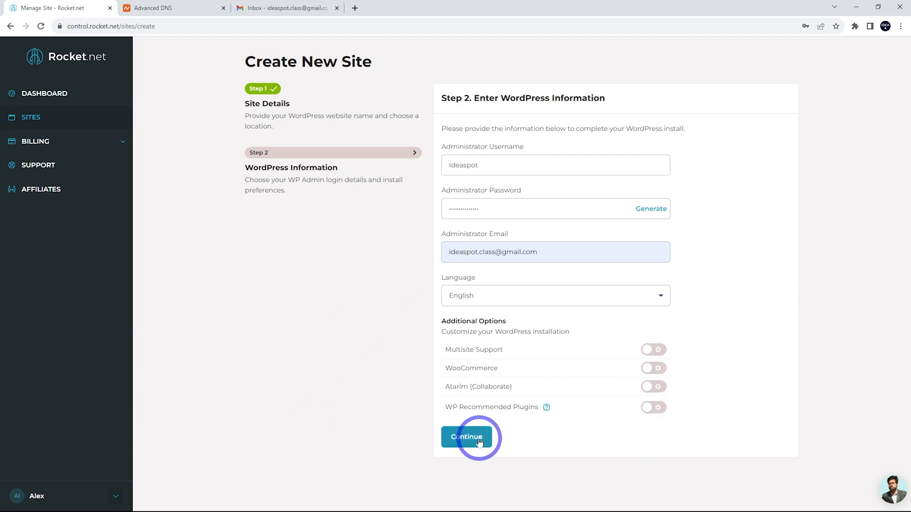
click(466, 437)
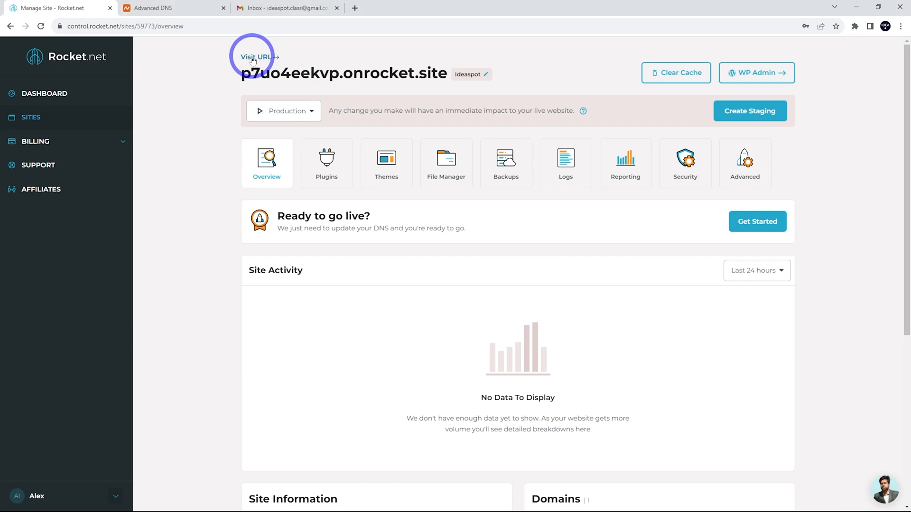
- Open the Ideaspot site in a new tab, then check Rocket.net's Production dropdown
click(255, 56)
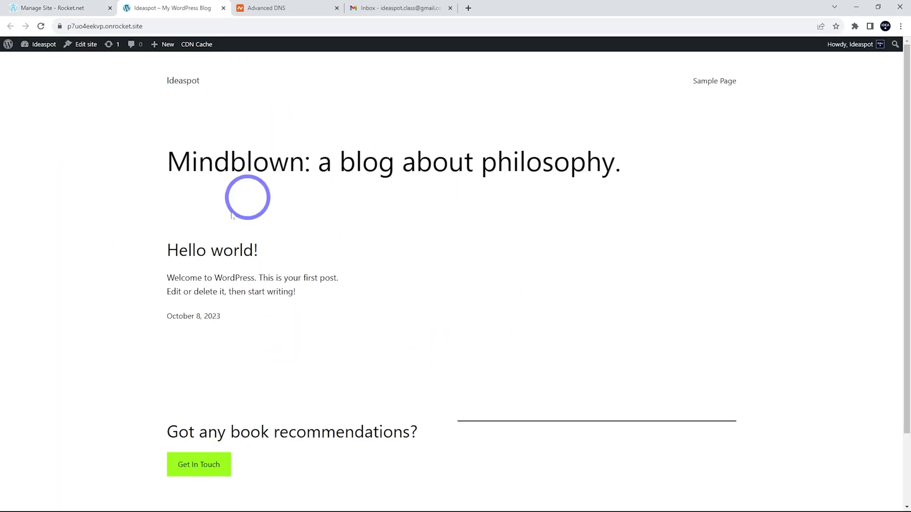
click(57, 9)
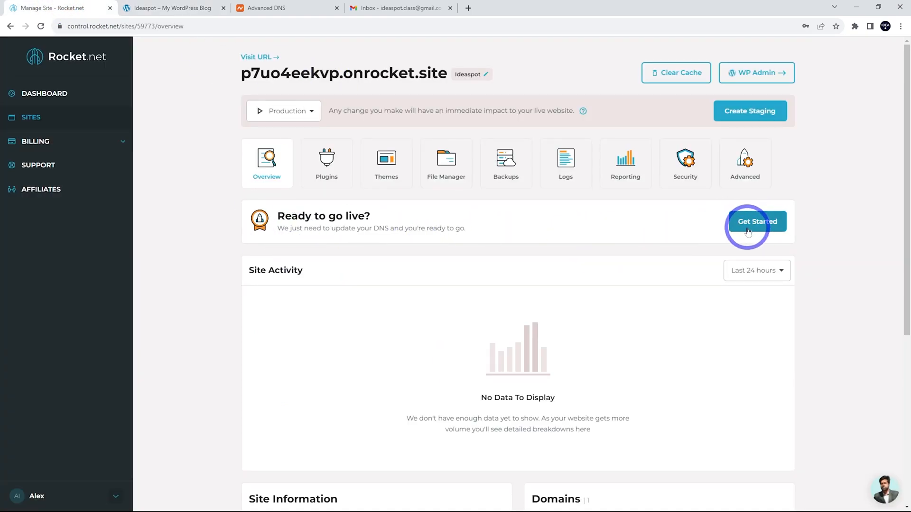
mouse_move(378, 129)
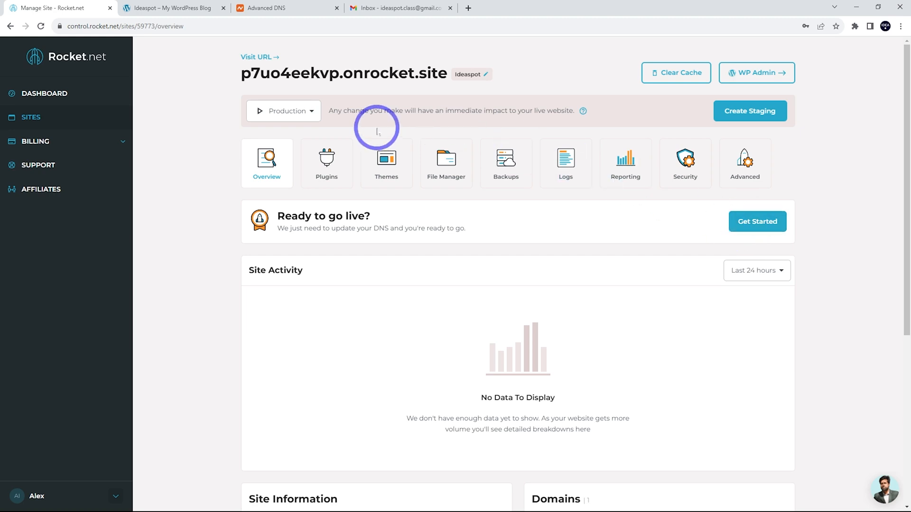
mouse_move(289, 113)
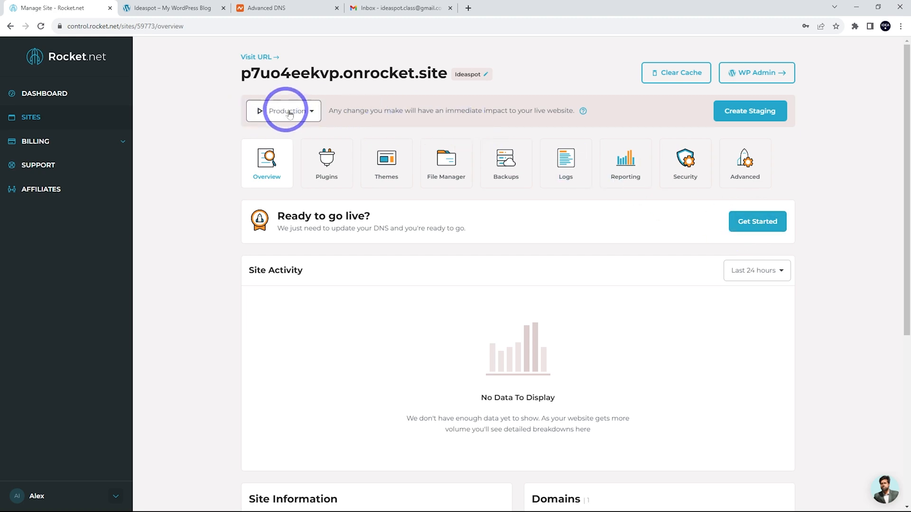
click(286, 111)
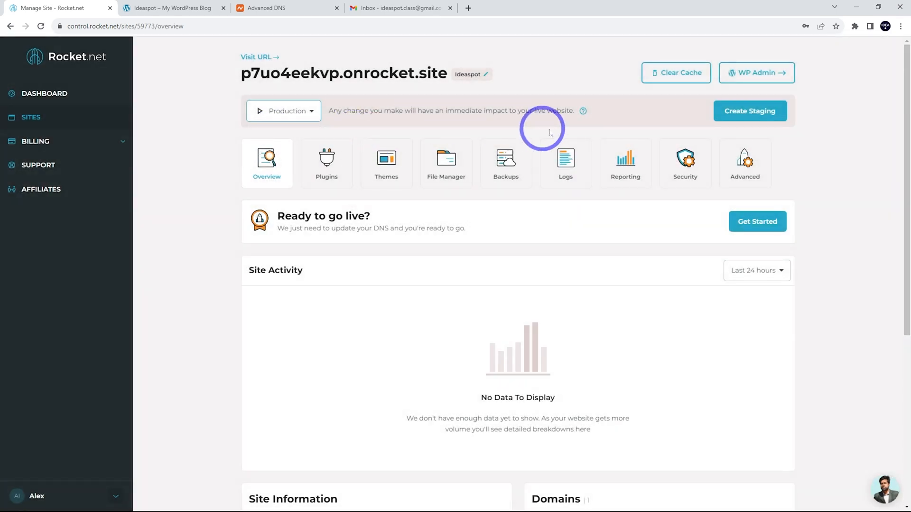
mouse_move(265, 111)
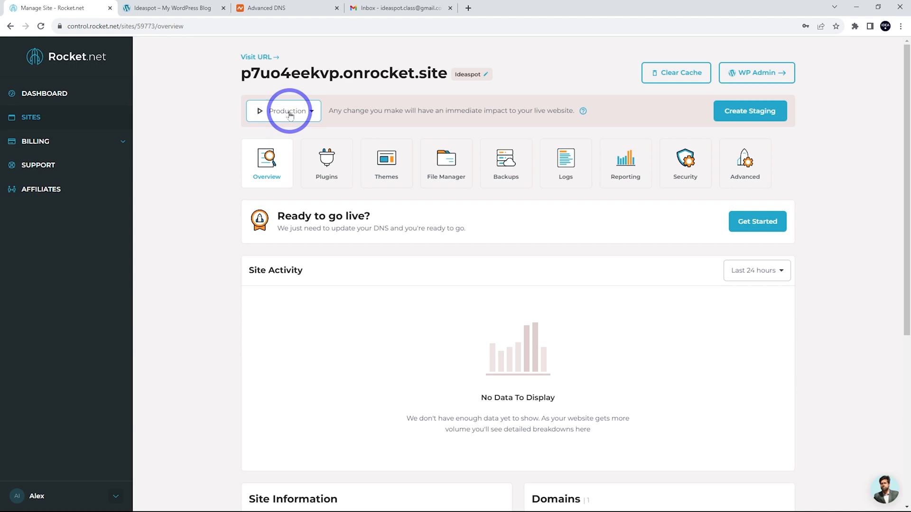
mouse_move(294, 108)
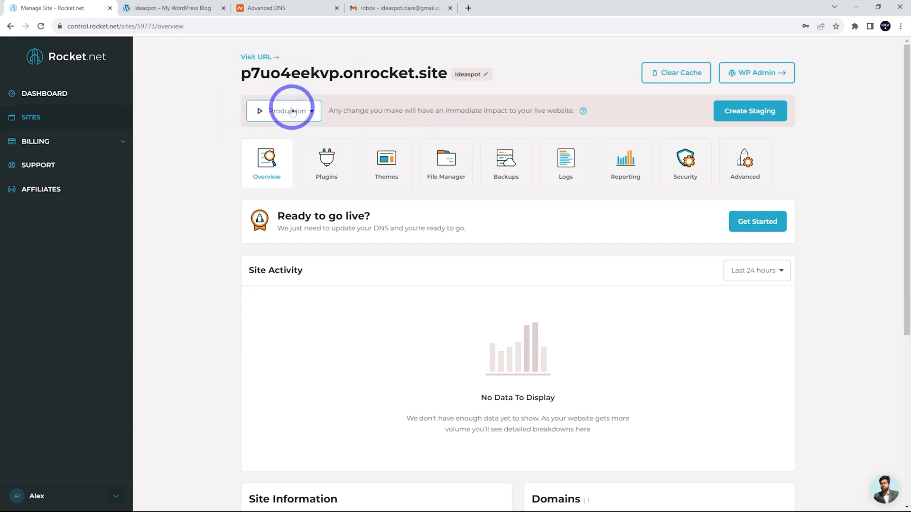
mouse_move(738, 116)
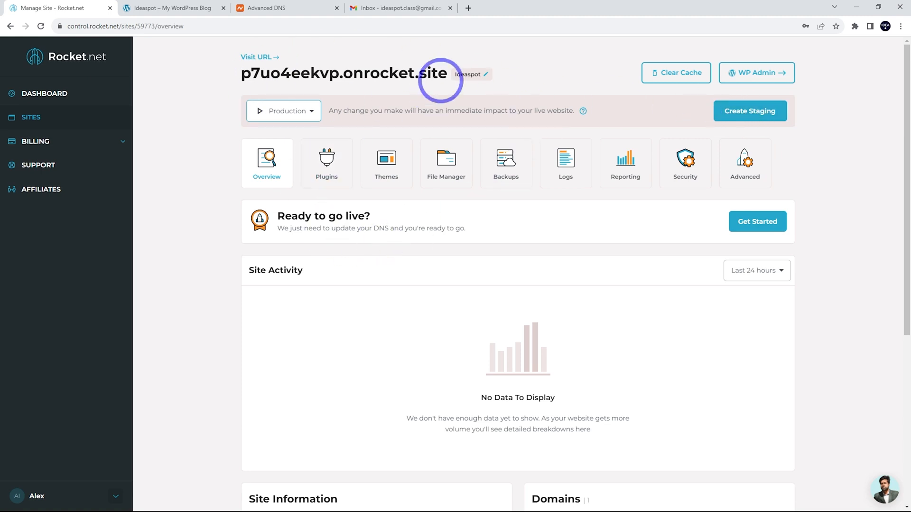
mouse_move(339, 242)
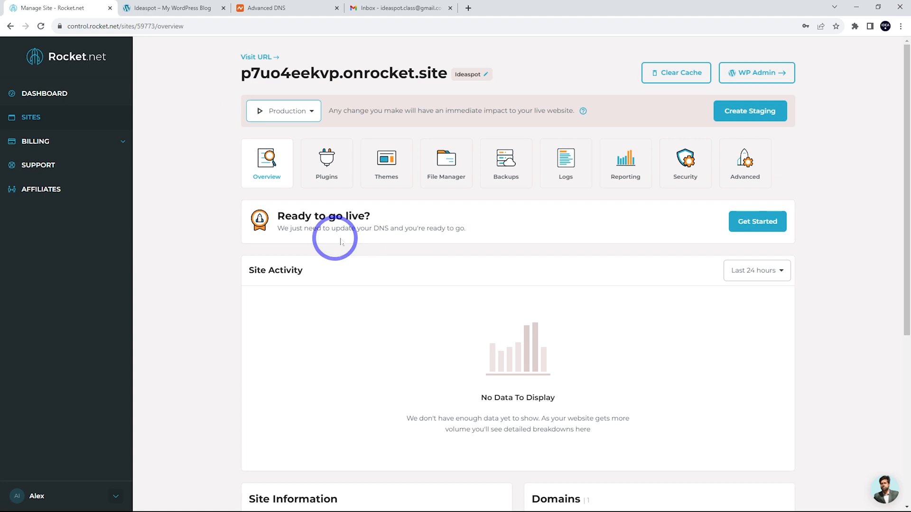
- Start the go-live setup using ideaspot.online as the site address
click(758, 222)
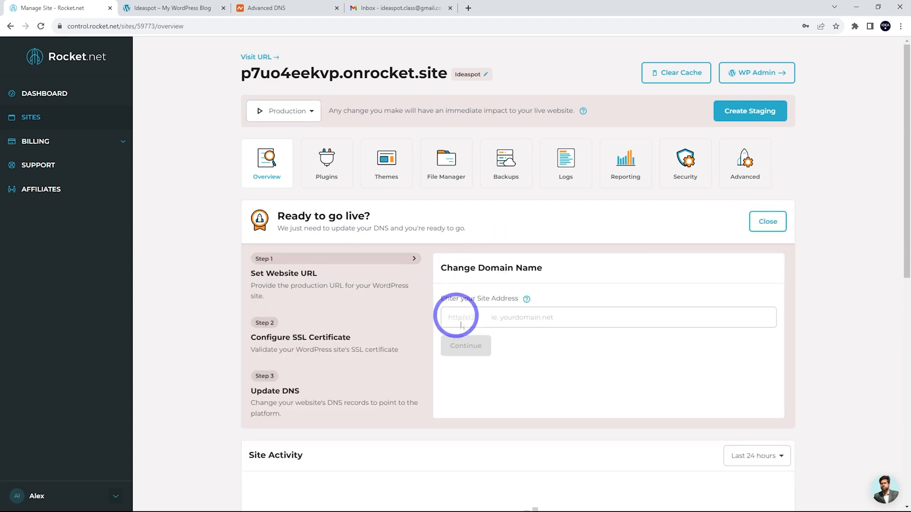
text(ideaspot.online)
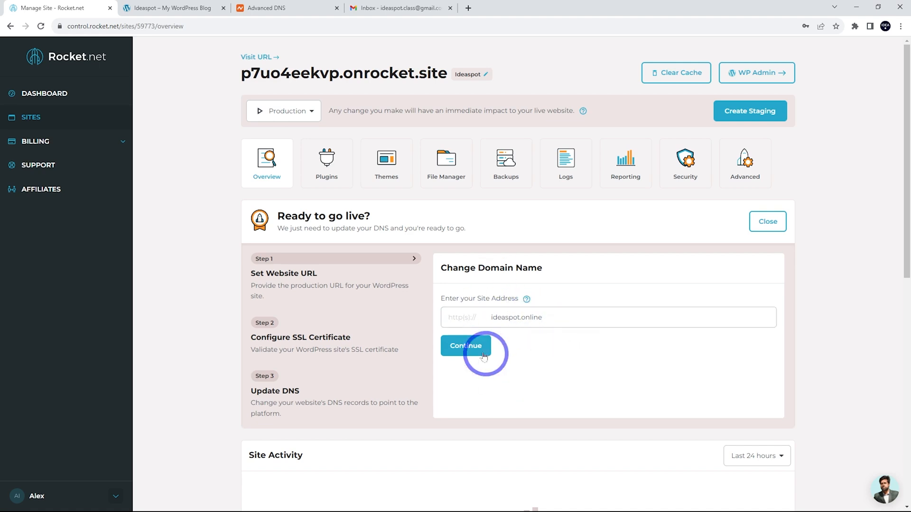
click(466, 346)
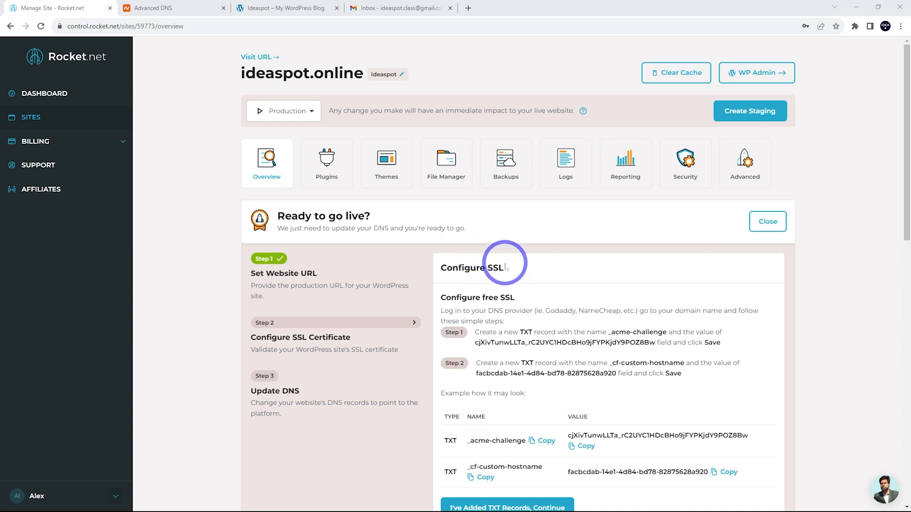
mouse_move(502, 456)
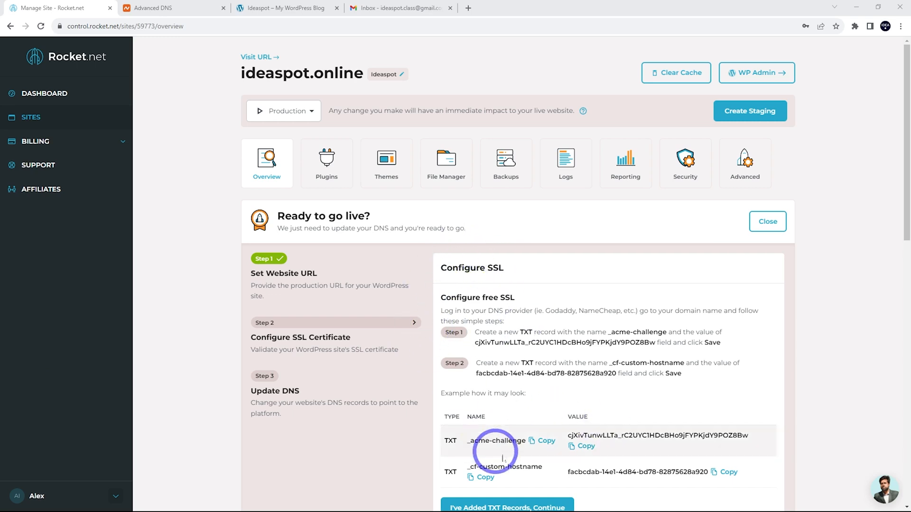
mouse_move(446, 457)
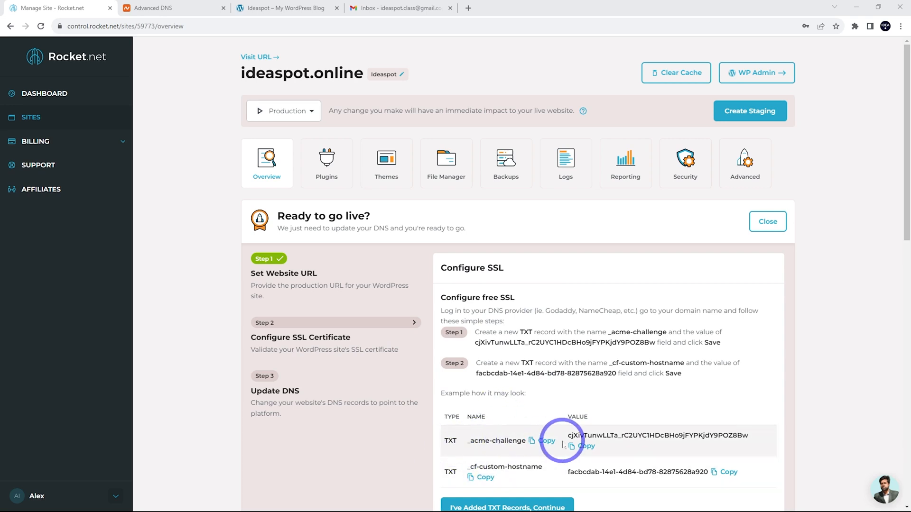
- Switch to Namecheap's Advanced DNS page for ideaspot.online
click(166, 8)
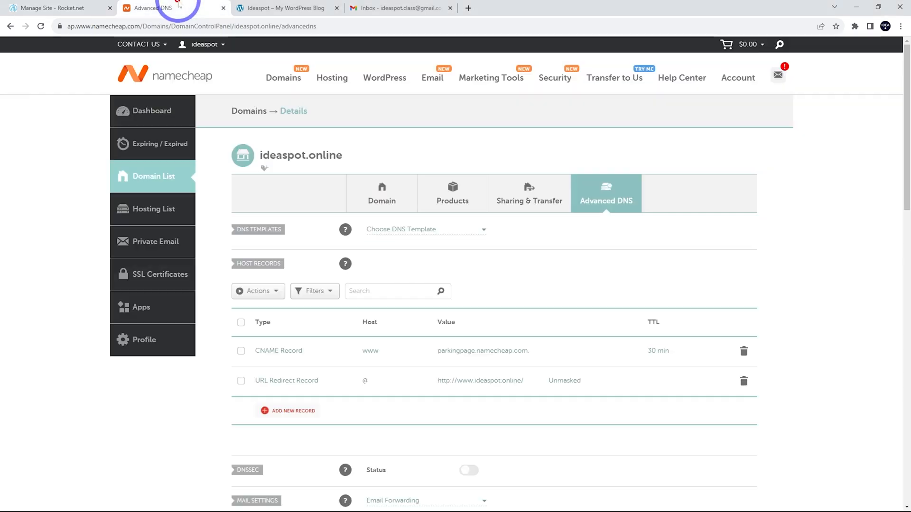
mouse_move(202, 84)
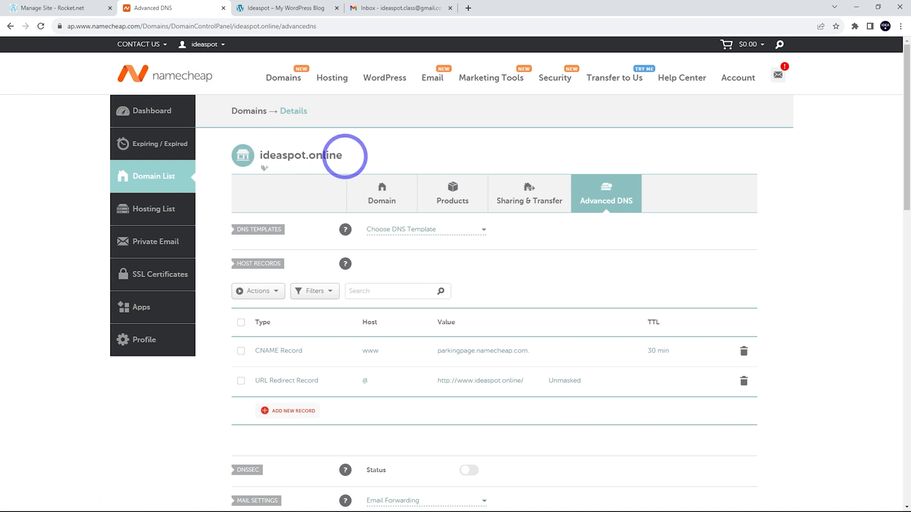
mouse_move(611, 203)
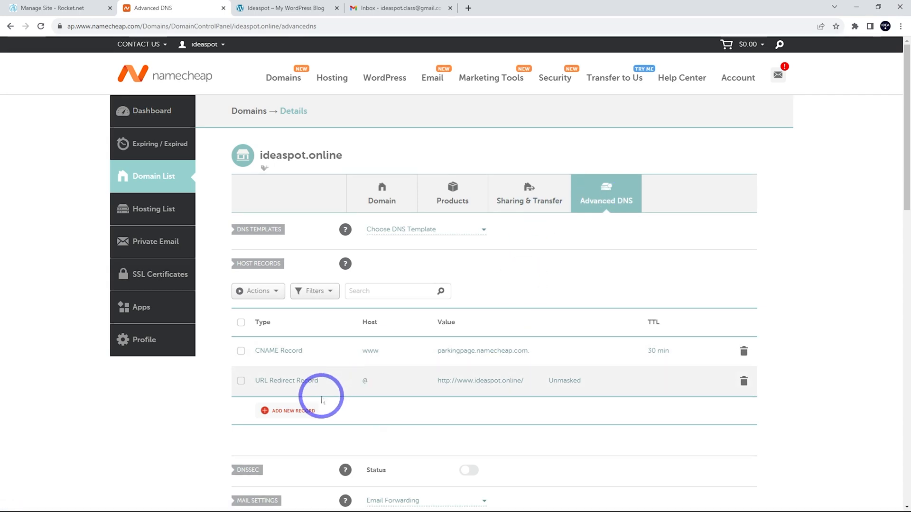
- Add the _acme-challenge TXT record in Namecheap with the value copied from Rocket.net
click(291, 411)
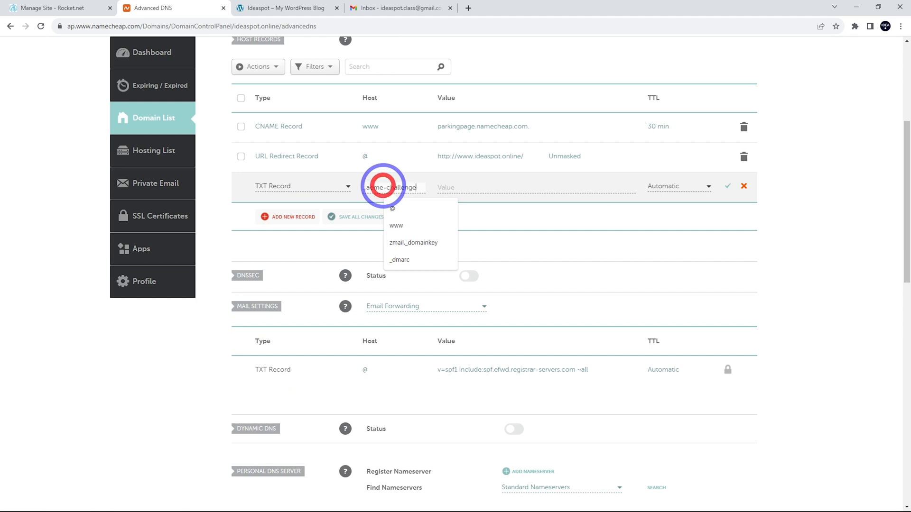
click(54, 11)
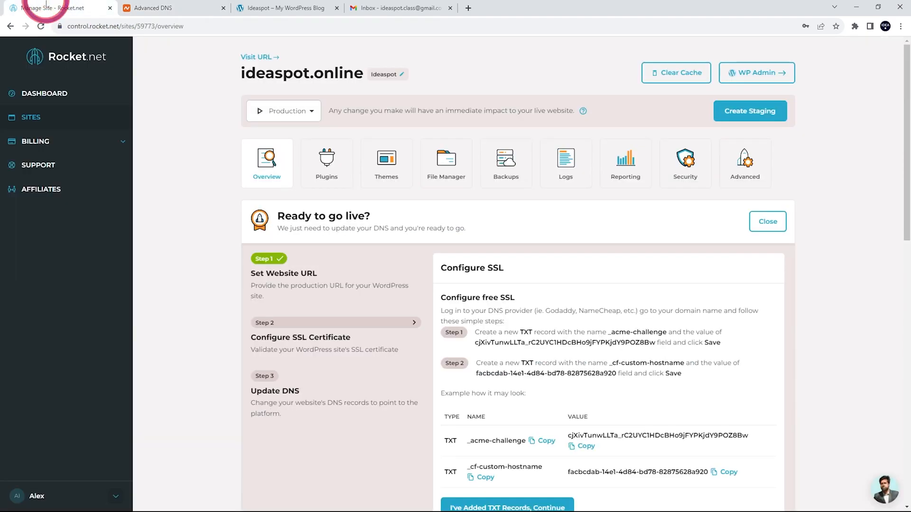
click(586, 446)
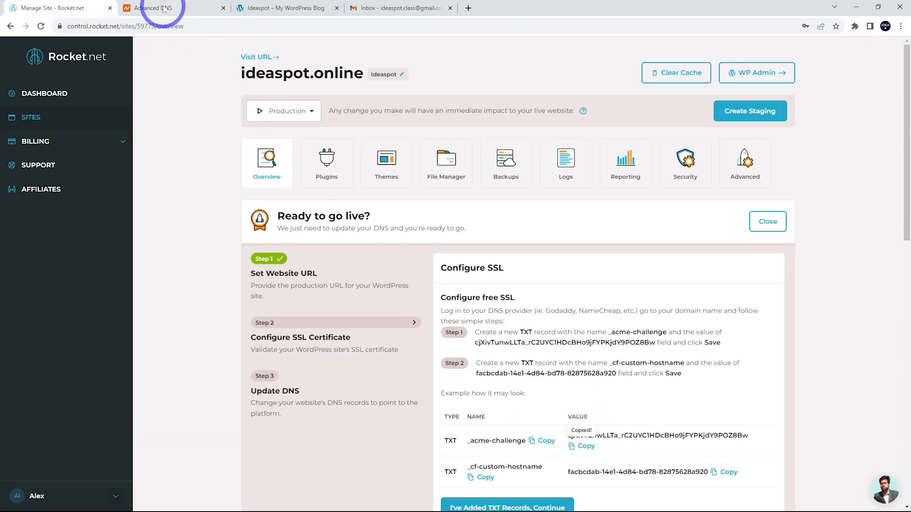
click(157, 8)
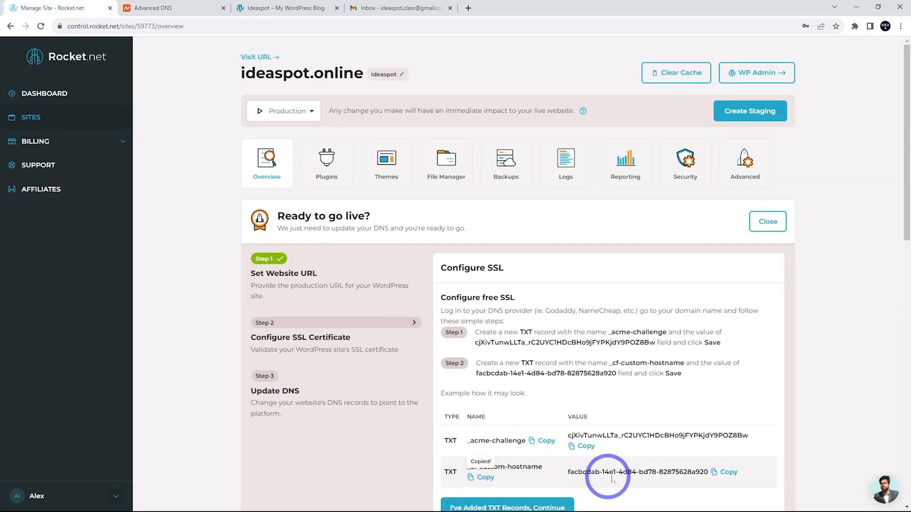
click(162, 8)
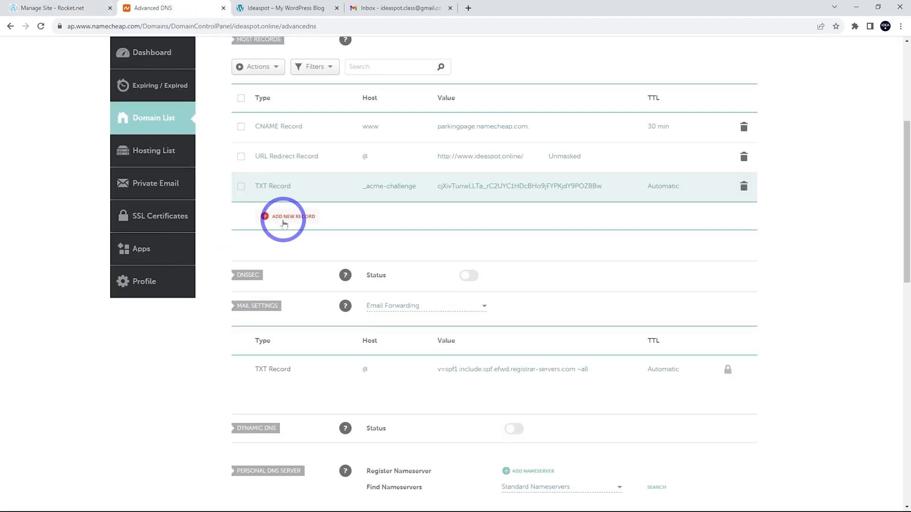
- Add and save the _cf-custom-hostname TXT record with its copied value
click(288, 216)
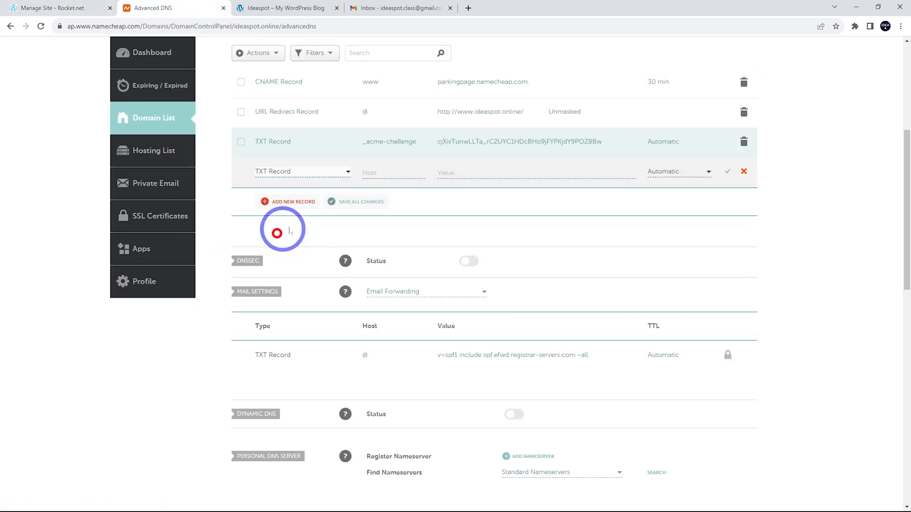
click(62, 10)
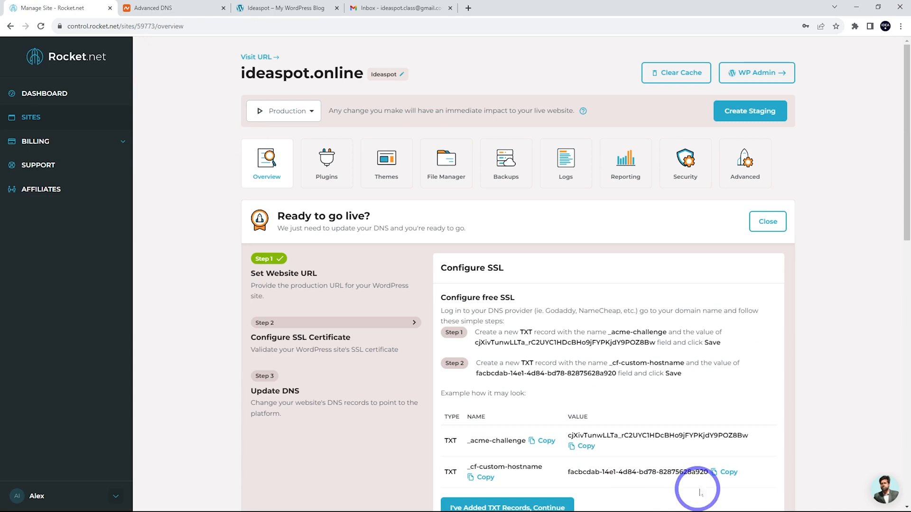
click(151, 8)
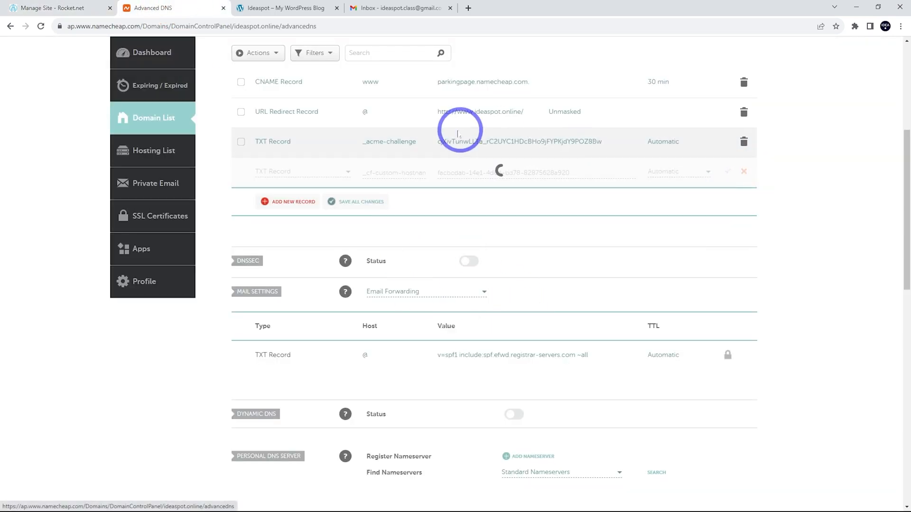
click(355, 201)
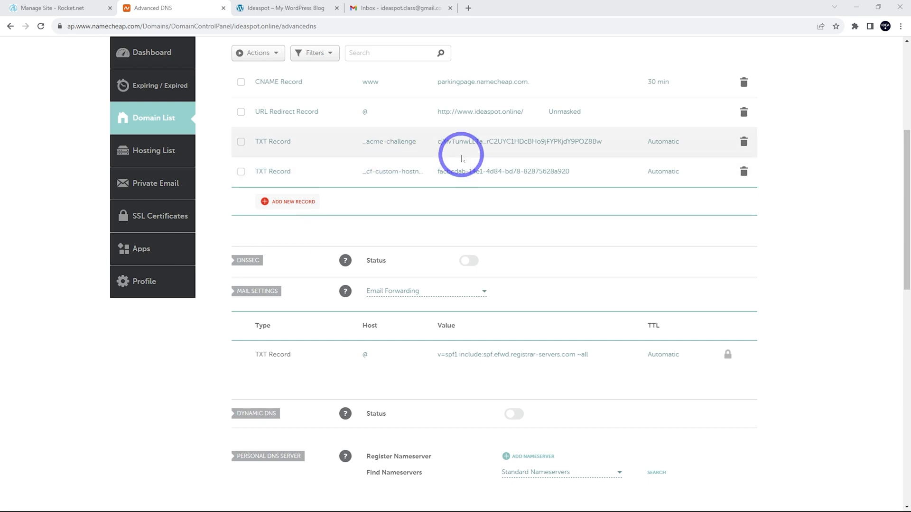
click(57, 9)
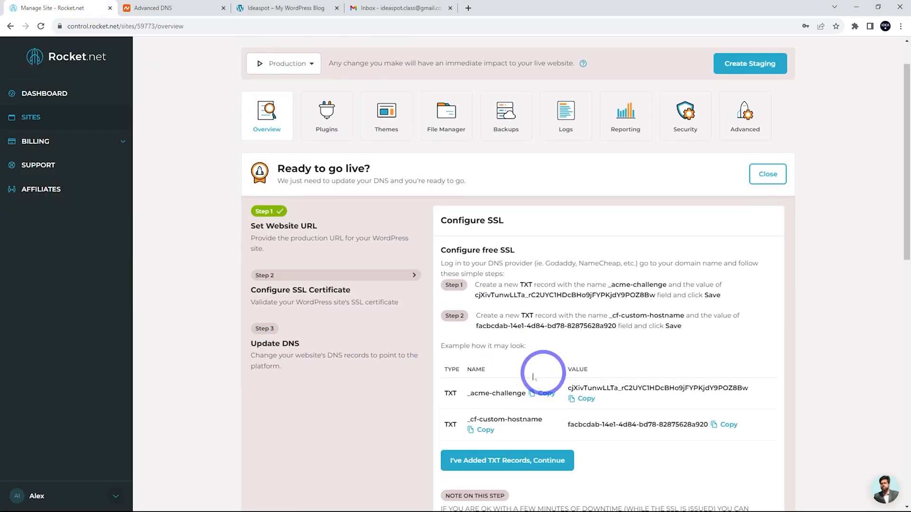
- Confirm the TXT records, dismiss the pending validation notice, and read the step's note
click(508, 460)
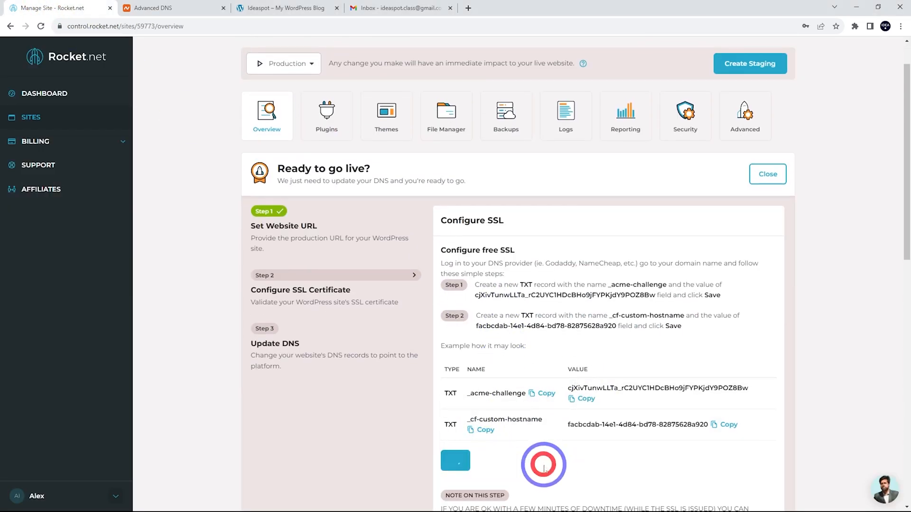
click(456, 461)
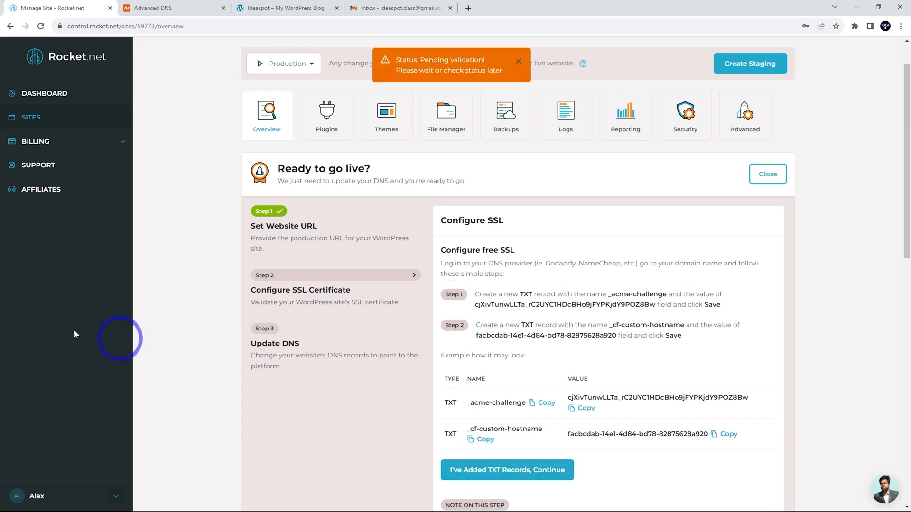
mouse_move(439, 70)
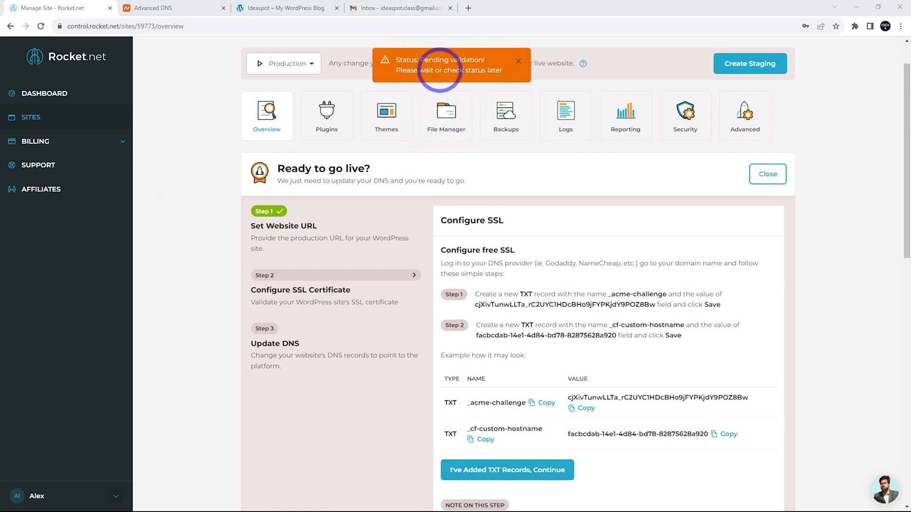
click(519, 61)
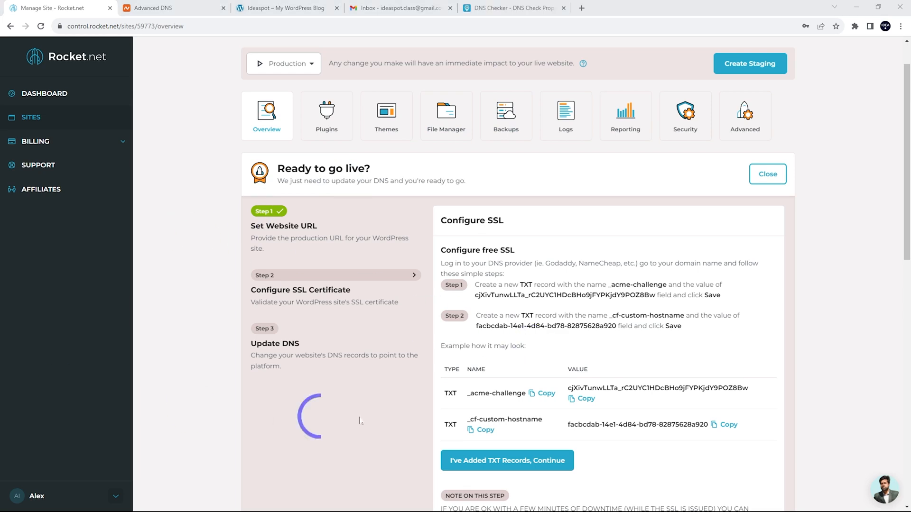
scroll(down, 3)
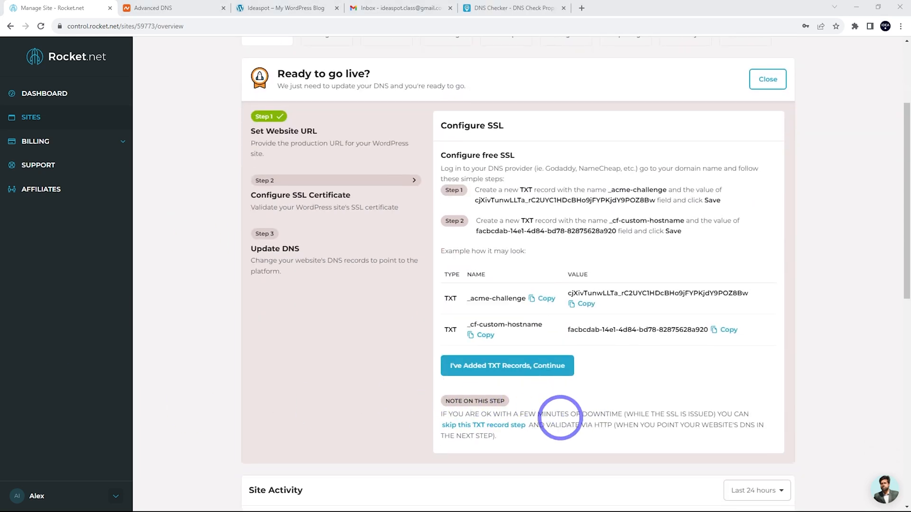
mouse_move(488, 428)
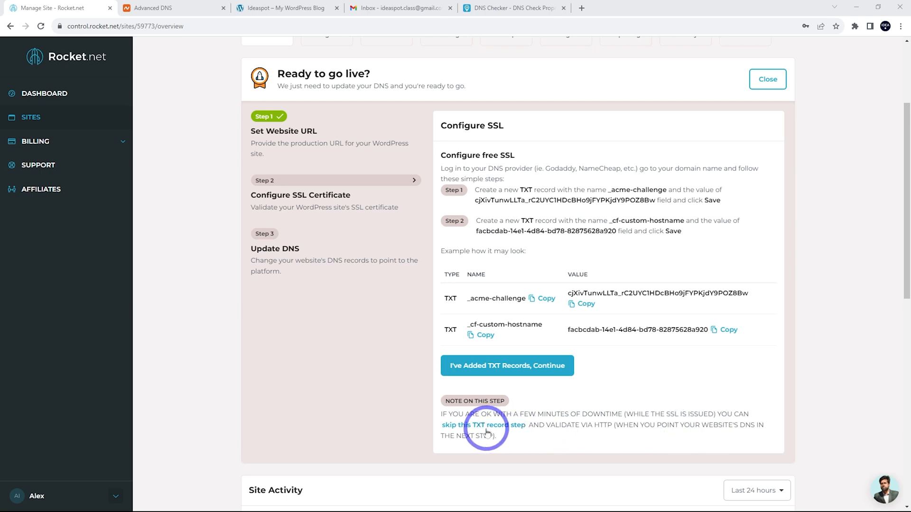
mouse_move(615, 428)
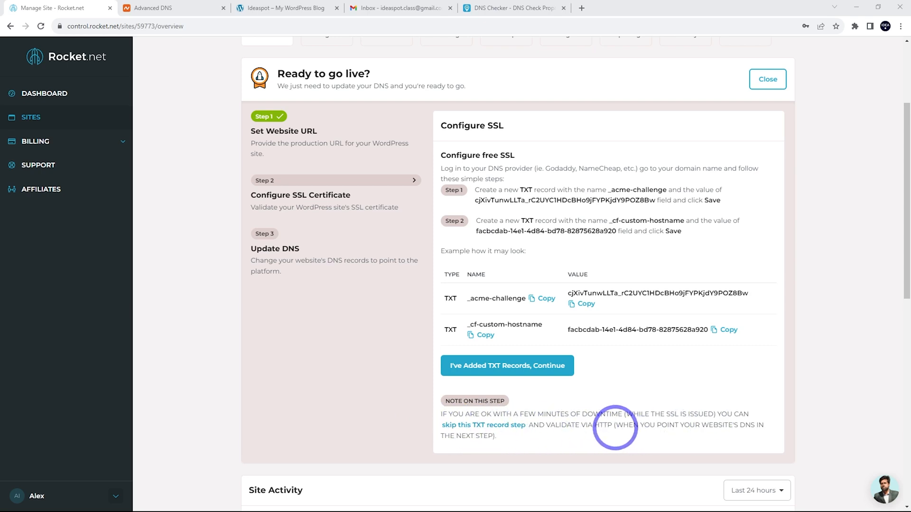
mouse_move(721, 429)
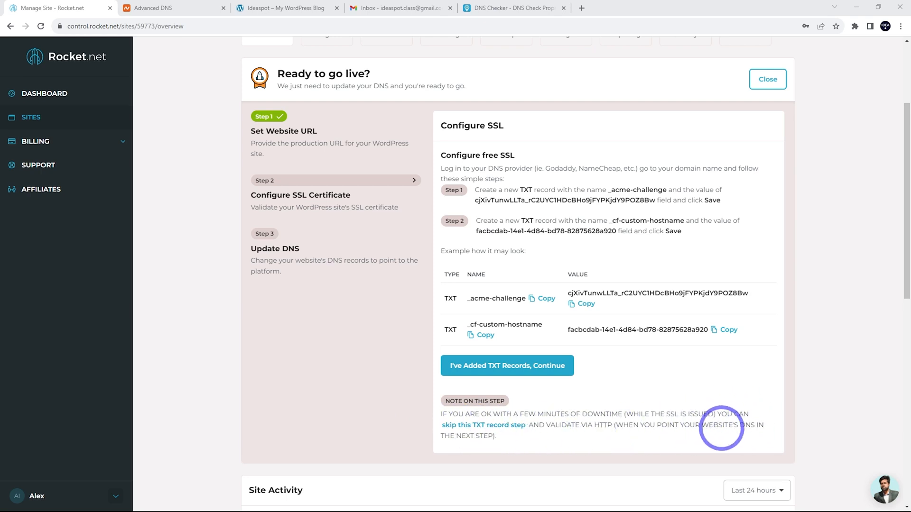
mouse_move(609, 454)
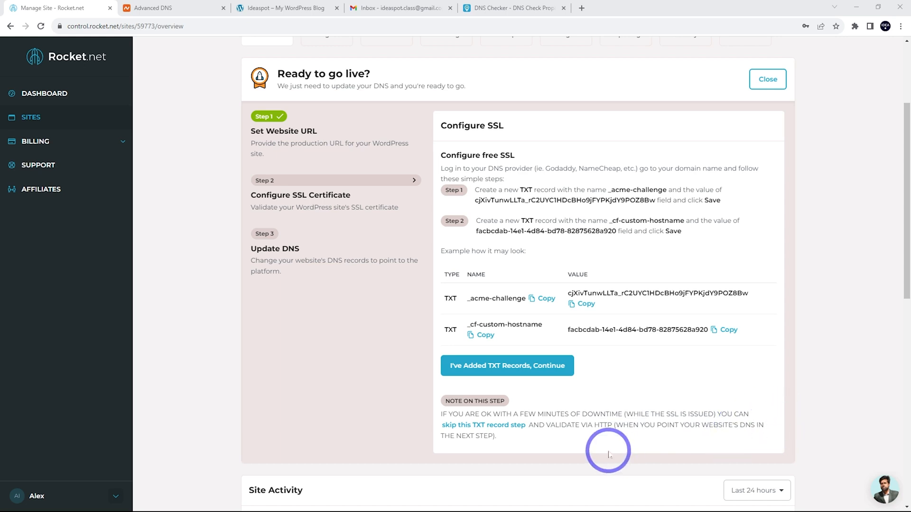
mouse_move(659, 429)
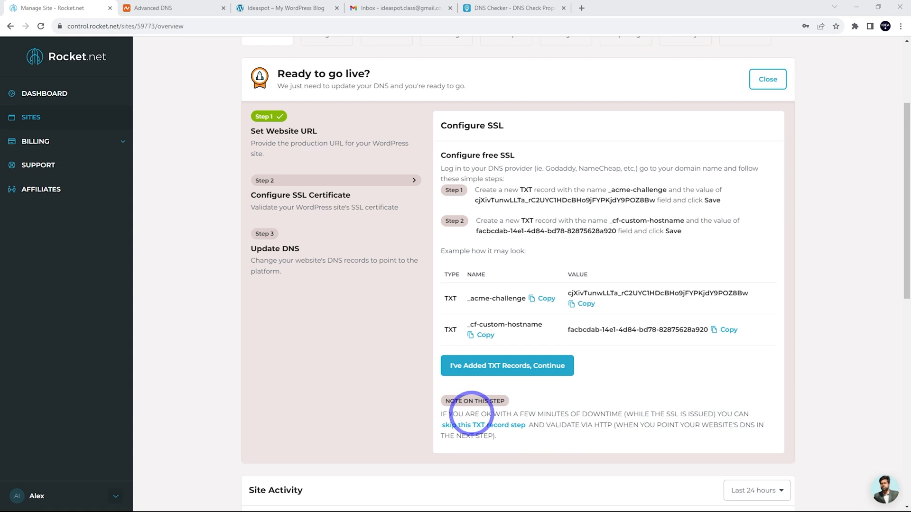
- Skip to the Update DNS step and copy the A record IP 104.19.154.92
click(506, 366)
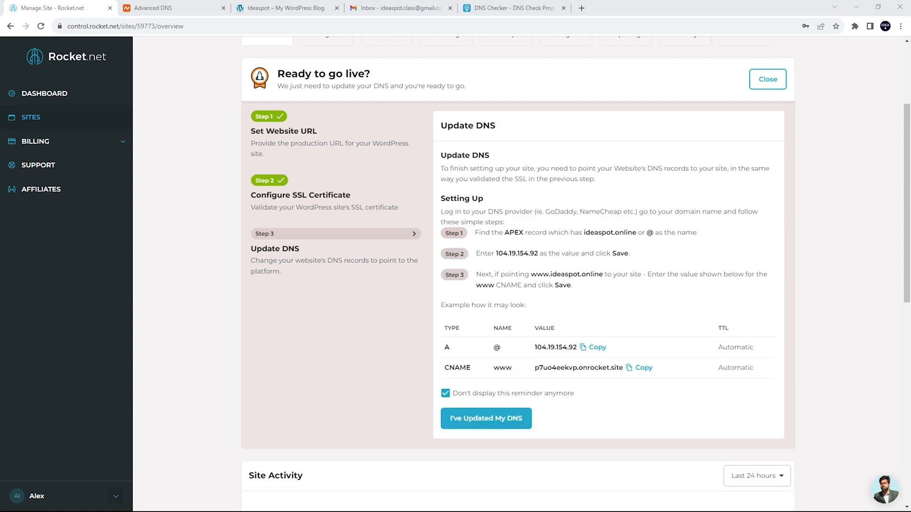
click(486, 419)
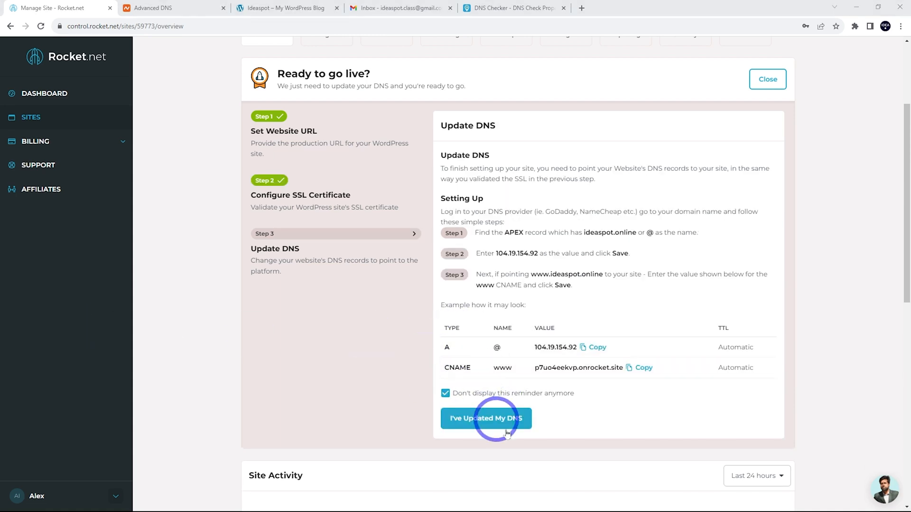
click(587, 347)
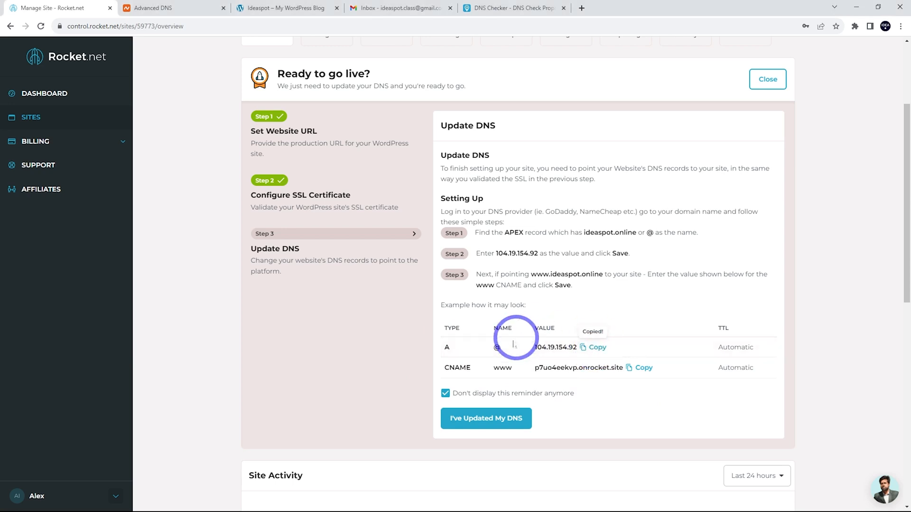
click(168, 8)
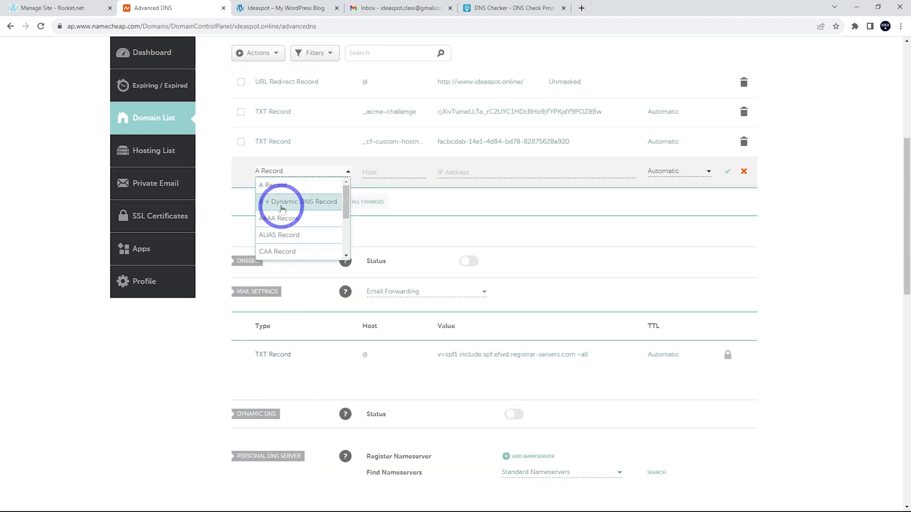
- Save the Namecheap @ A record with value 104.19.154.92
click(392, 172)
text(@)
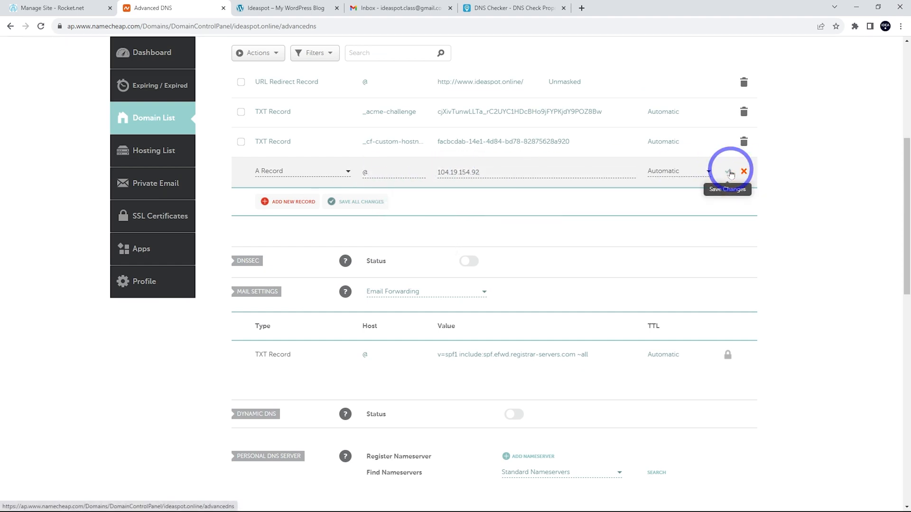
click(731, 170)
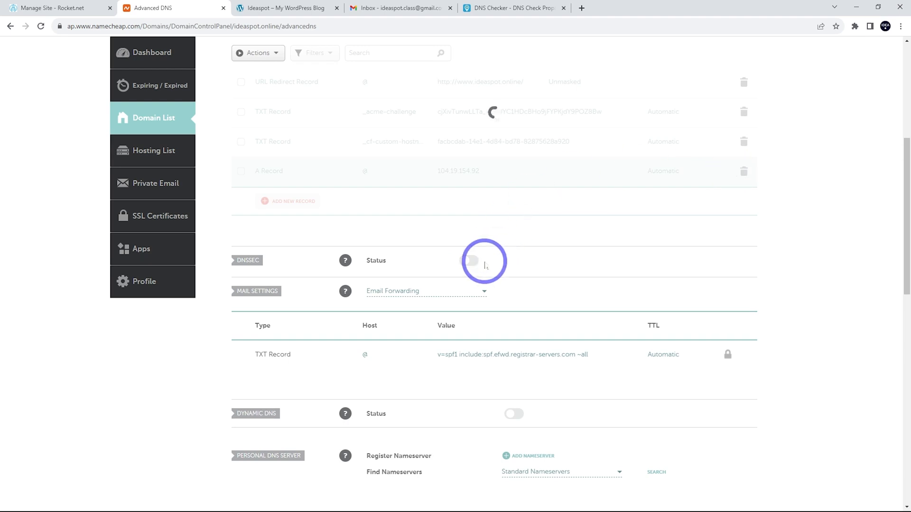
click(57, 9)
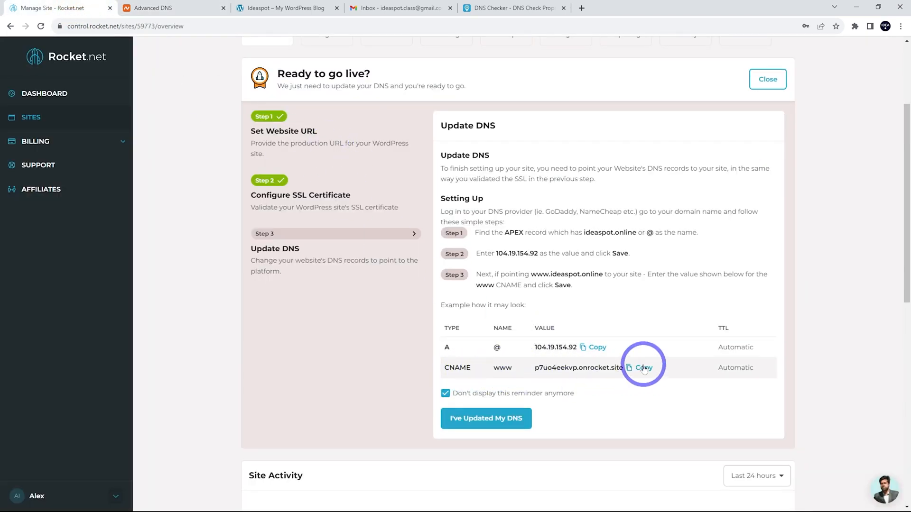
mouse_move(563, 368)
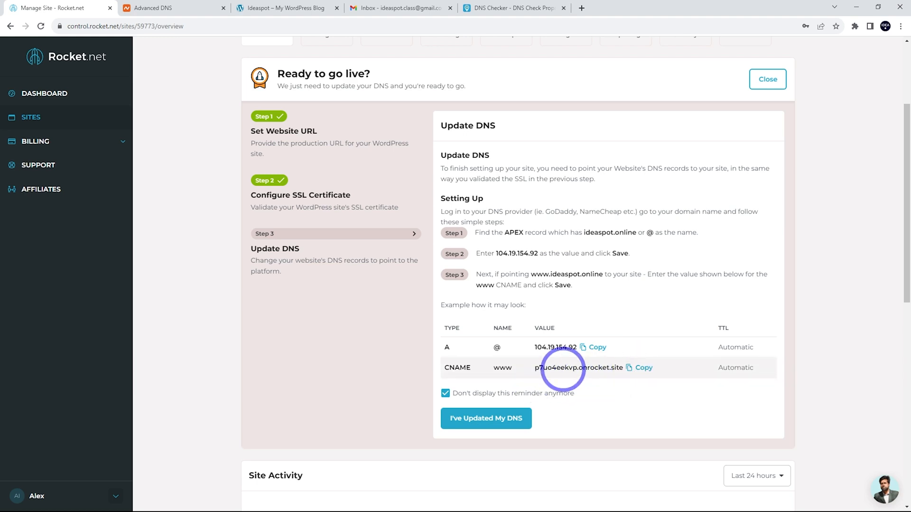
- Save a new CNAME record, host www, targeting p7uo4eekvp.onrocket.site
click(164, 8)
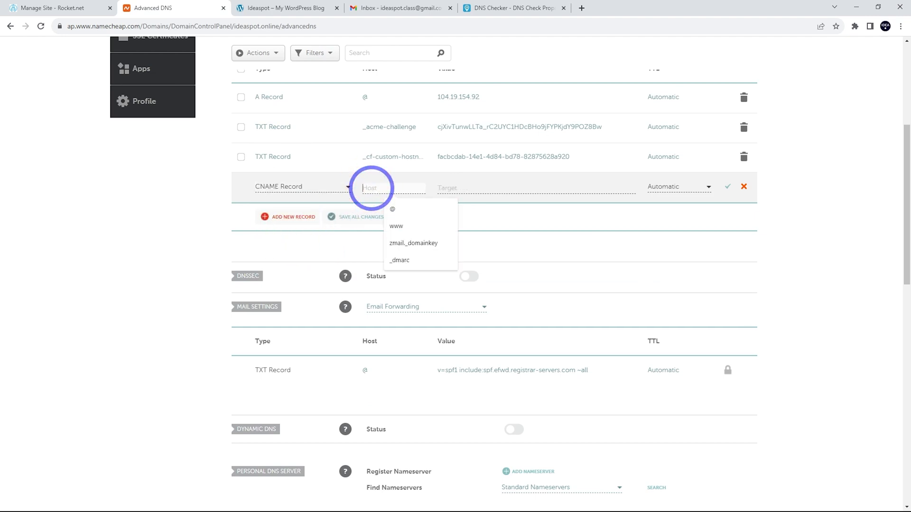
click(396, 226)
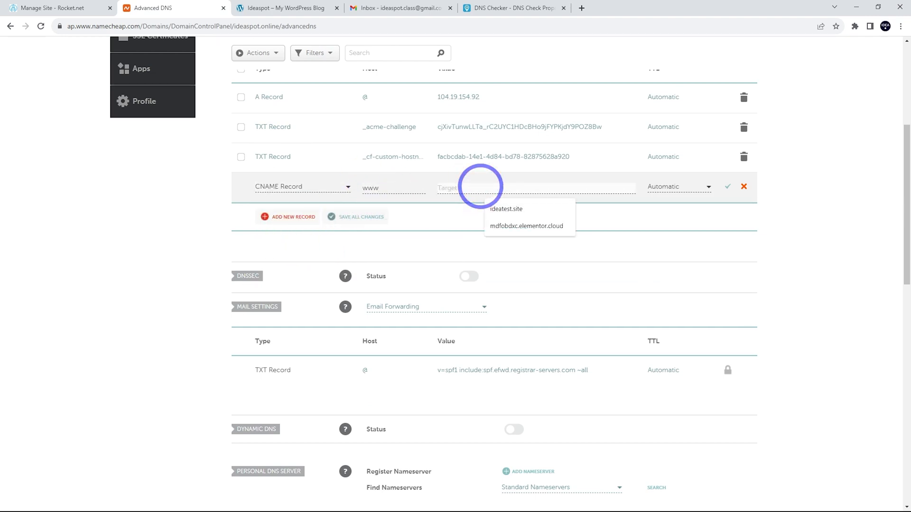
click(728, 187)
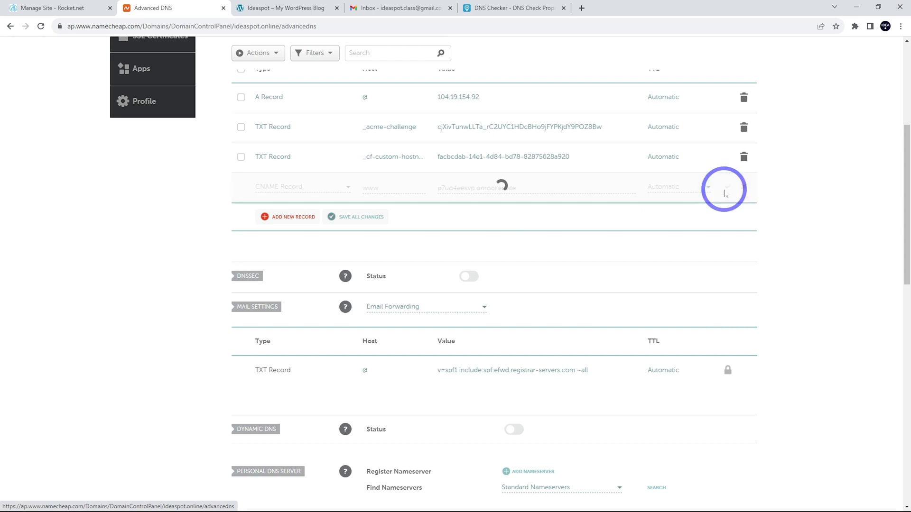
click(725, 189)
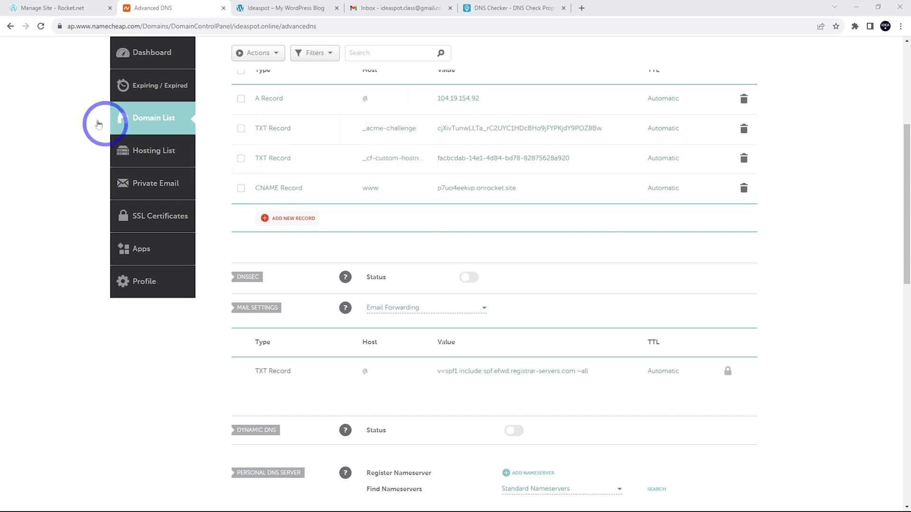
- Confirm "I've Updated My DNS" in Rocket.net's Ready to go live panel
click(59, 9)
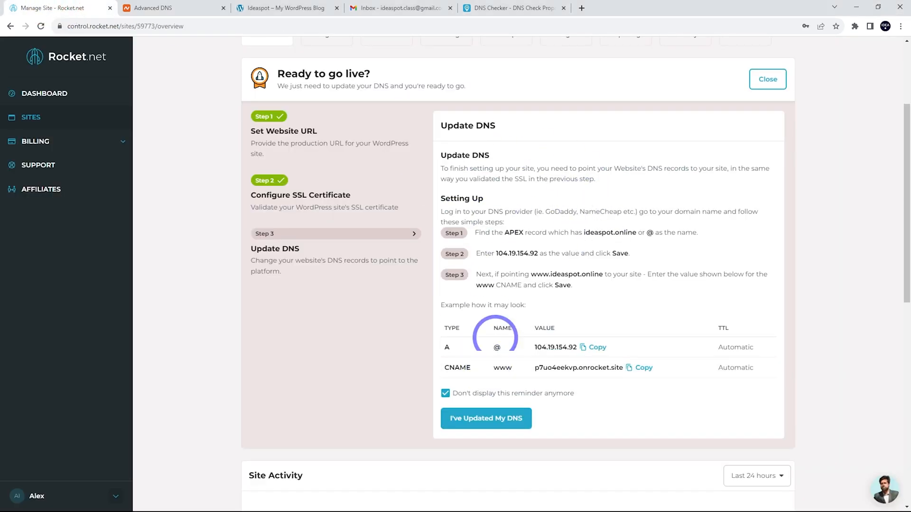
click(473, 419)
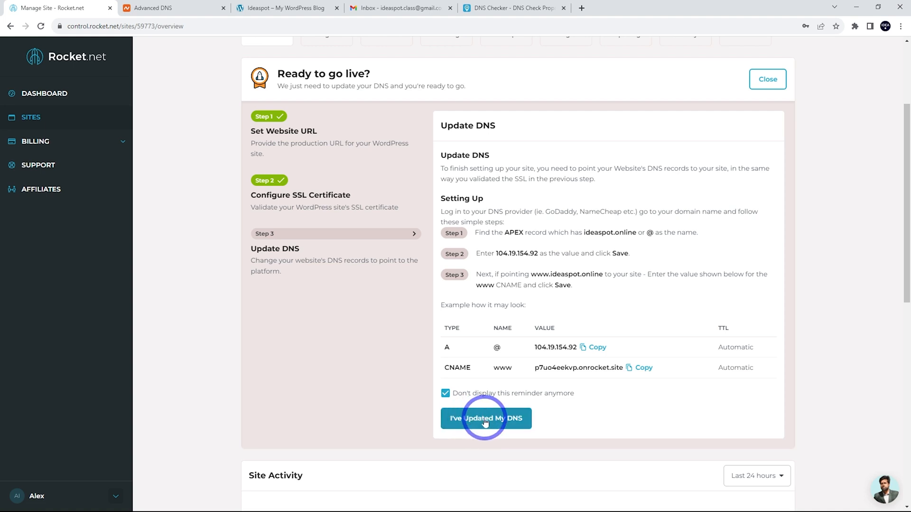
click(486, 418)
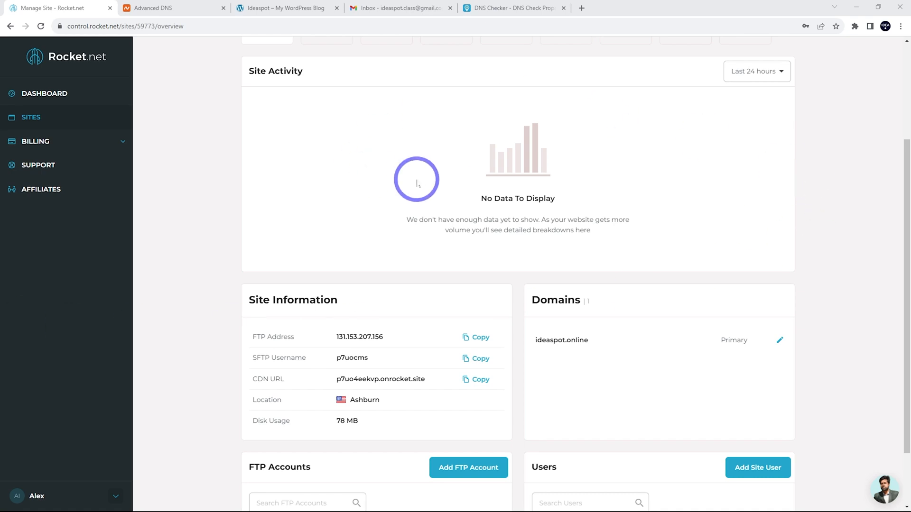
click(513, 9)
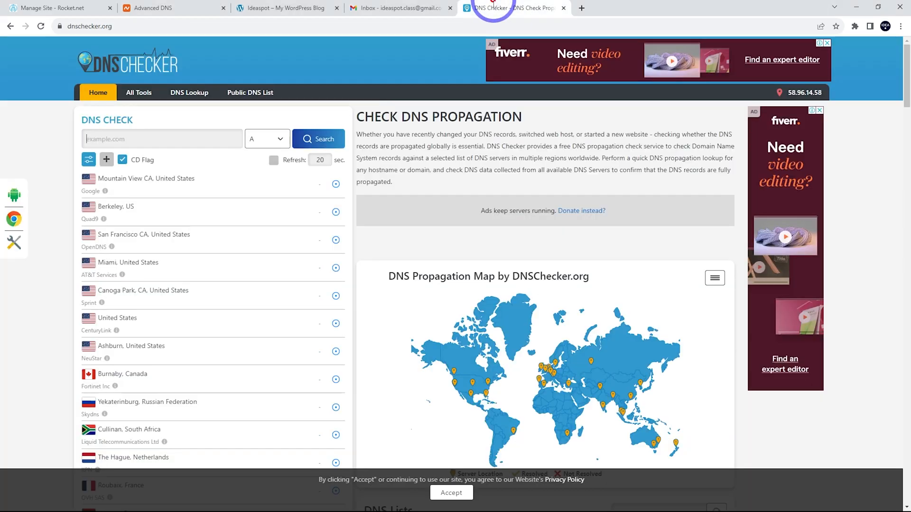
click(161, 139)
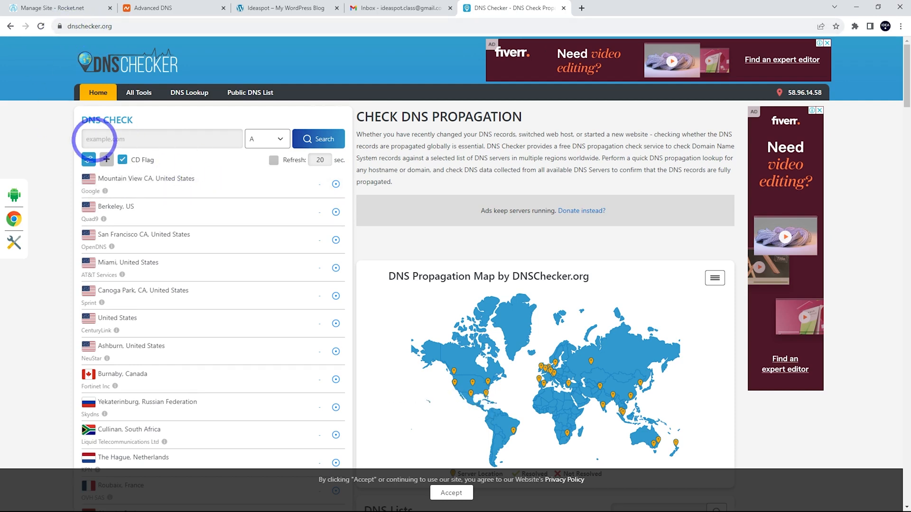
text(https://ideaspot.online/)
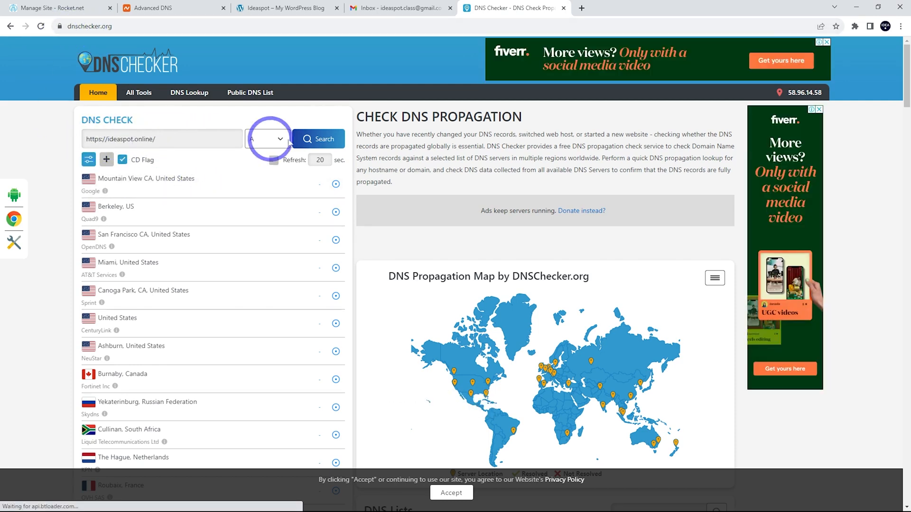
click(318, 138)
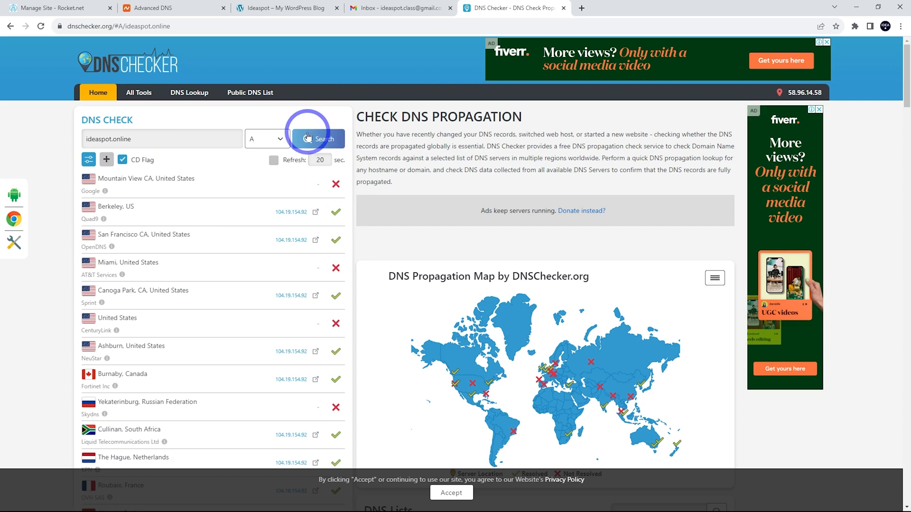
scroll(down, 3)
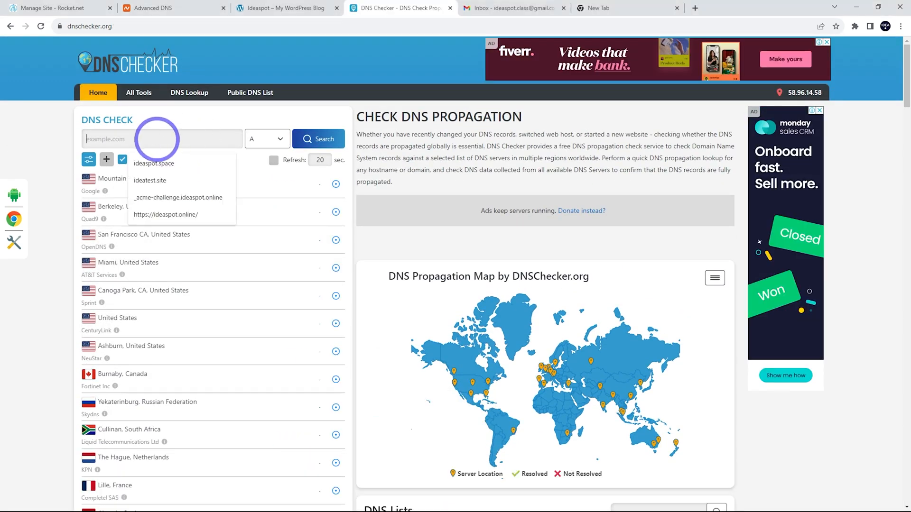
- Load ideaspot.online to verify the blog homepage, then return to Rocket.net
click(319, 139)
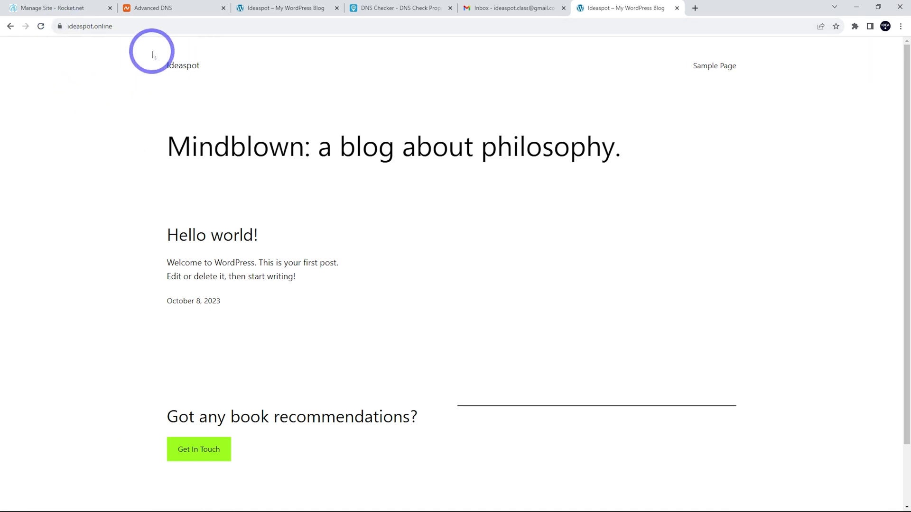
mouse_move(411, 181)
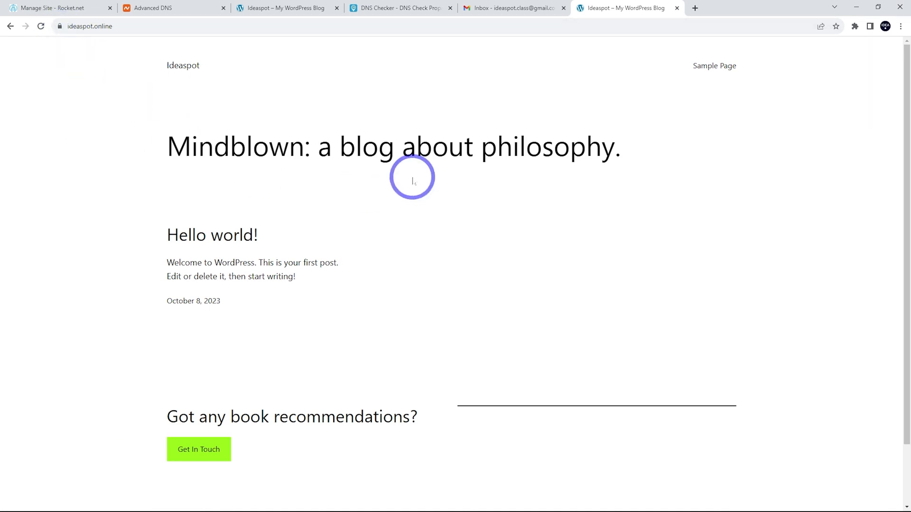
click(57, 7)
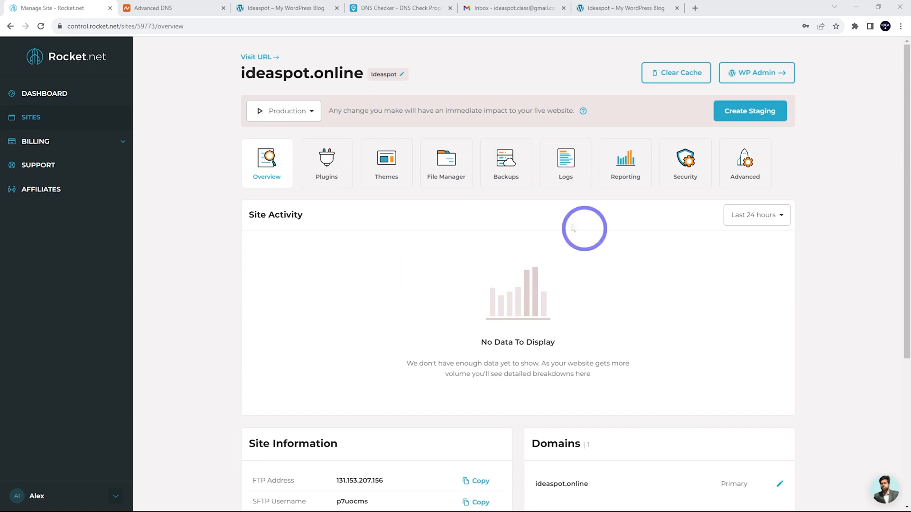
mouse_move(61, 97)
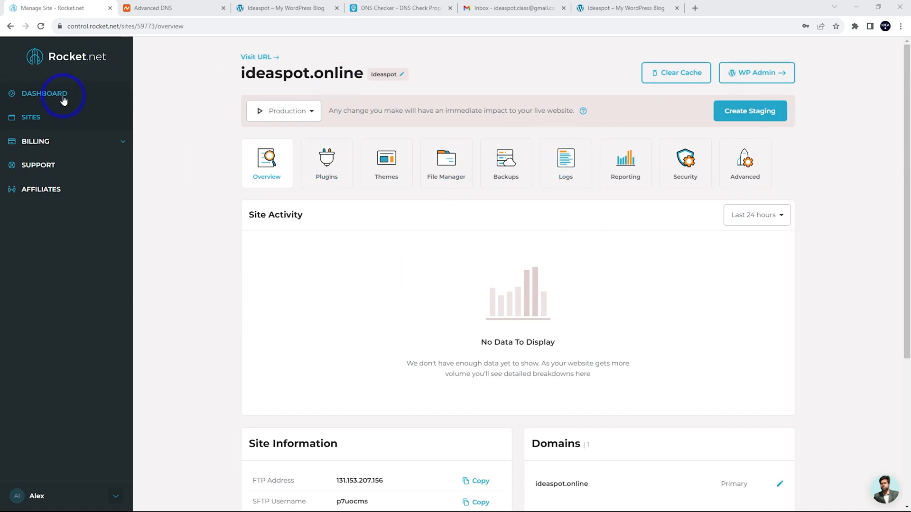
- Open WP Admin for the ideaspot.online row in Rocket.net's Sites list
click(30, 117)
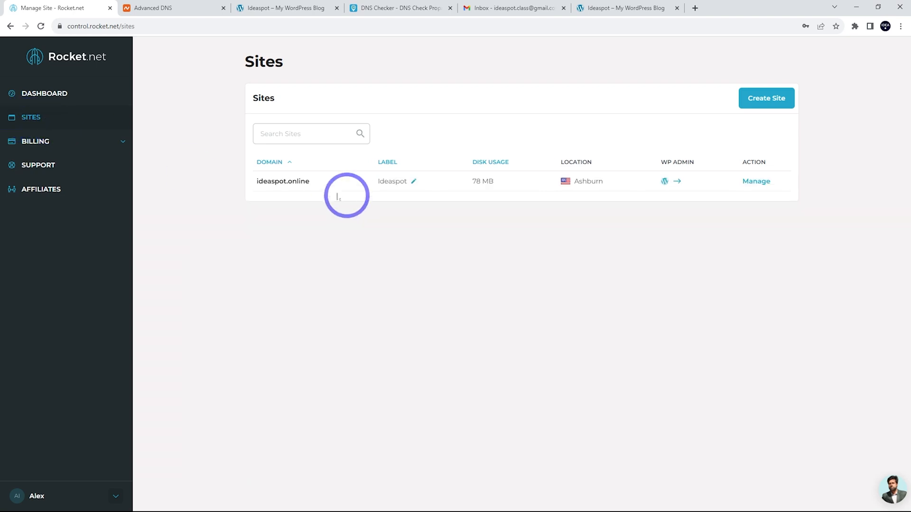
mouse_move(357, 185)
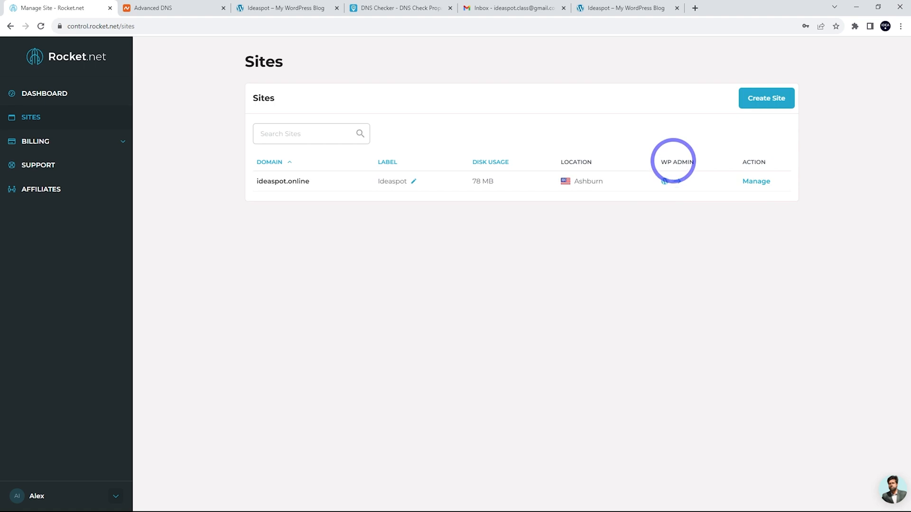
click(668, 180)
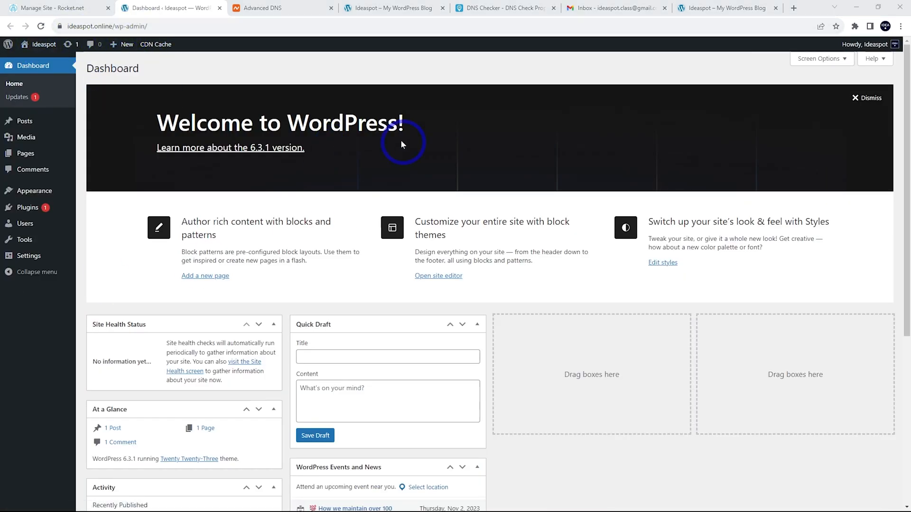
mouse_move(491, 213)
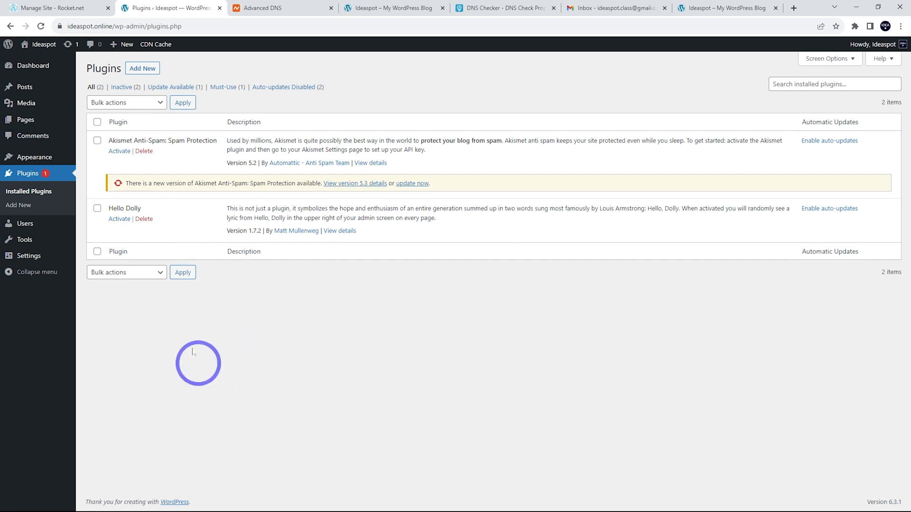
- Select all installed plugins and apply the Delete bulk action
click(127, 103)
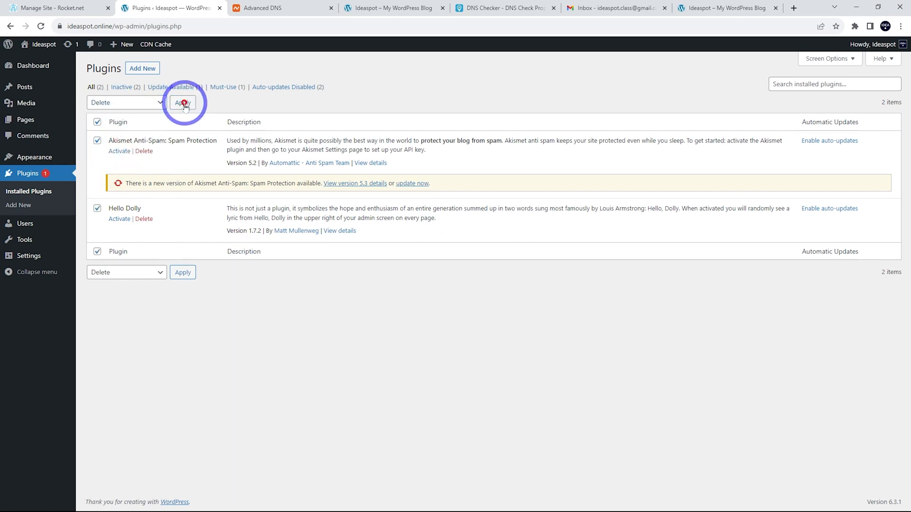
click(183, 103)
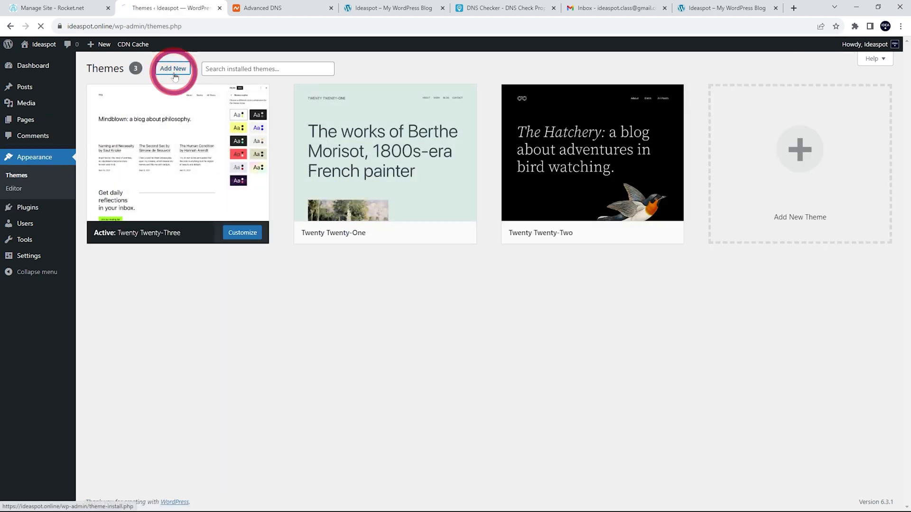
- Install and activate the Kadence theme, then add its Starter Templates plugin
click(173, 69)
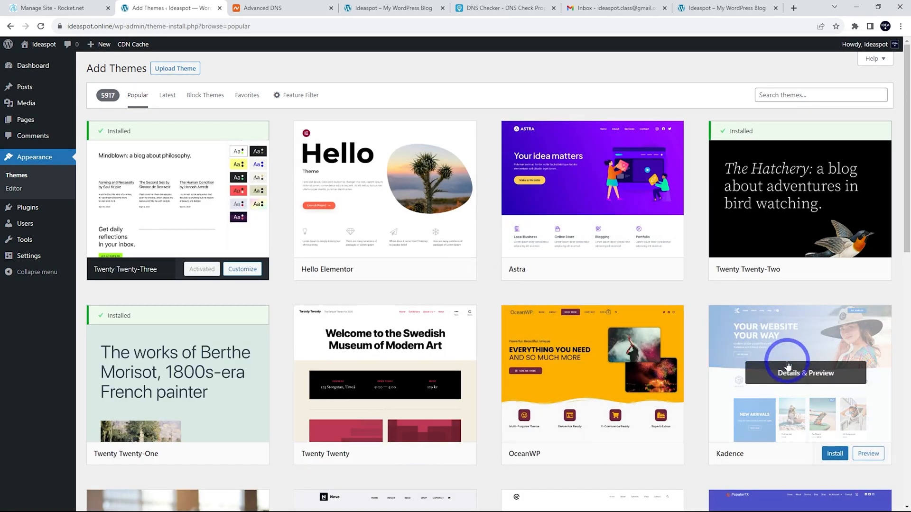
click(834, 453)
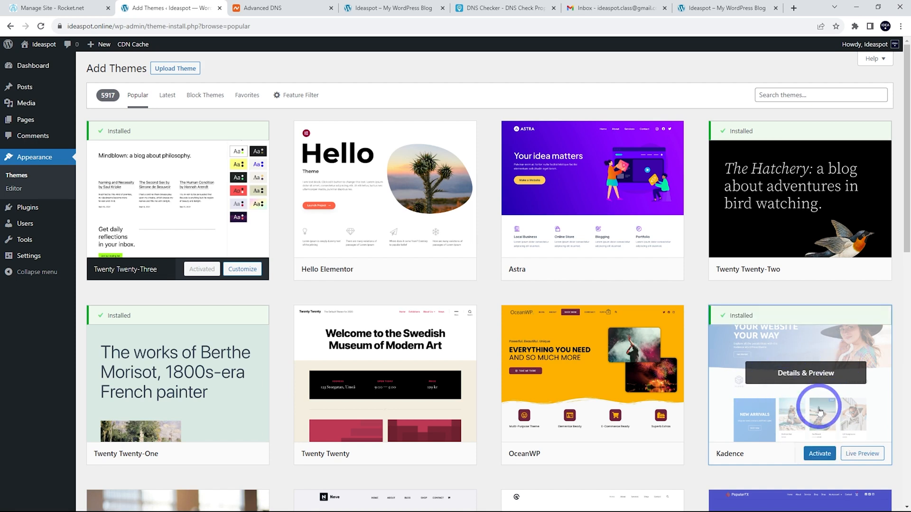
click(819, 454)
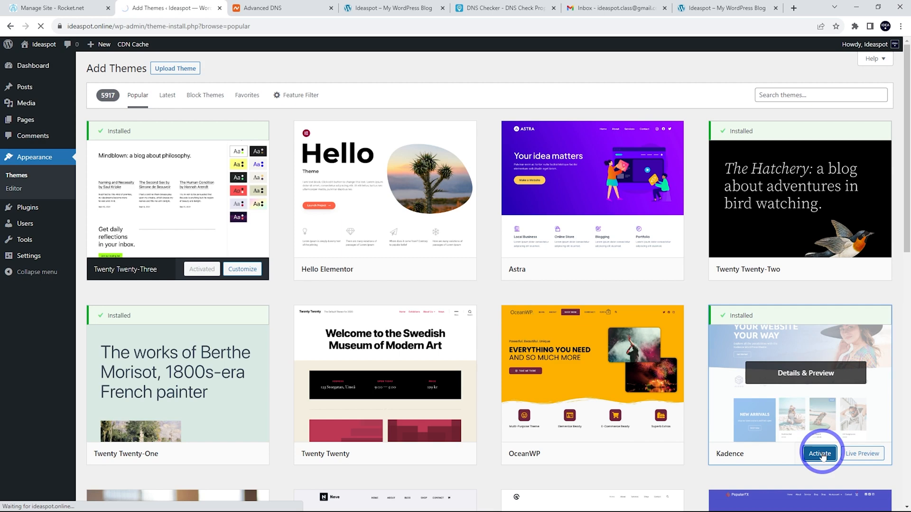
click(820, 453)
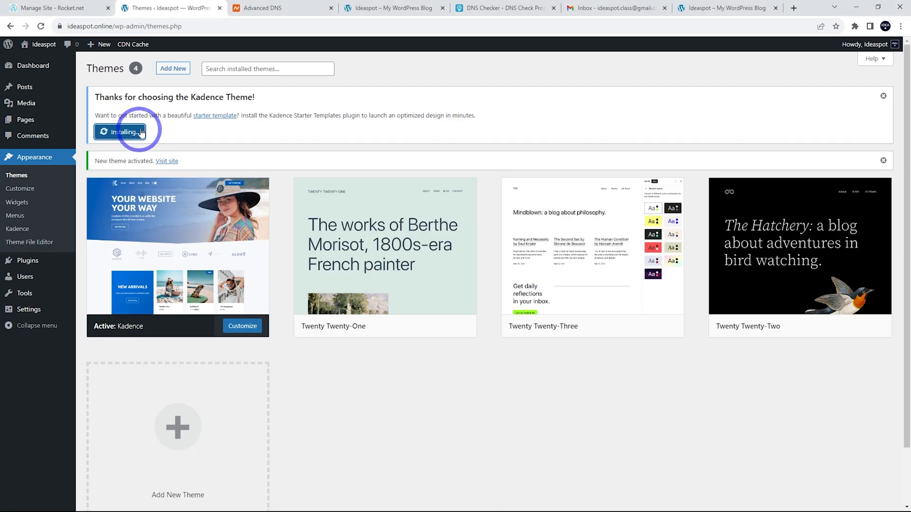
click(120, 132)
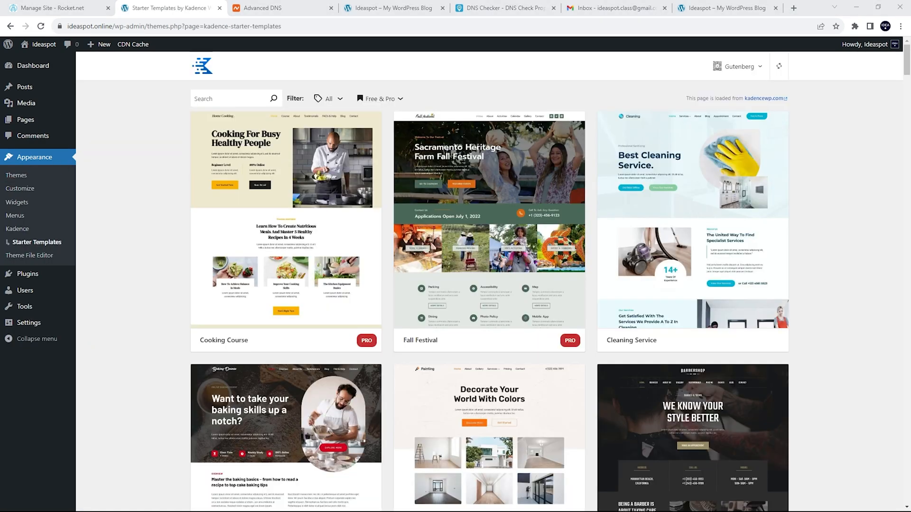
- Filter Starter Templates to Free Only and open the Agency template
click(379, 99)
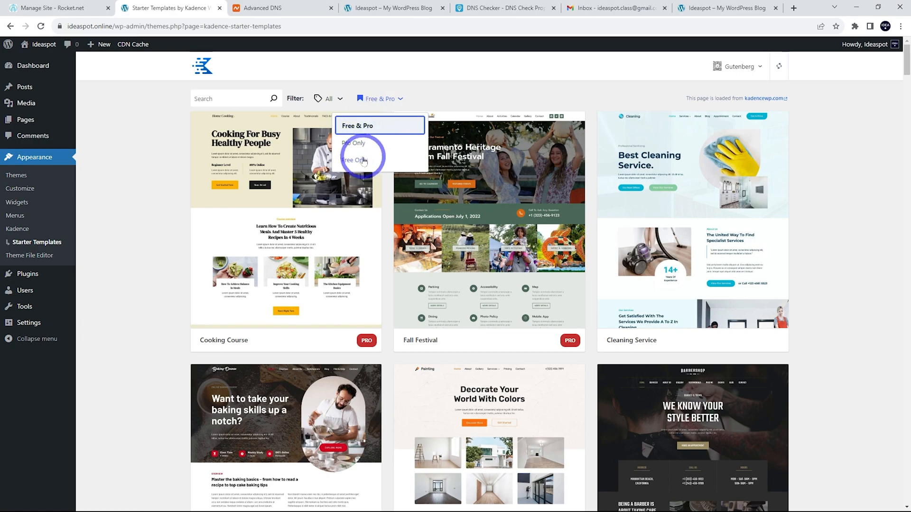
click(354, 160)
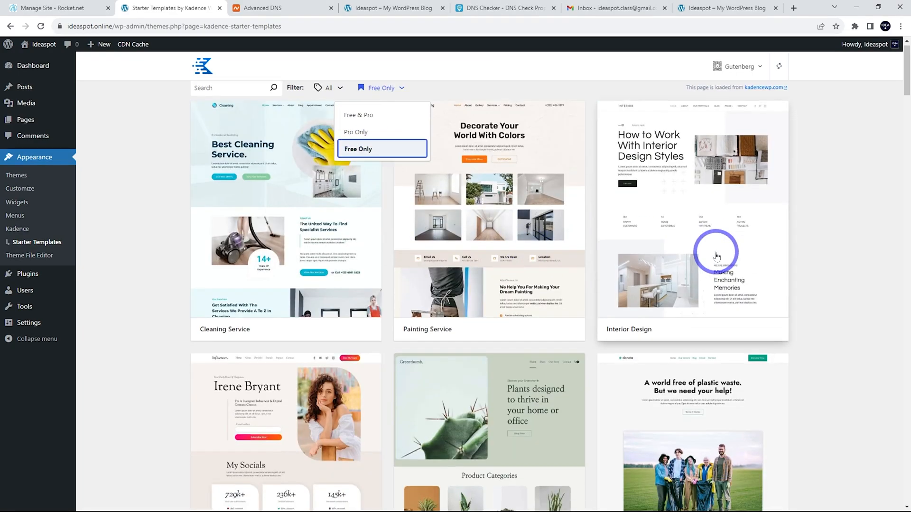
scroll(down, 3)
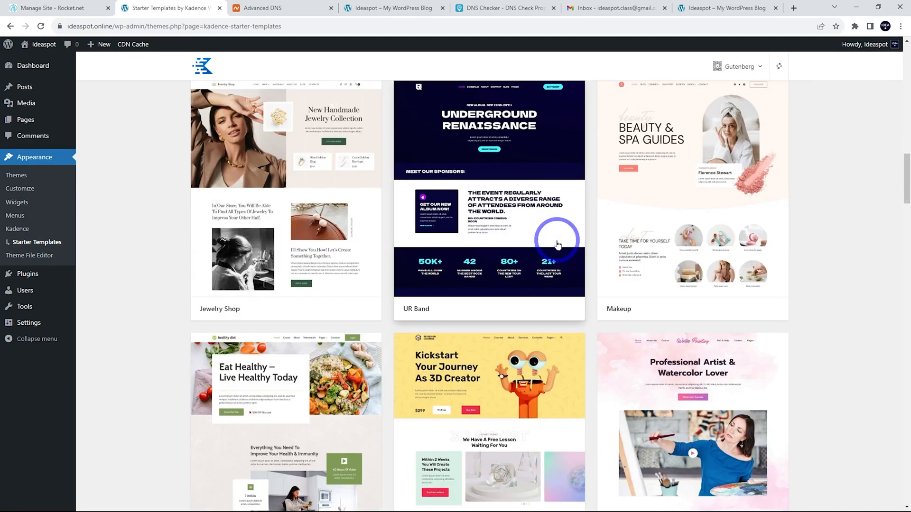
scroll(down, 3)
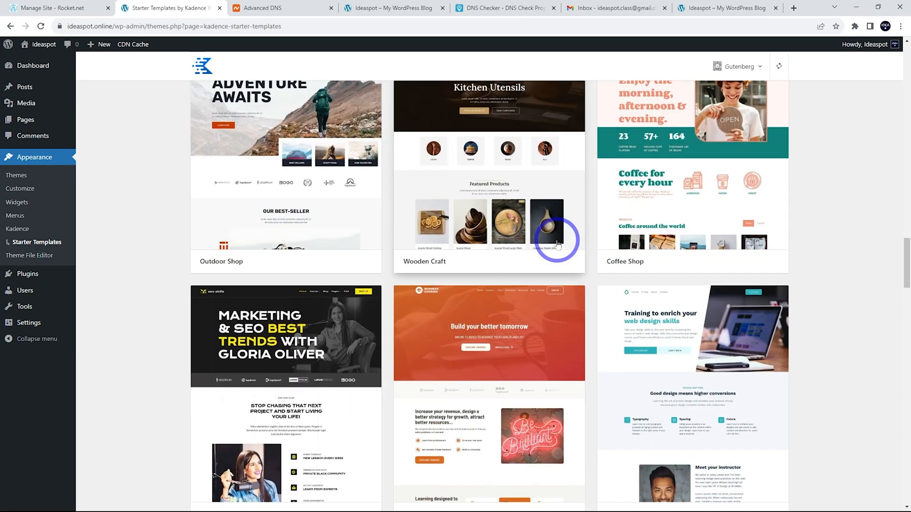
scroll(down, 3)
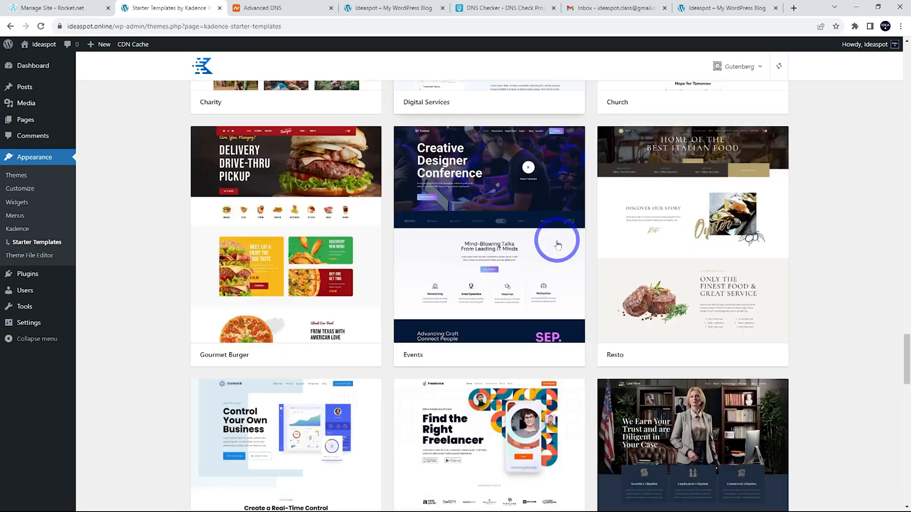
scroll(down, 3)
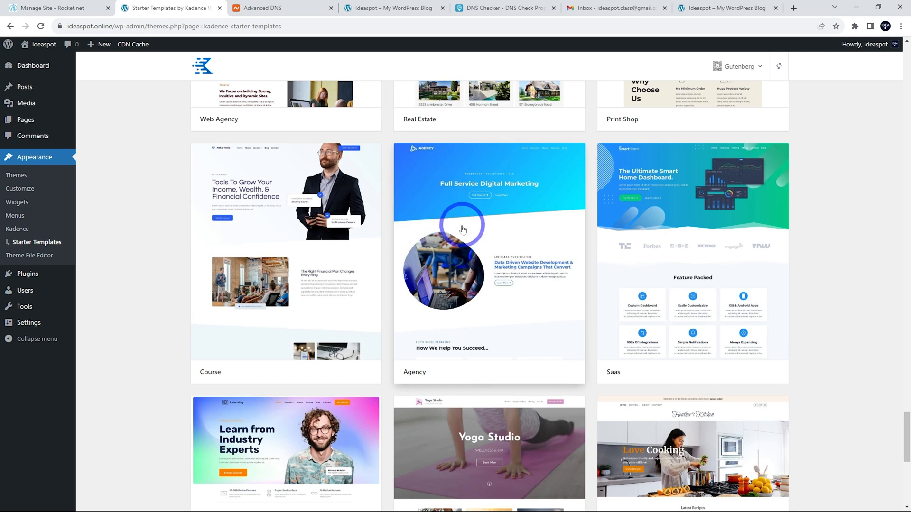
click(463, 229)
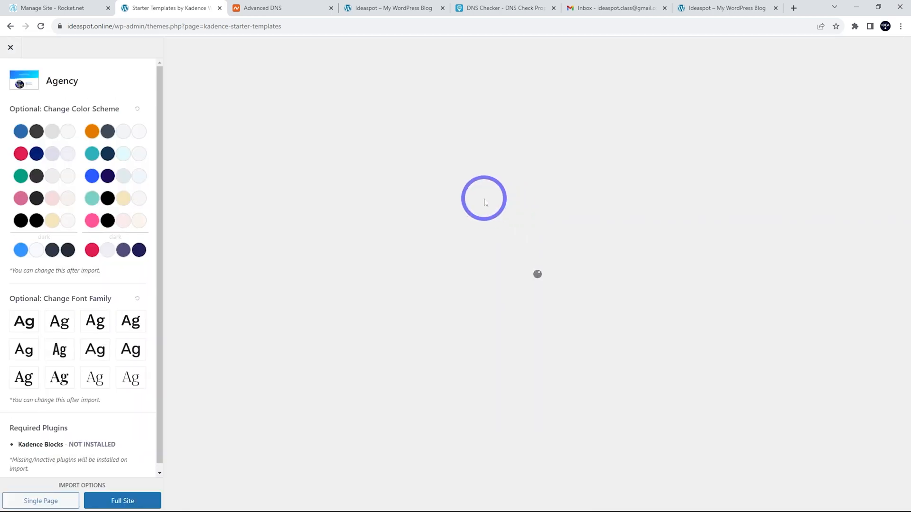
- Import Agency as a Full Site and let the import complete
click(122, 501)
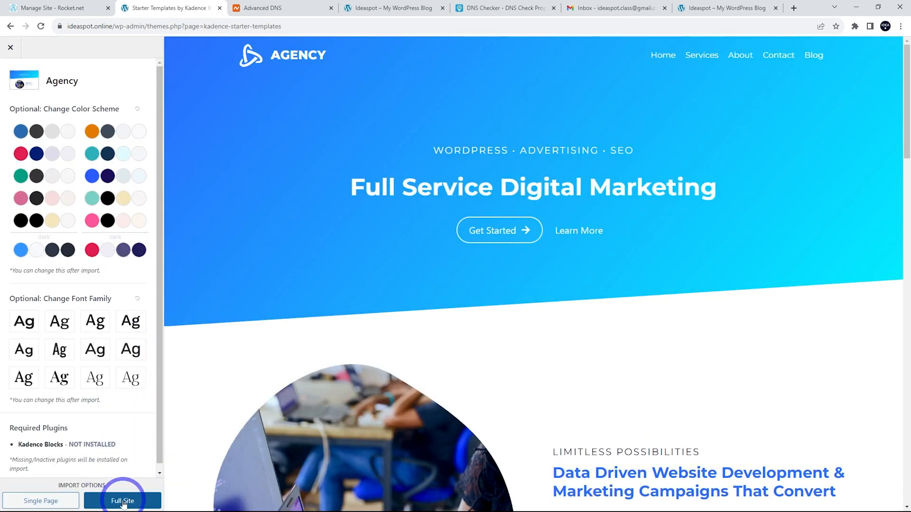
click(122, 500)
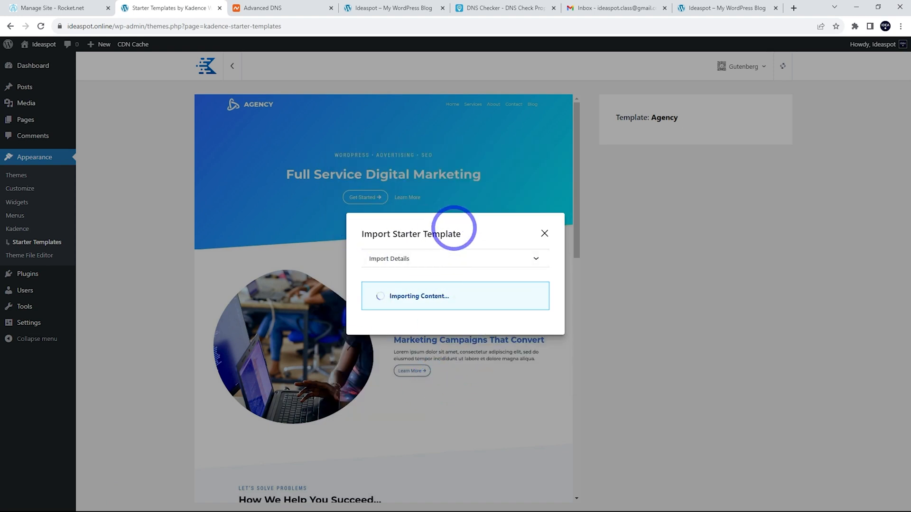
click(664, 162)
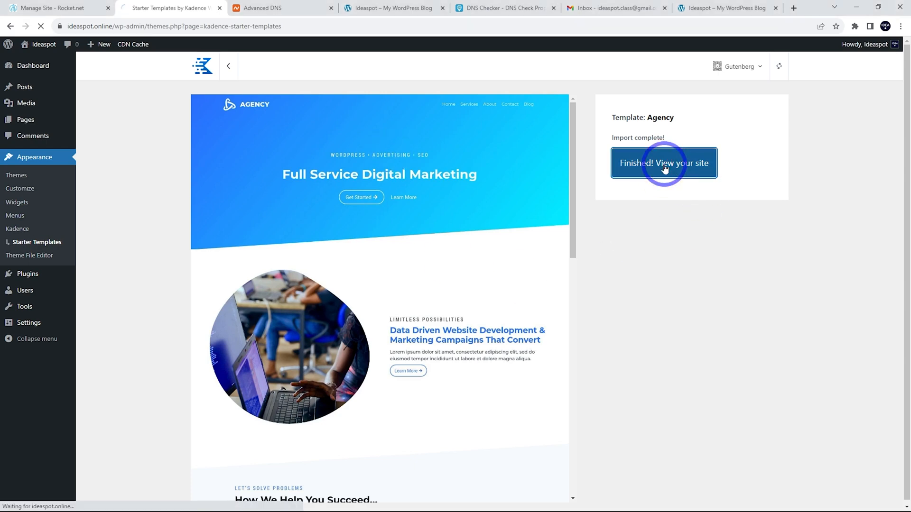
- View the Agency-designed ideaspot.online homepage, then return to the WordPress dashboard
click(664, 163)
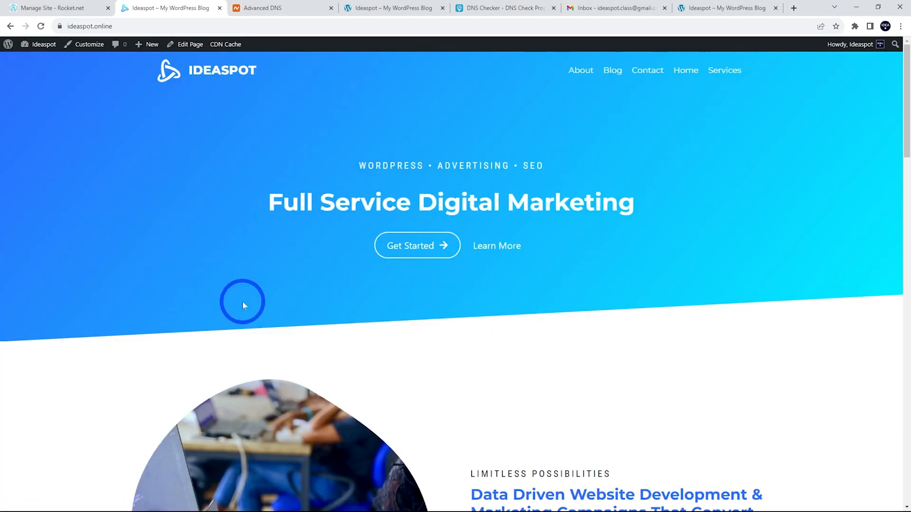
mouse_move(485, 183)
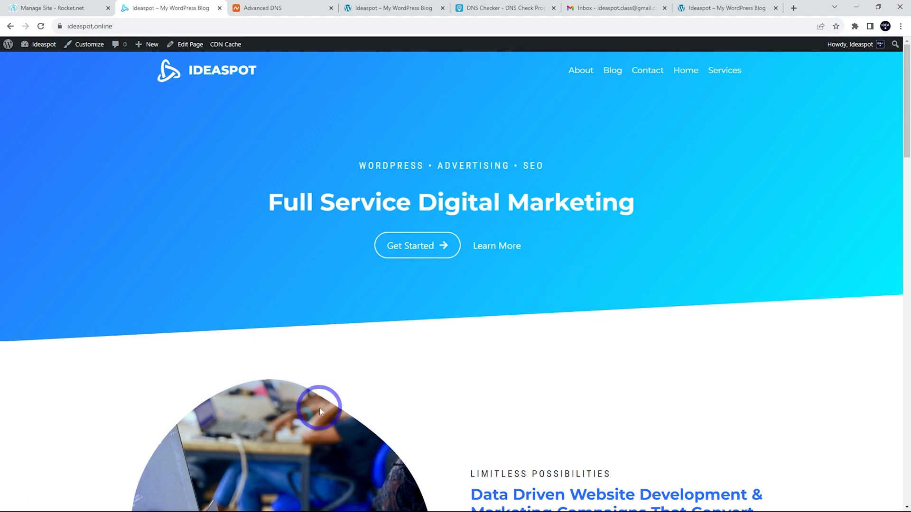
mouse_move(590, 167)
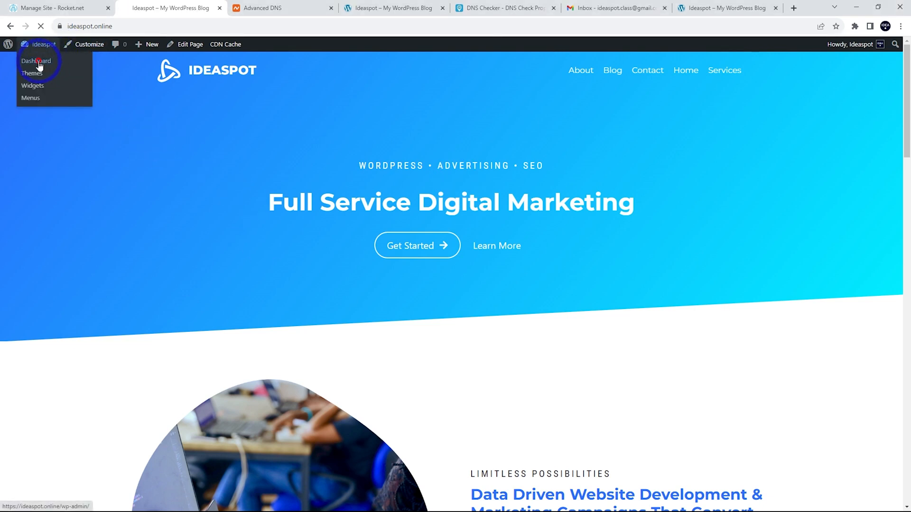
click(35, 61)
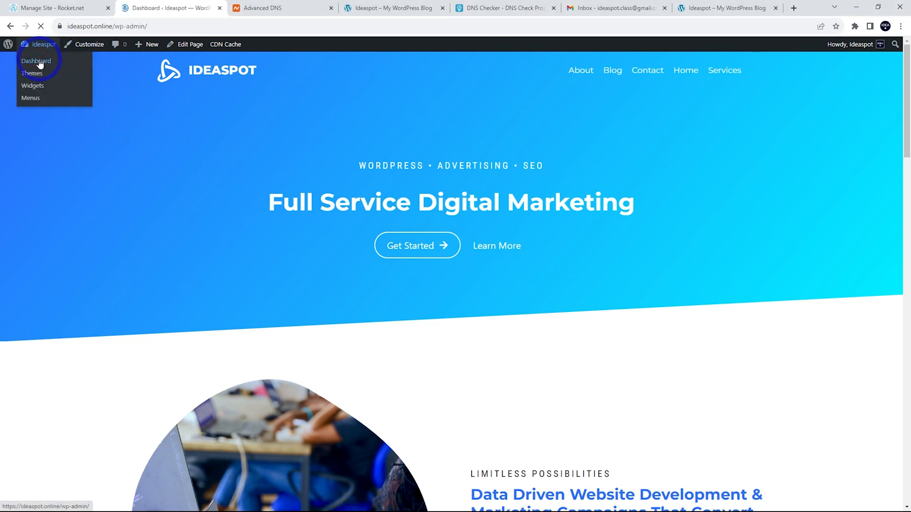
click(35, 61)
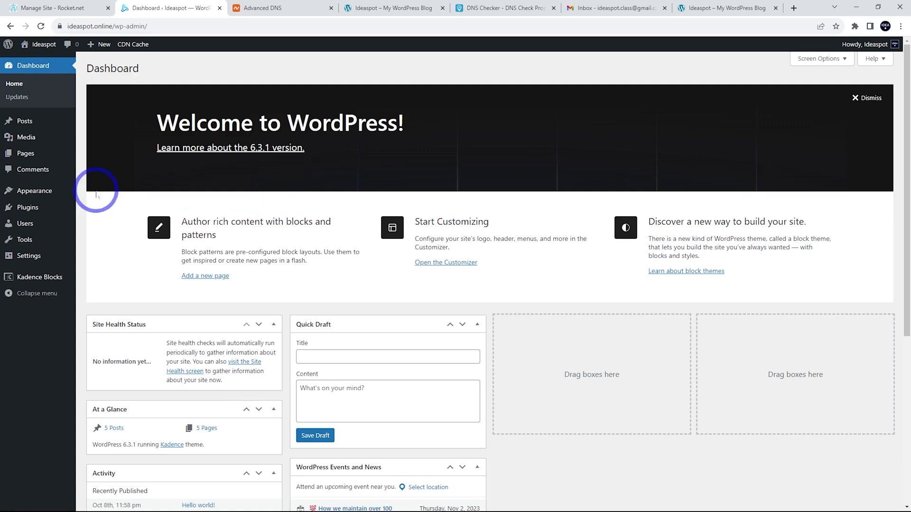
click(97, 223)
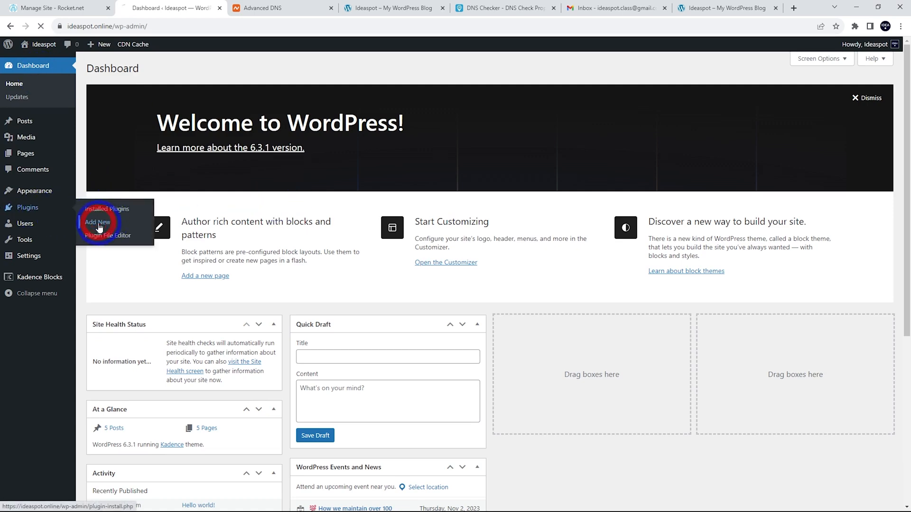
- Search plugins for 'benchmark' and install WordPress Hosting Benchmark tool and WP Performance Tester
click(98, 222)
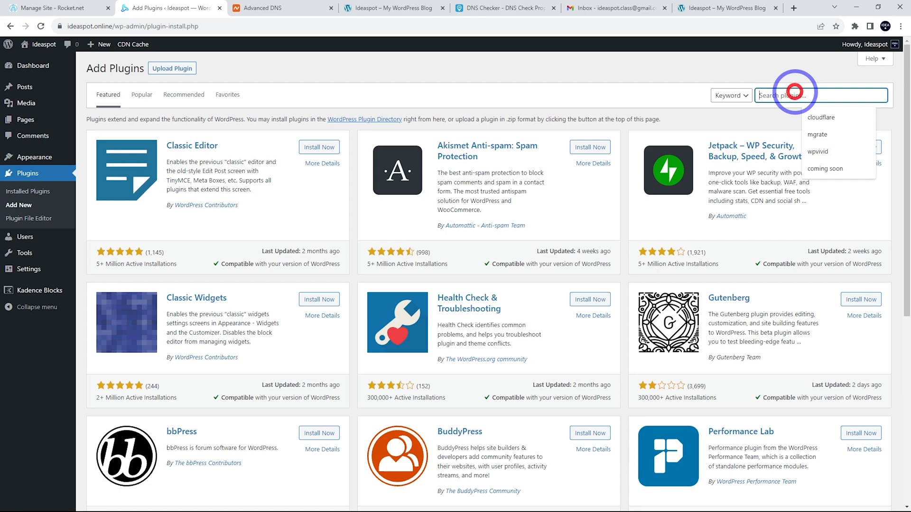
text(benchmark)
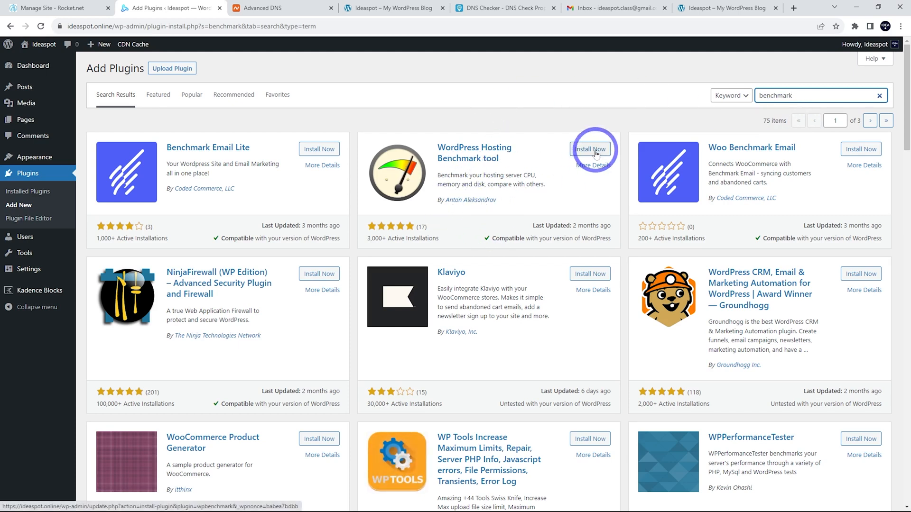
click(590, 149)
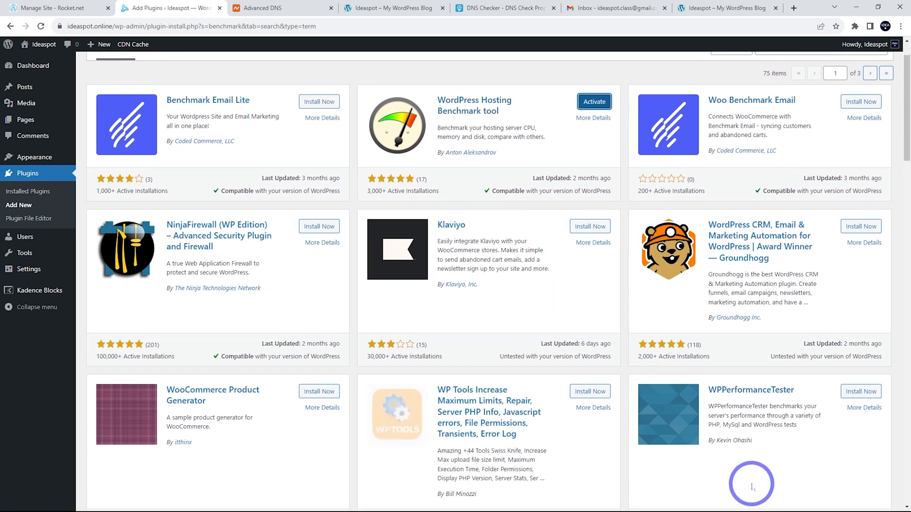
click(861, 392)
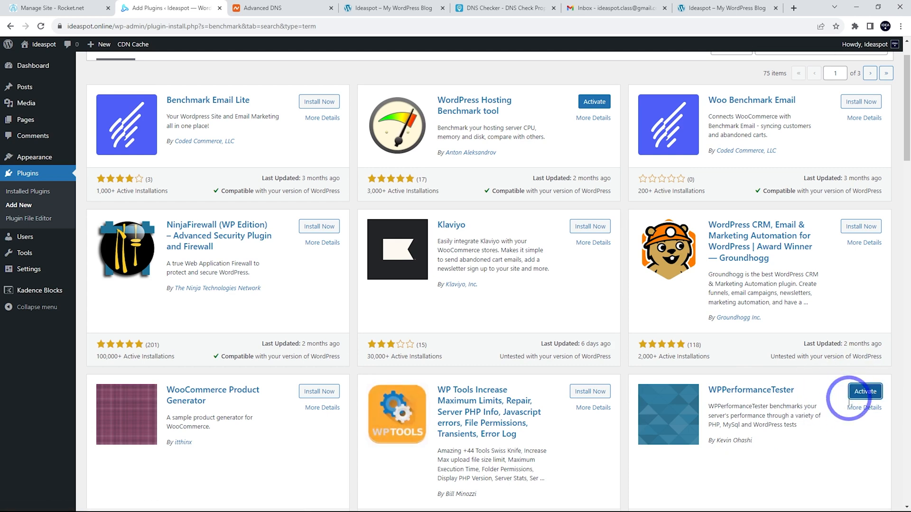
- Activate both the WP Performance Tester and WordPress Hosting Benchmark tool plugins
click(866, 392)
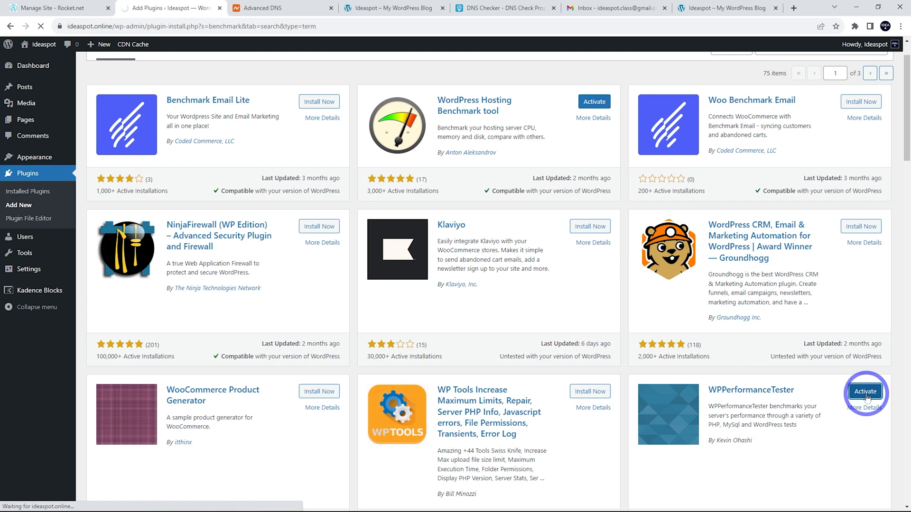
click(865, 392)
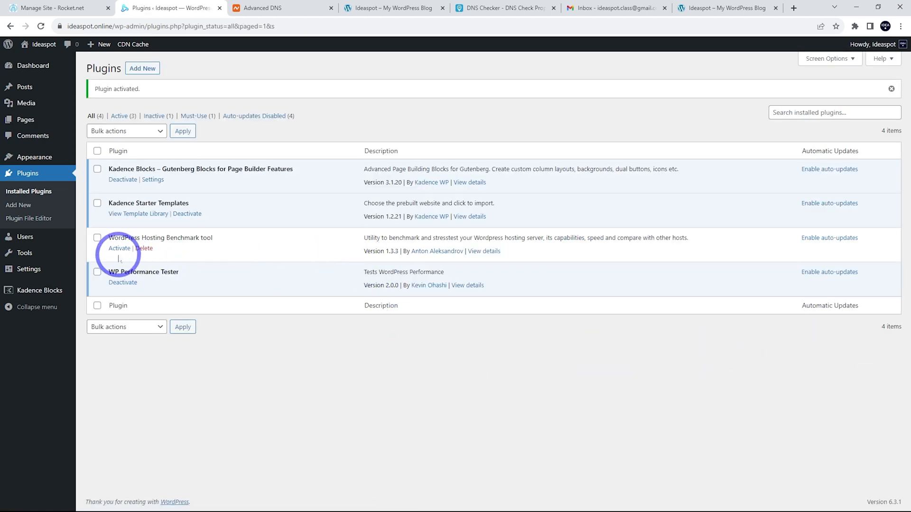
click(119, 248)
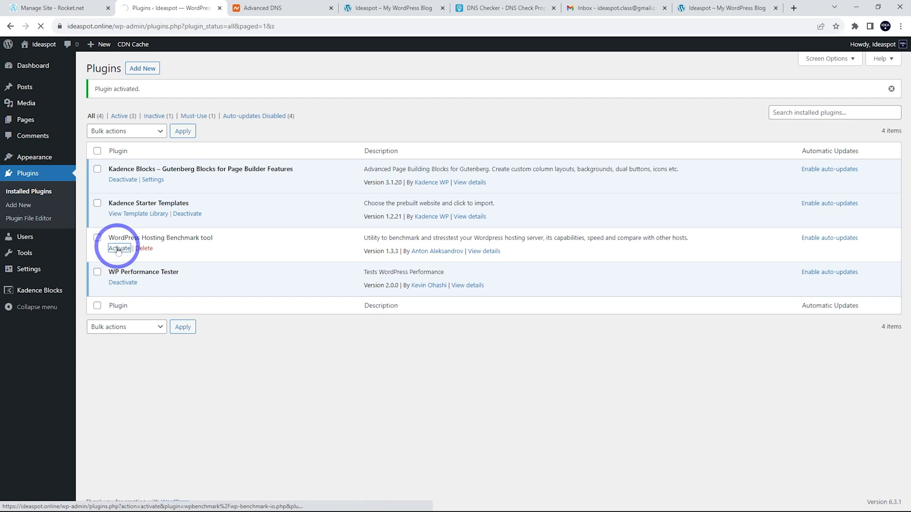
click(119, 248)
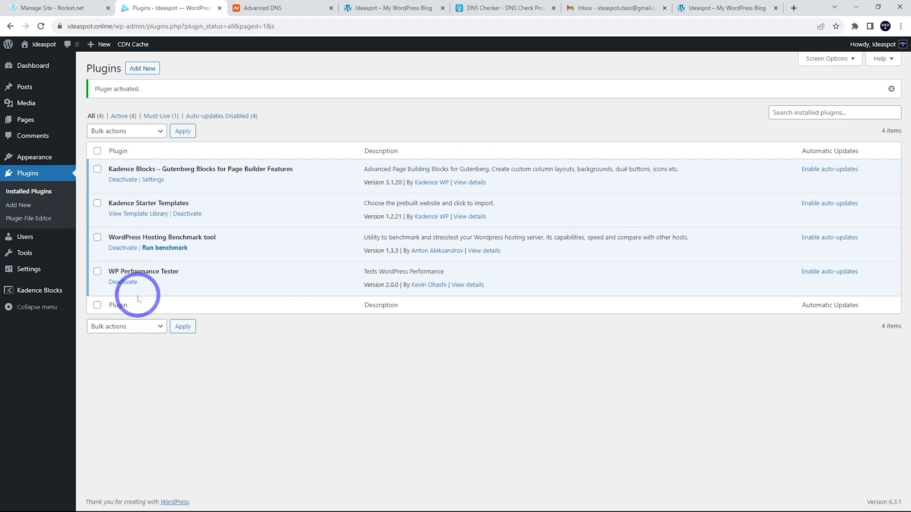
mouse_move(29, 270)
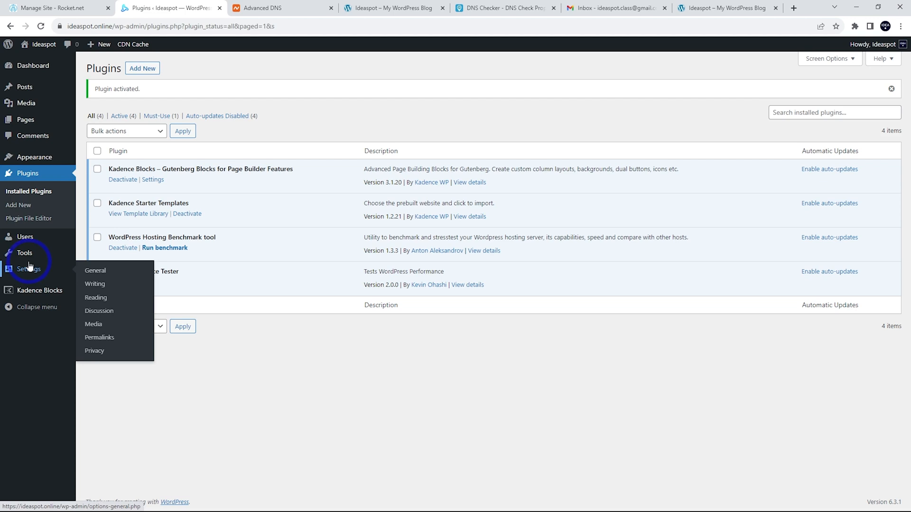
mouse_move(25, 253)
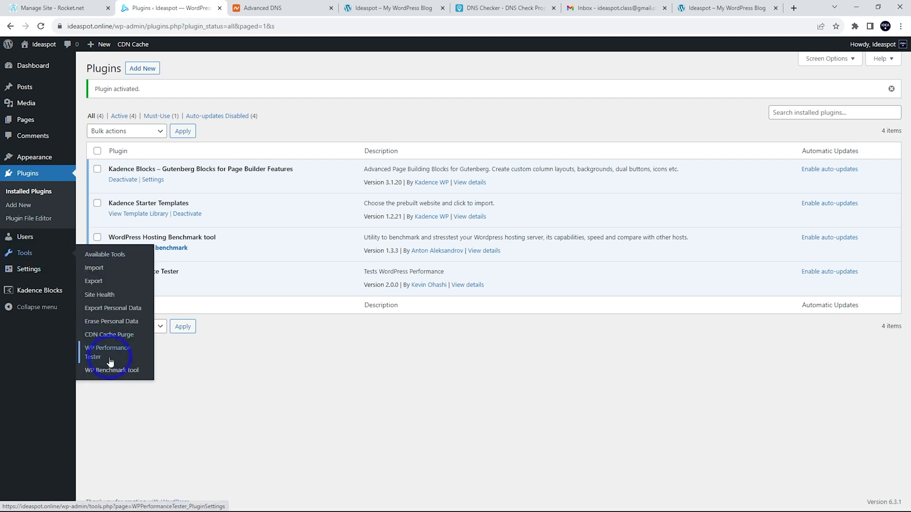
- Run the WP Performance Tester test and review 0.572 s against the 3.14 s average
click(106, 352)
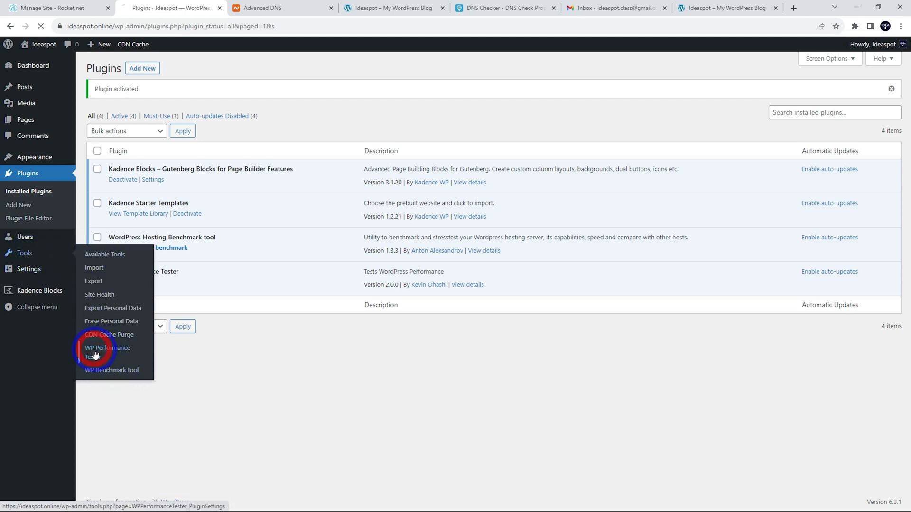
click(106, 351)
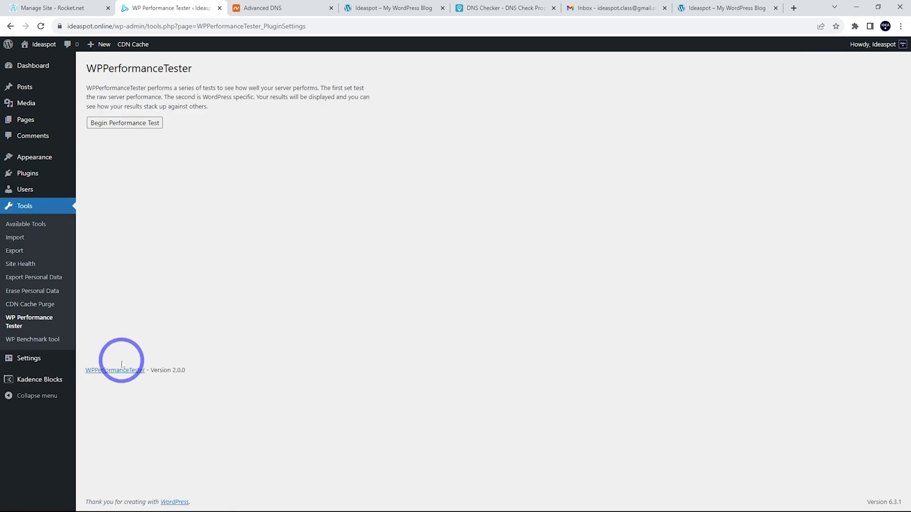
click(125, 123)
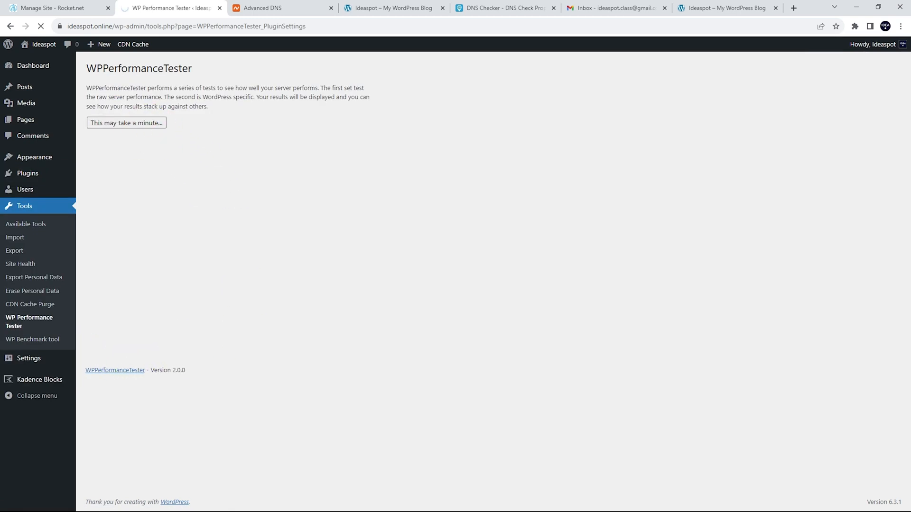
click(126, 123)
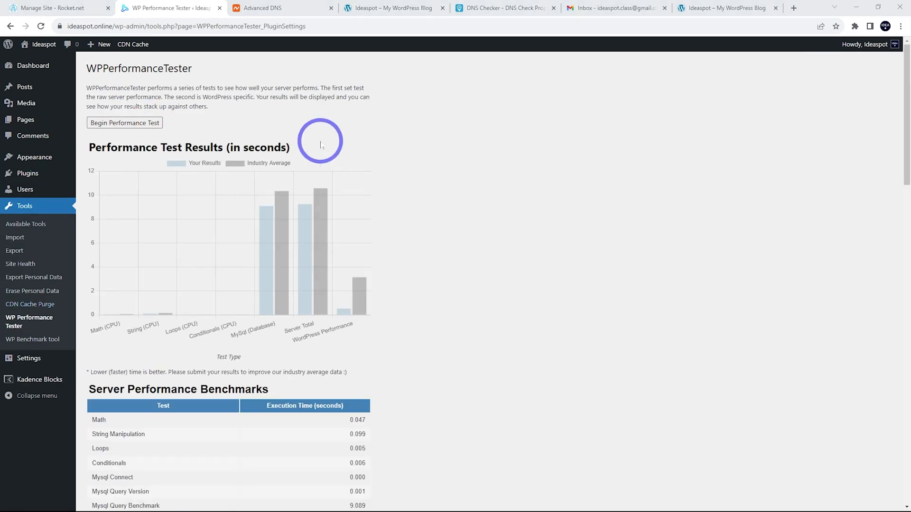
mouse_move(276, 225)
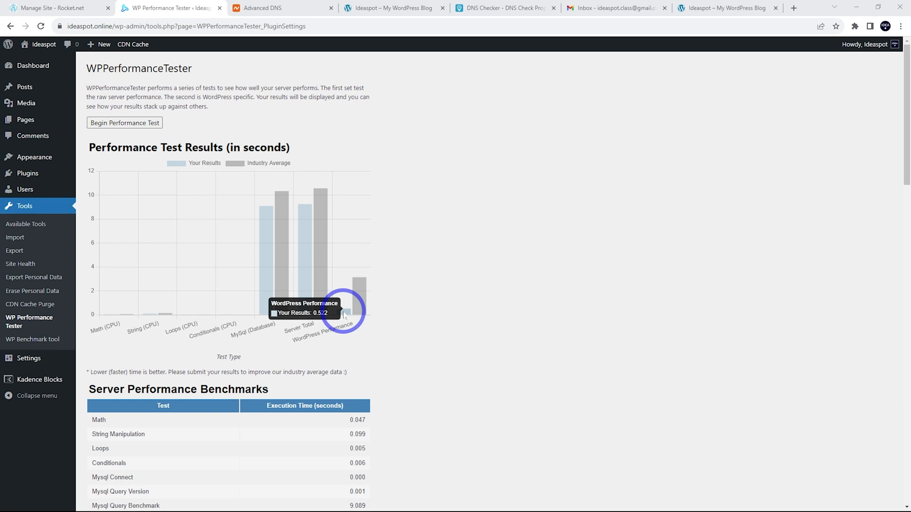
mouse_move(358, 295)
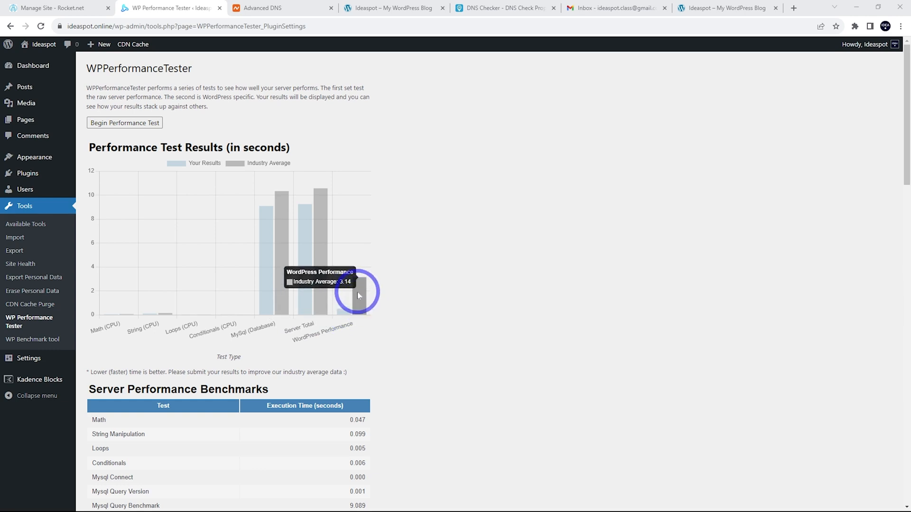
mouse_move(336, 311)
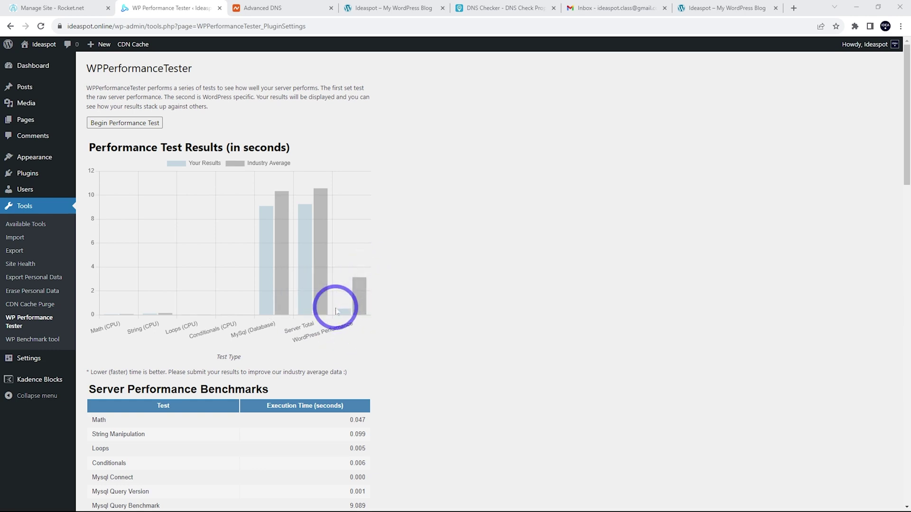
scroll(down, 3)
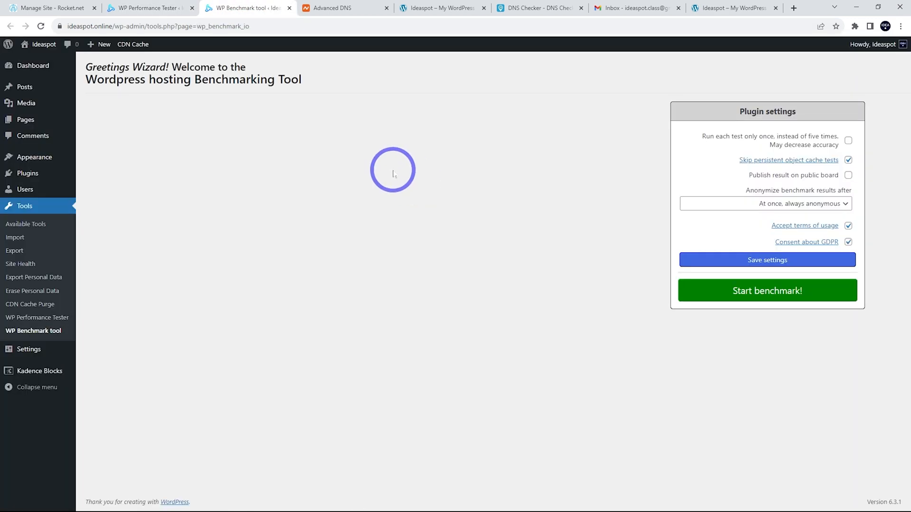
- Start the hosting benchmark and let all tests reach 100% for a server score of 8.4
click(767, 290)
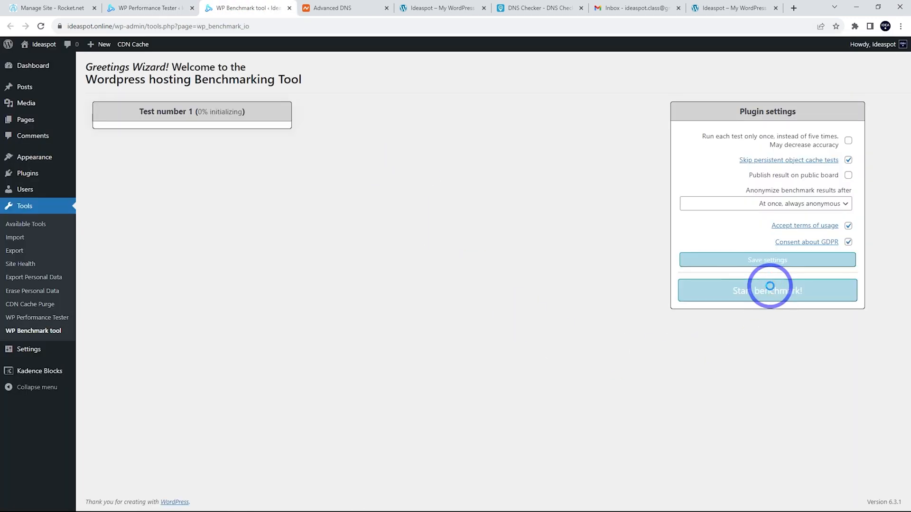
click(767, 290)
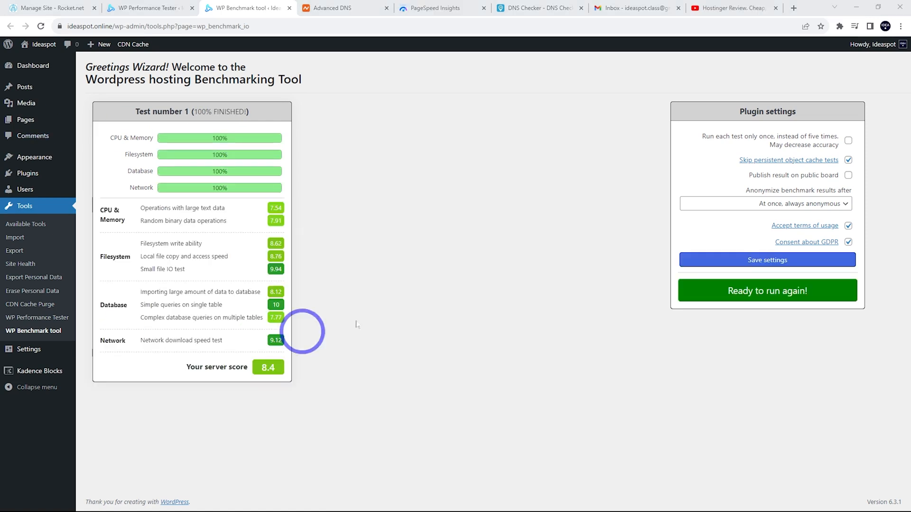
mouse_move(305, 389)
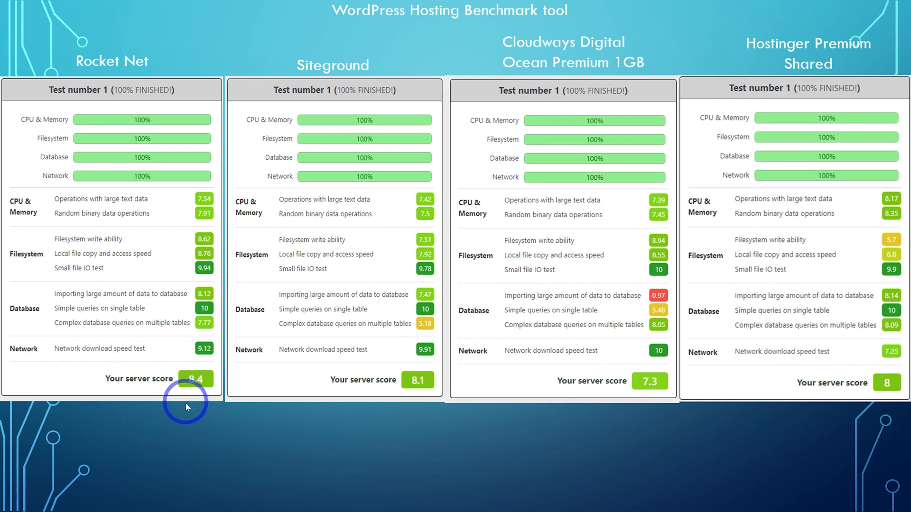
mouse_move(427, 399)
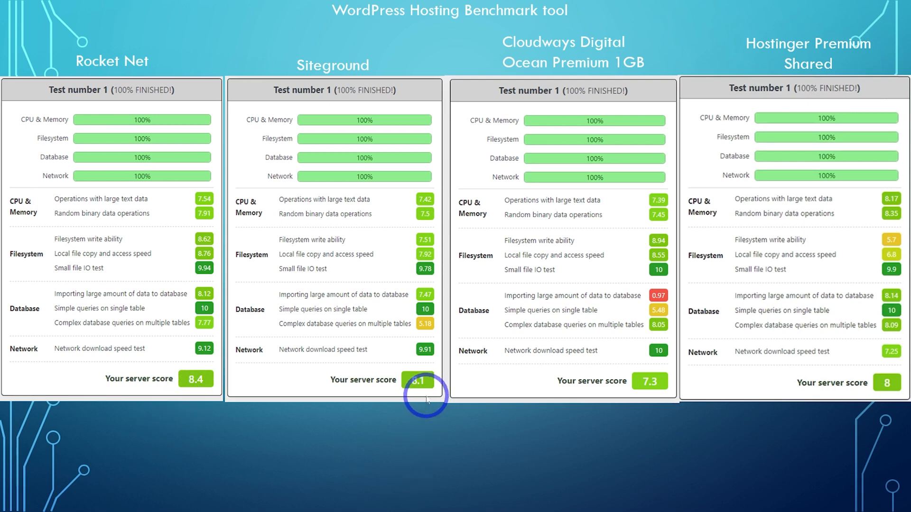
mouse_move(493, 426)
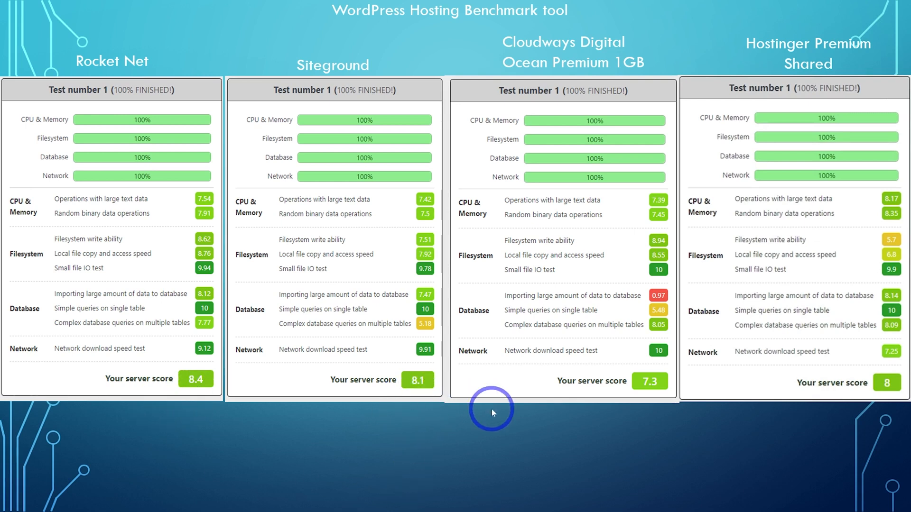
mouse_move(606, 72)
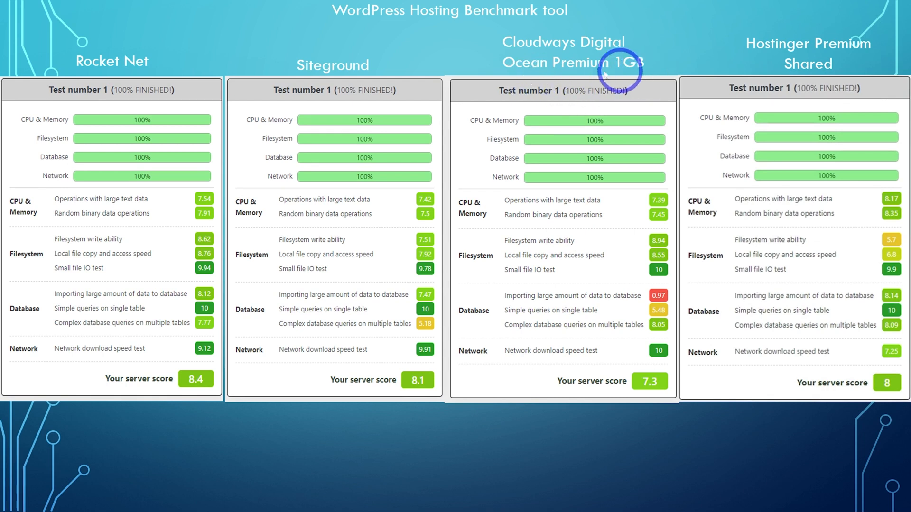
mouse_move(649, 412)
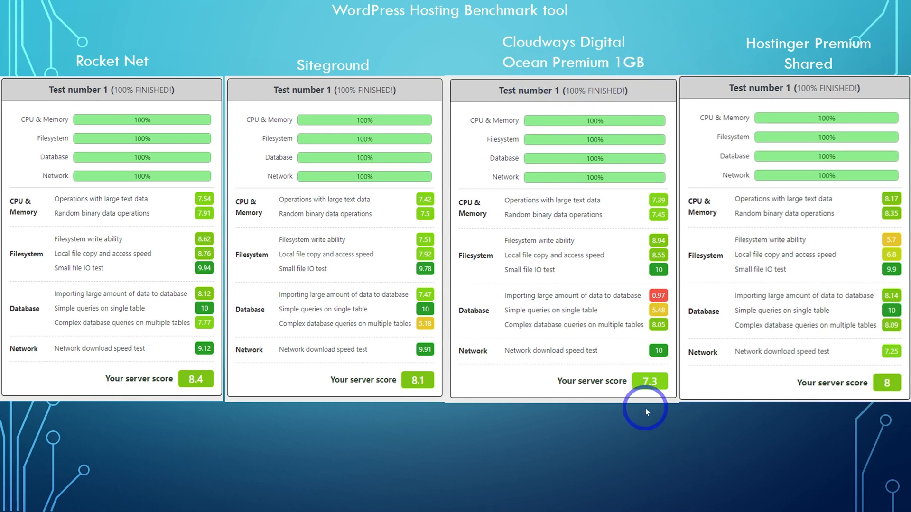
mouse_move(890, 59)
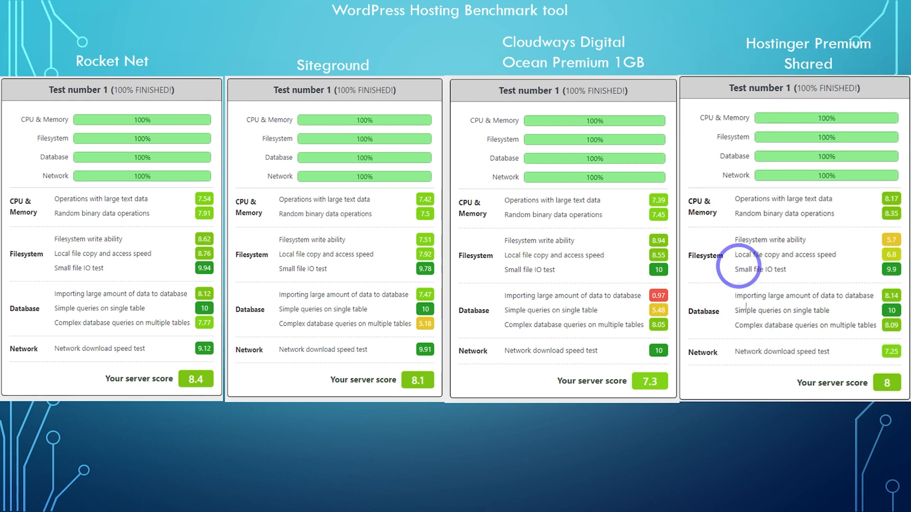
mouse_move(204, 425)
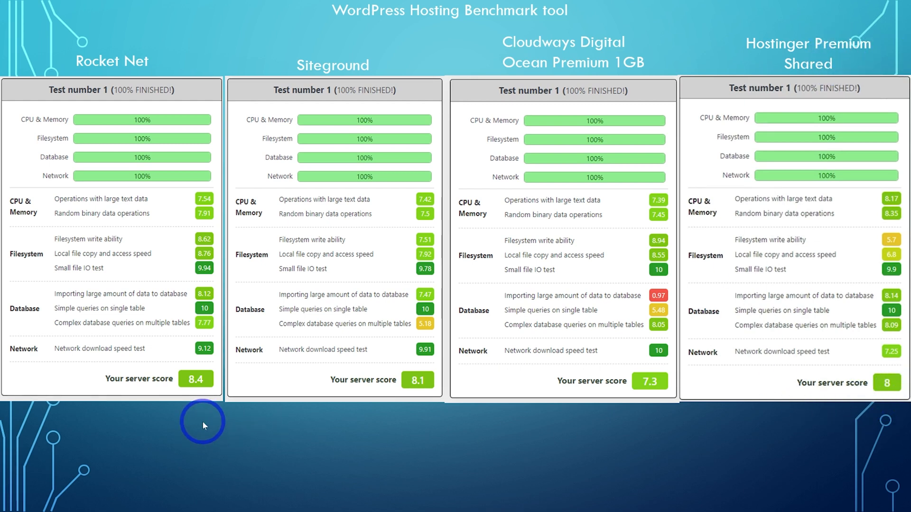
mouse_move(193, 468)
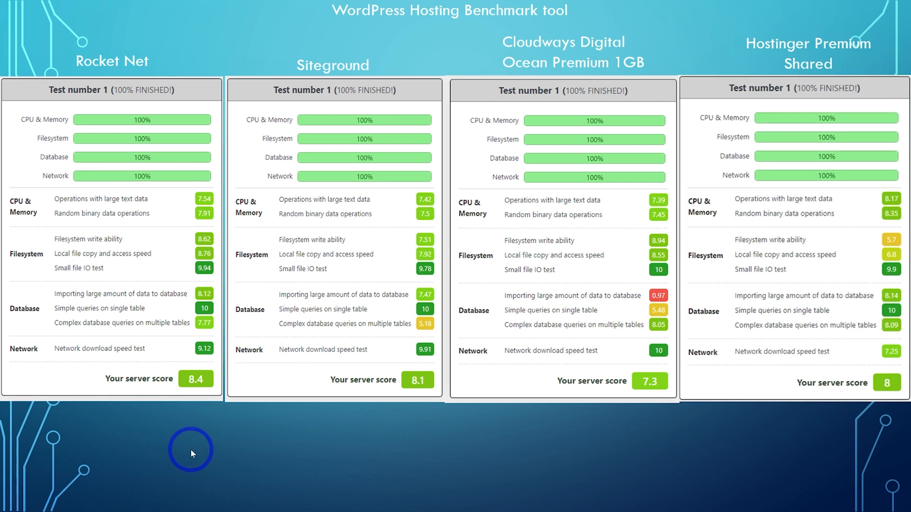
mouse_move(124, 412)
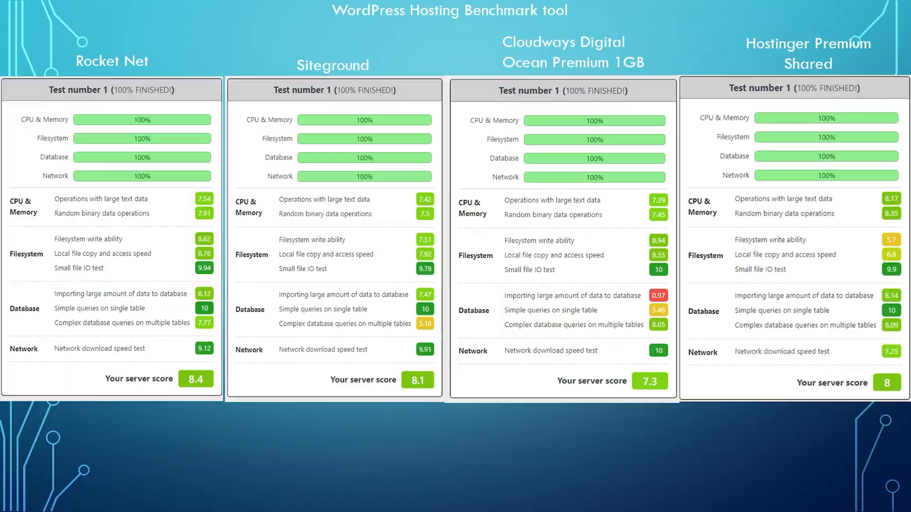
- After comparing 8.4 against SiteGround, Hostinger and Cloudways, return to the Ideaspot homepage
click(304, 8)
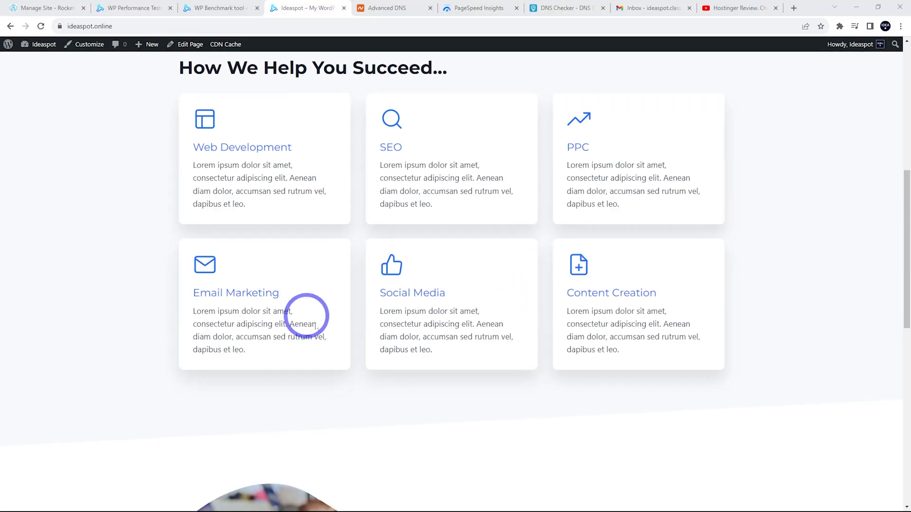
- Review the PageSpeed Insights desktop score of 100, then the mobile score of 99
scroll(up, 3)
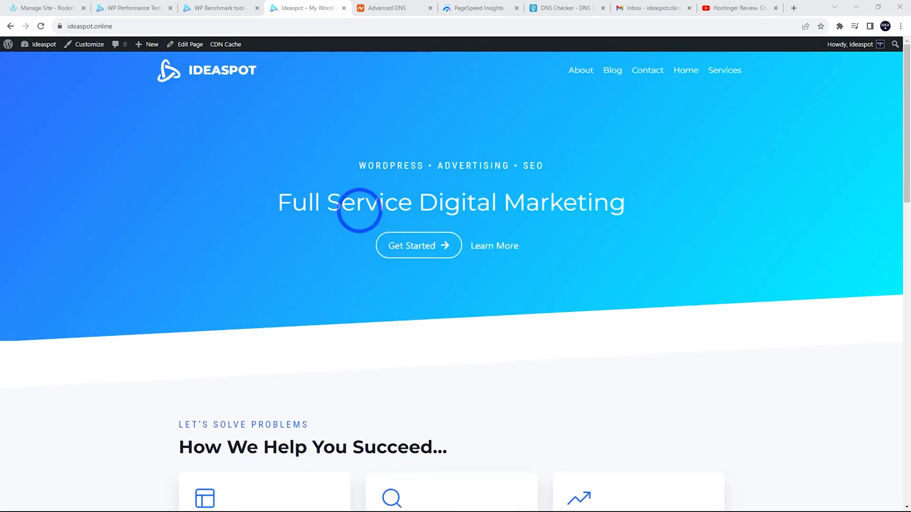
click(480, 8)
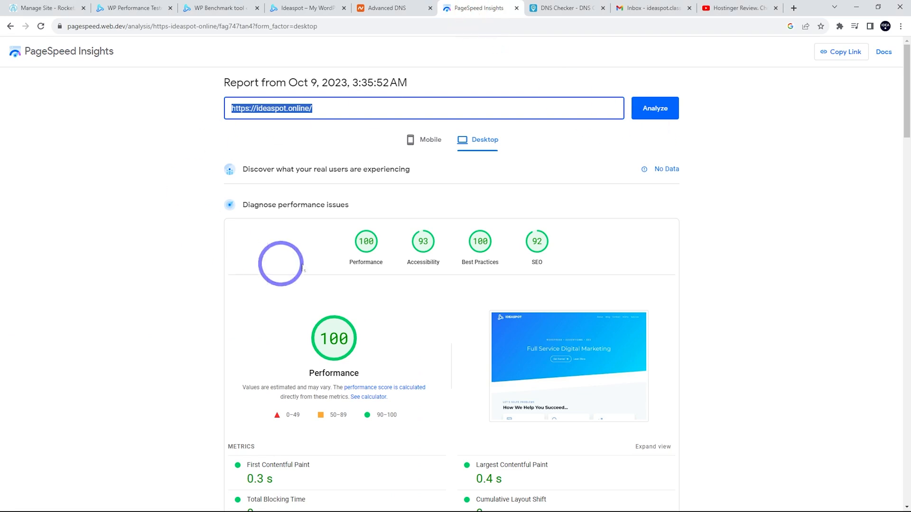
scroll(down, 3)
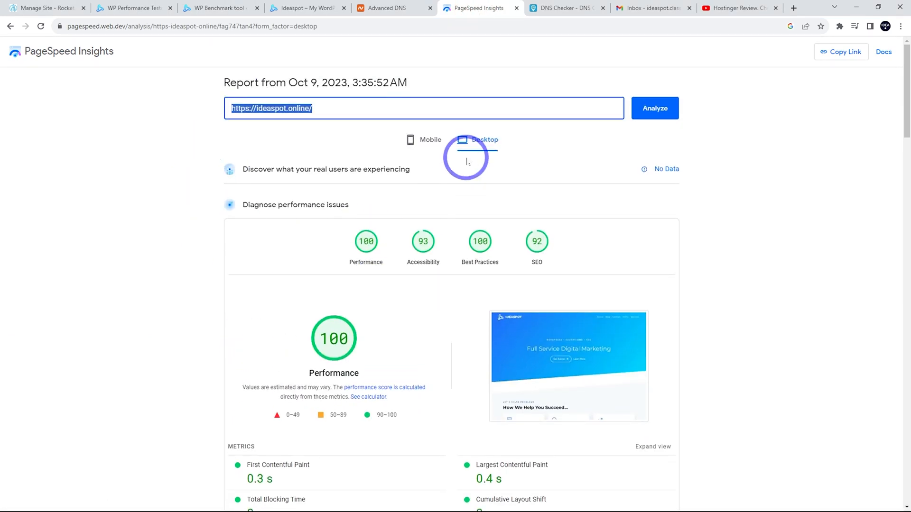
click(422, 140)
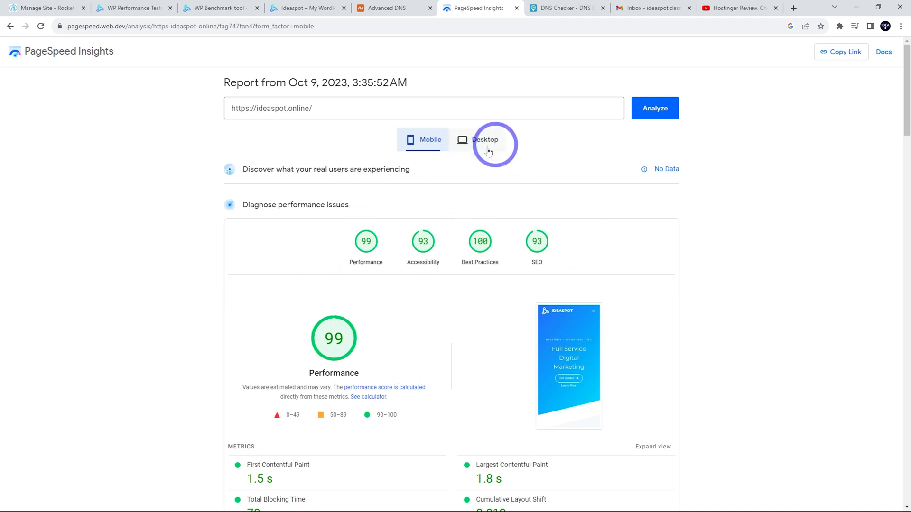
mouse_move(426, 104)
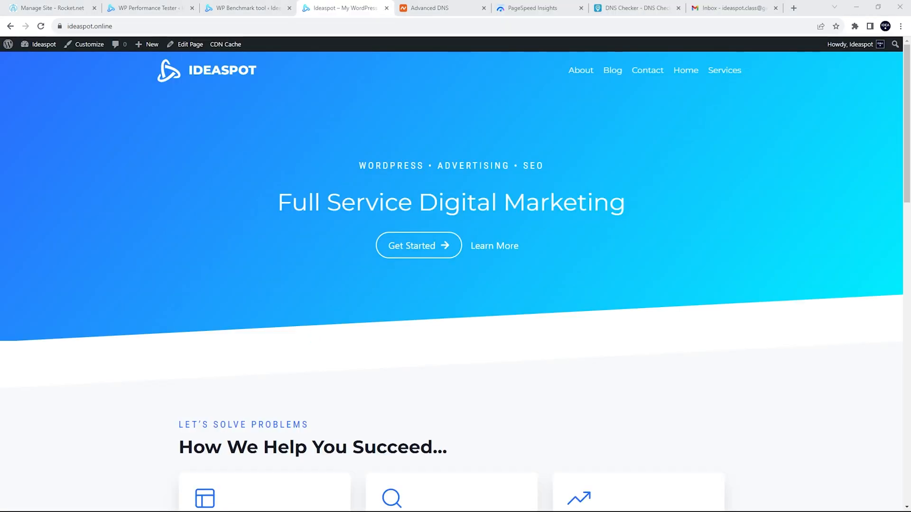
- Bring up the ideaspot.online/shop/ page showing the 14 Outdoor store products
click(156, 123)
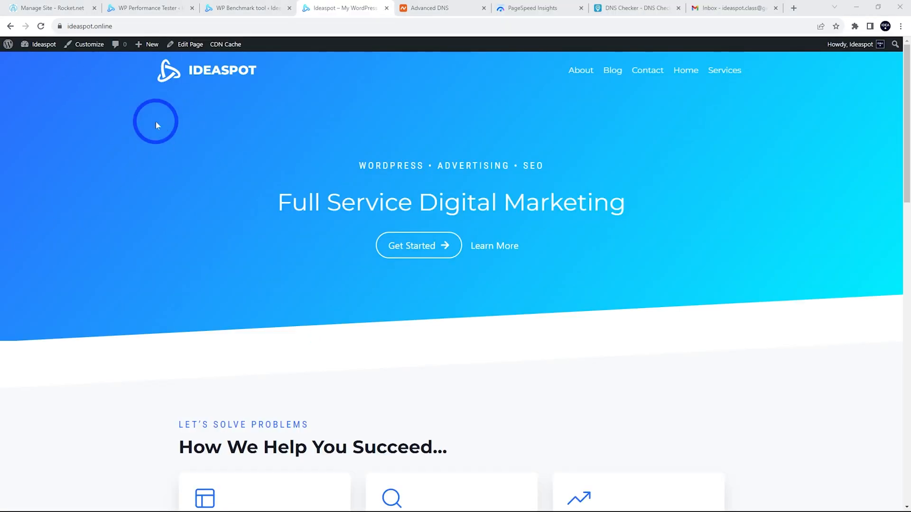
mouse_move(225, 139)
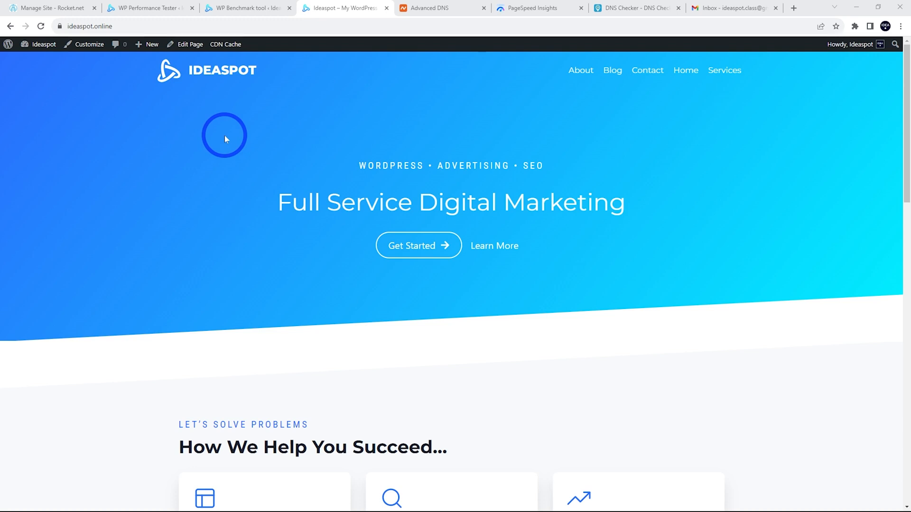
mouse_move(264, 184)
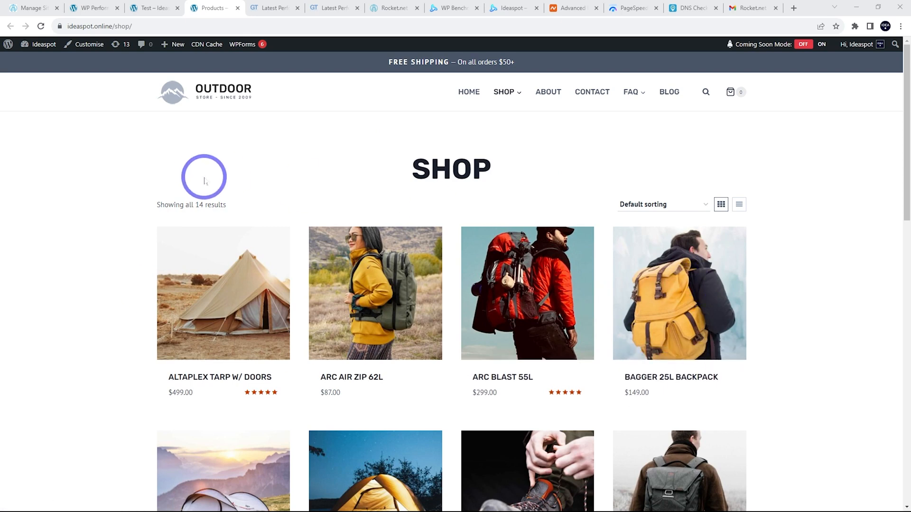
- Browse the Ideaspot Test page, then view the GTmetrix report with grade A and 343ms LCP
click(155, 8)
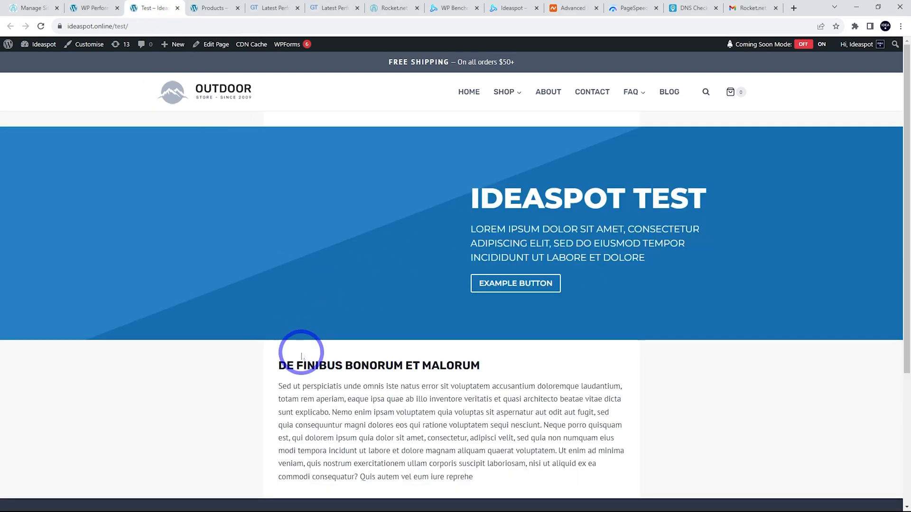
scroll(down, 3)
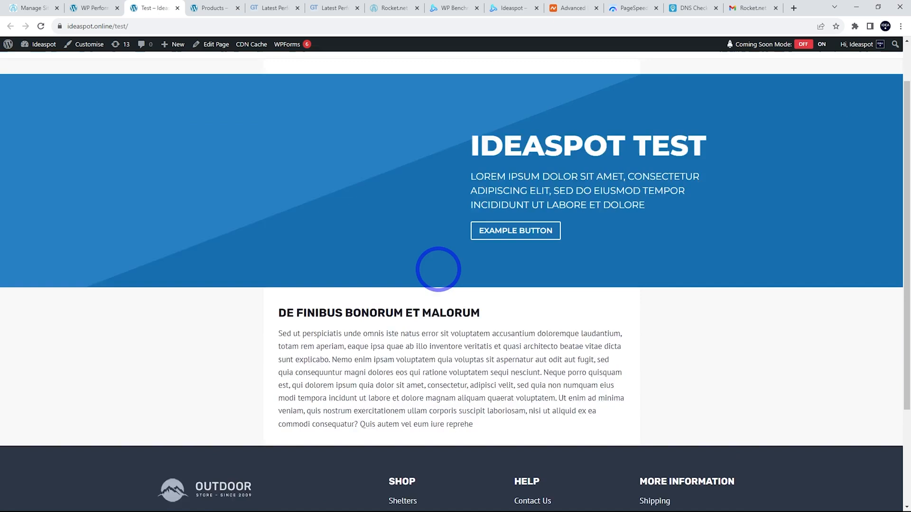
scroll(up, 3)
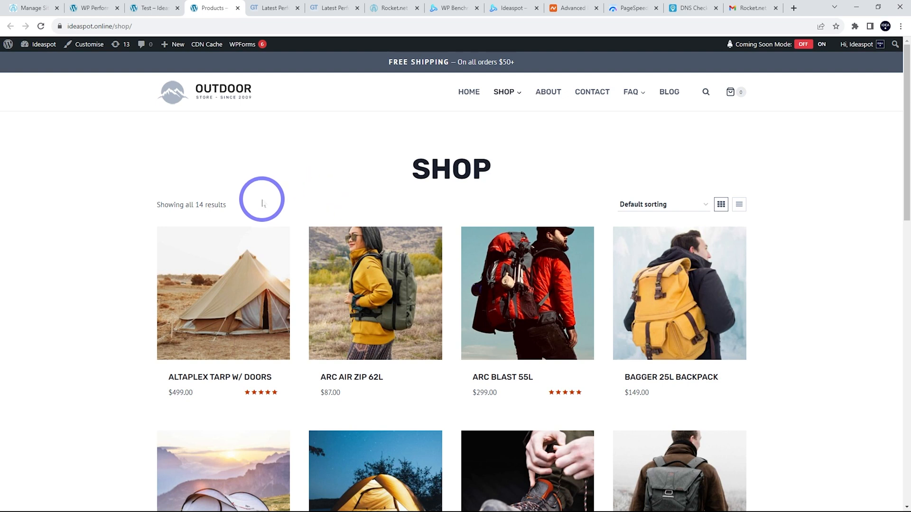
mouse_move(263, 216)
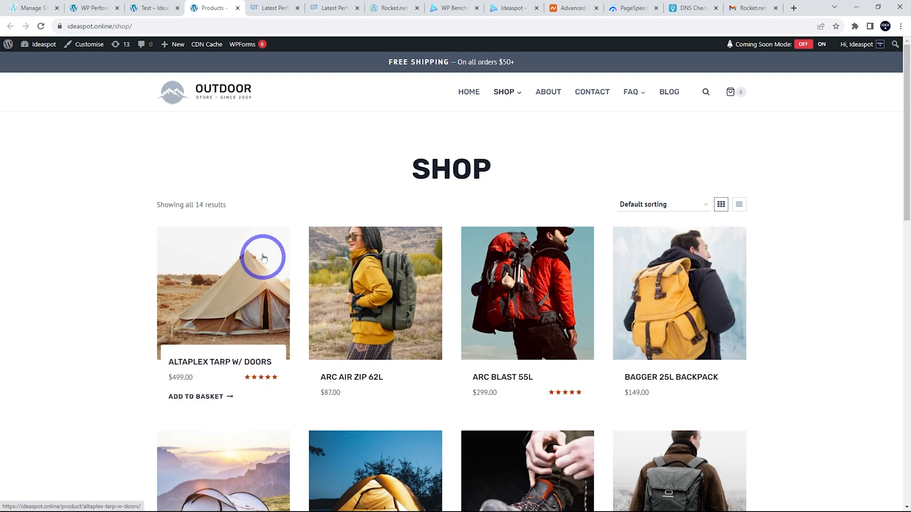
click(152, 8)
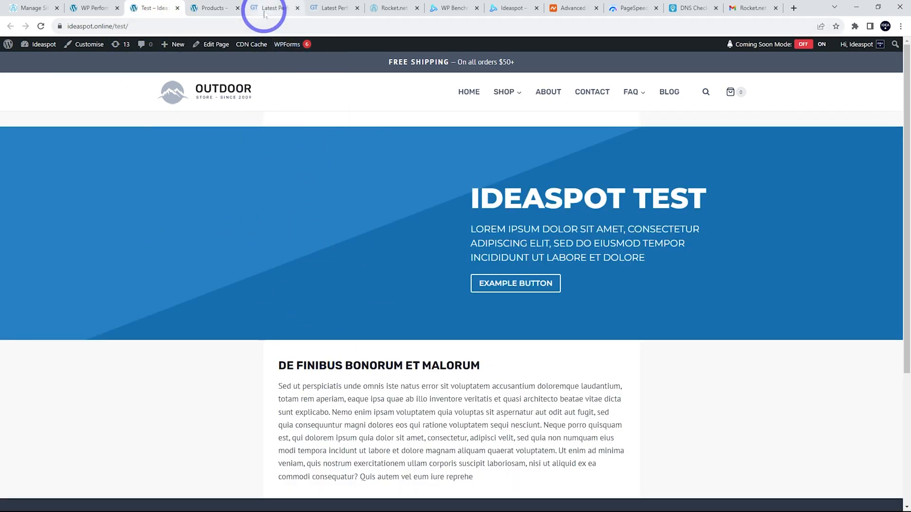
click(270, 8)
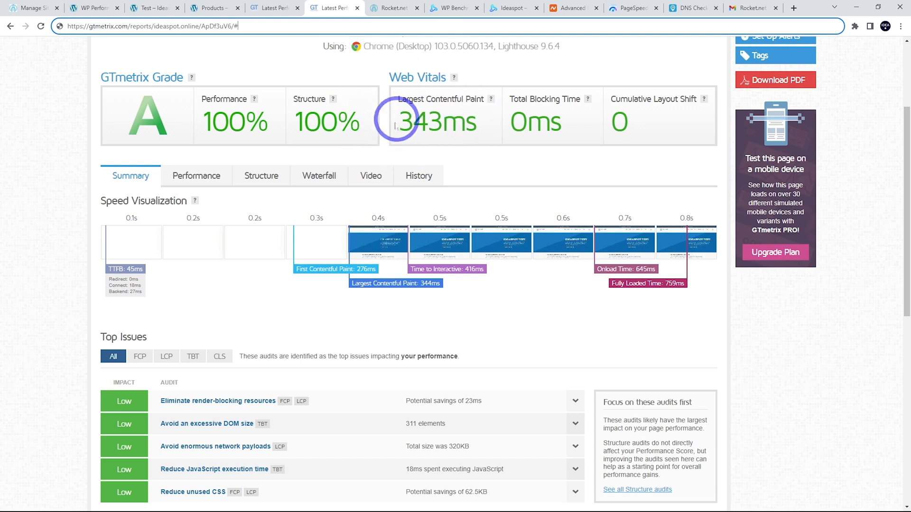
mouse_move(418, 148)
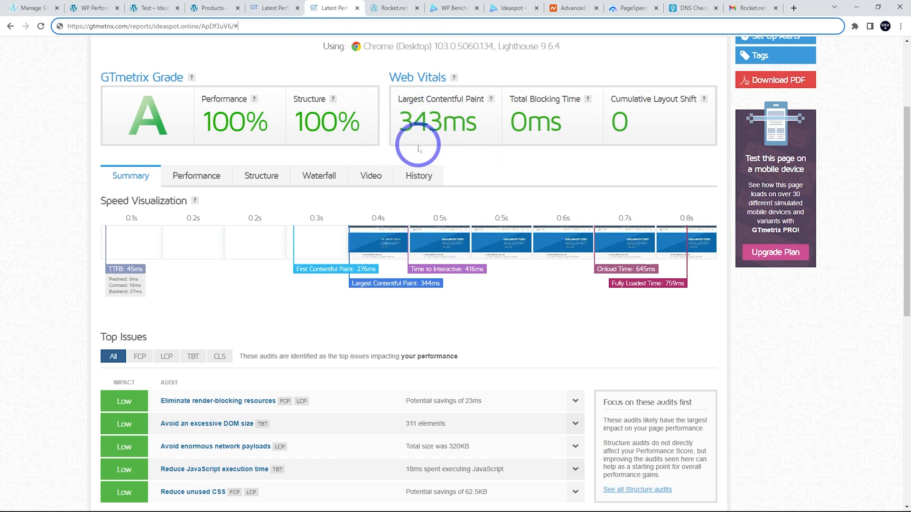